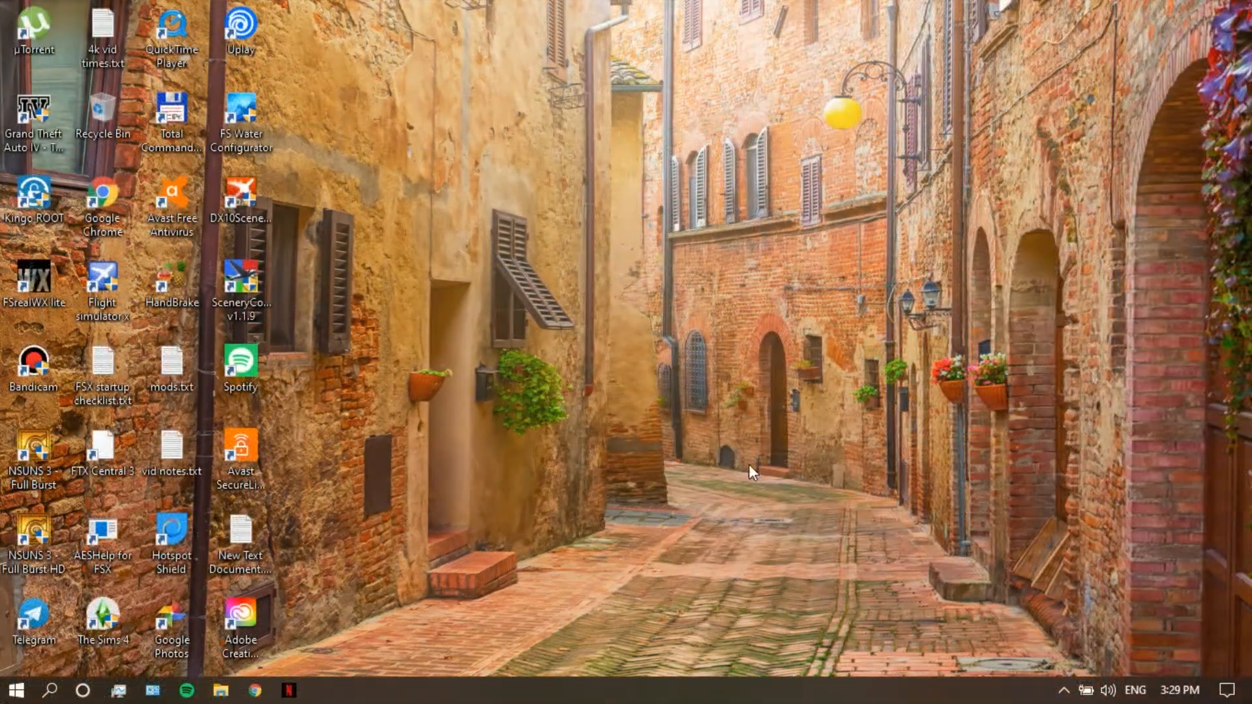
{"action": "mouse_move", "coordinate": [395, 615]}
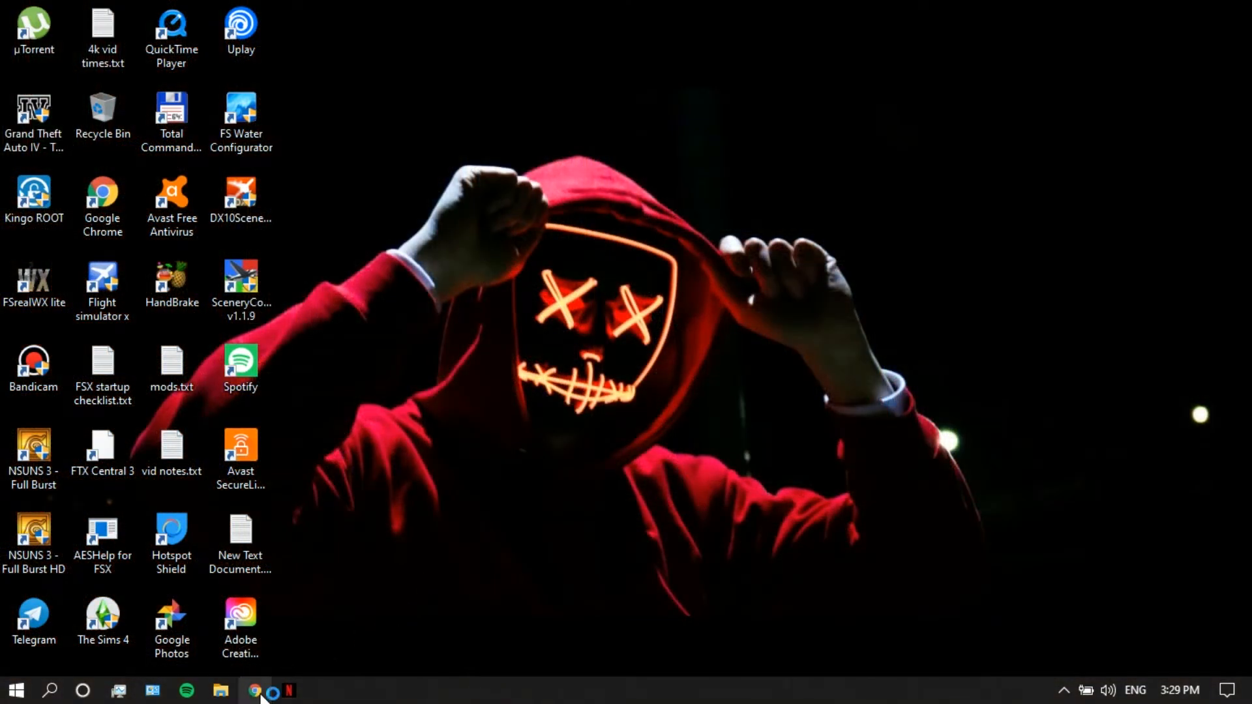
Step: Launch Google Chrome from the taskbar
{"action": "left_click", "coordinate": [259, 692]}
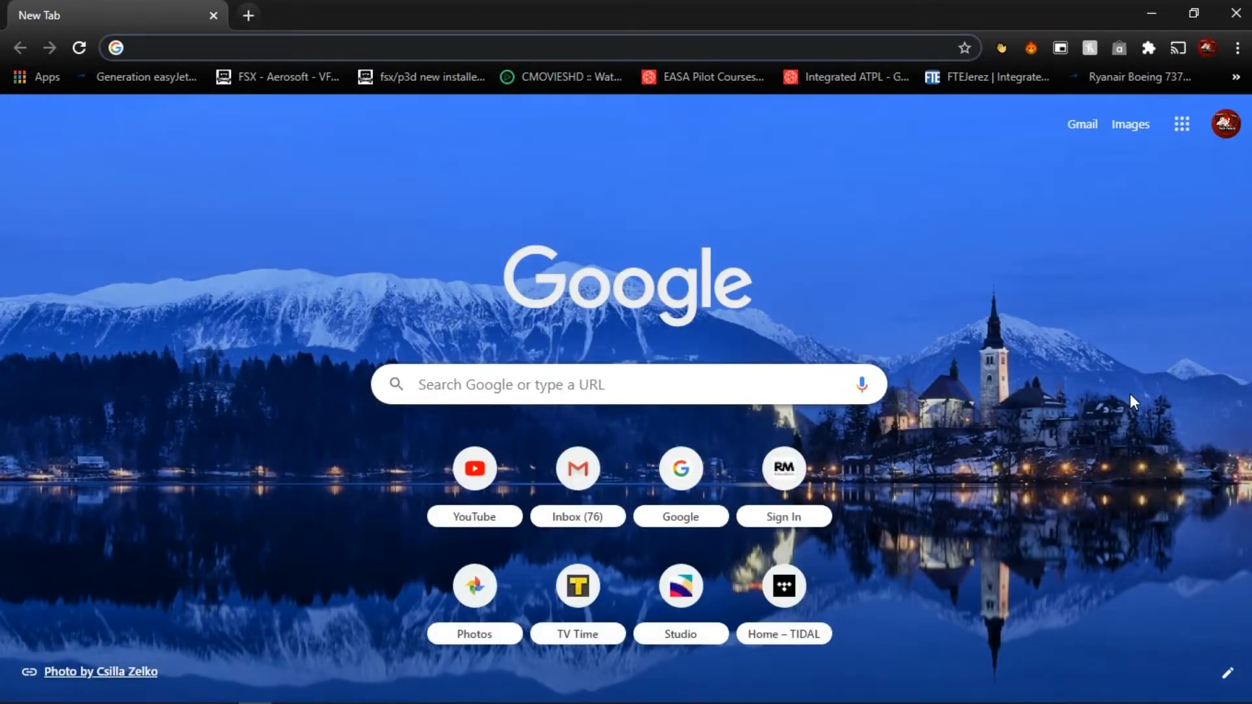
Step: Search Google for 'winrar' and reach the official win-rar.com site, agreeing to its notice
{"action": "type", "text": "winrar"}
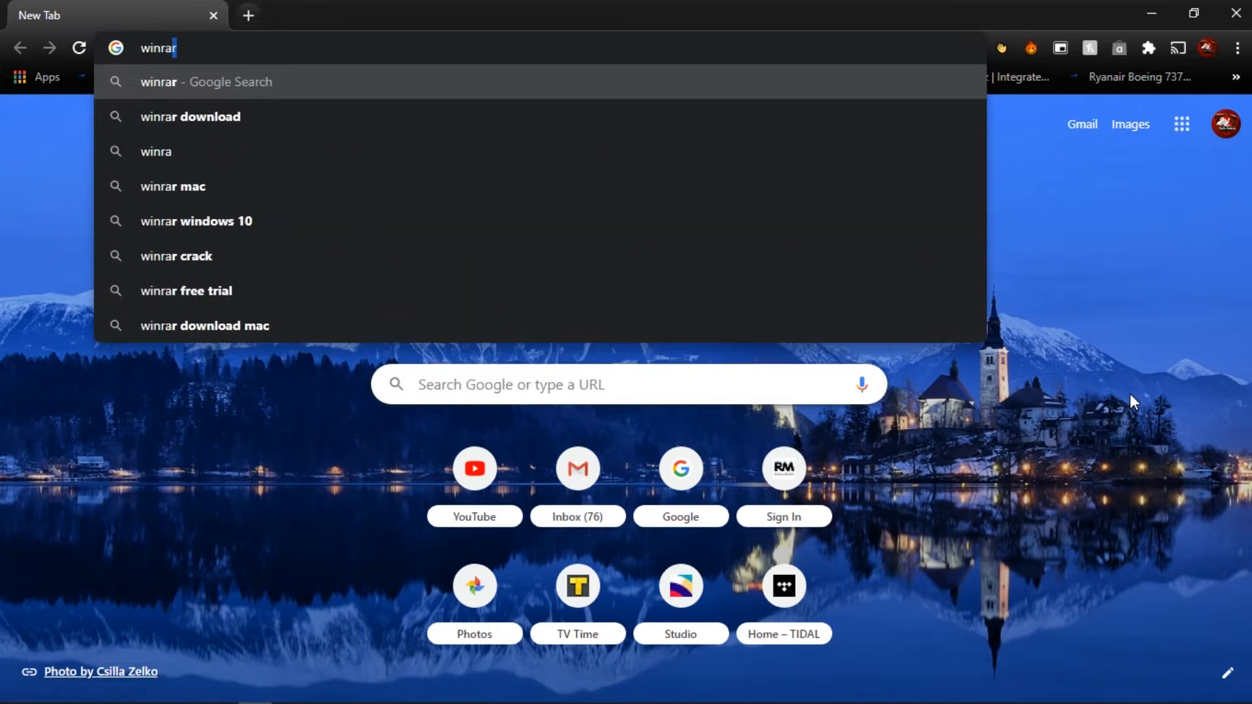
{"action": "key", "text": "Return"}
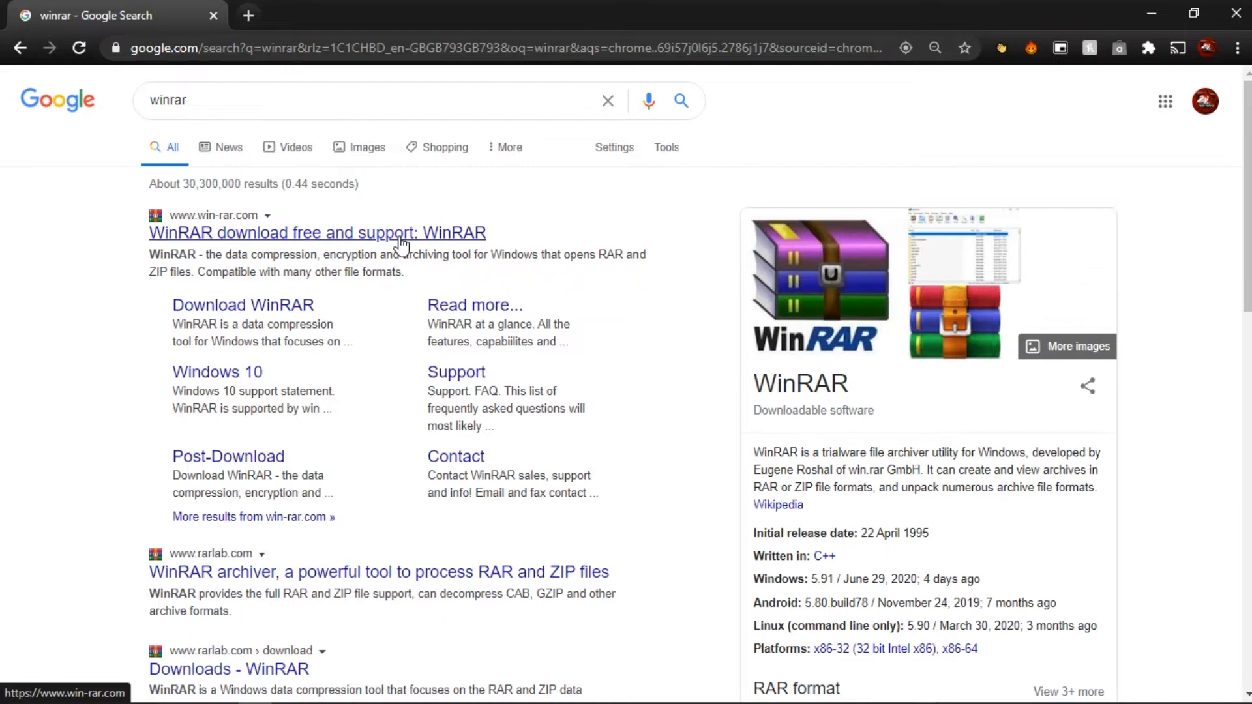
{"action": "left_click", "coordinate": [316, 232]}
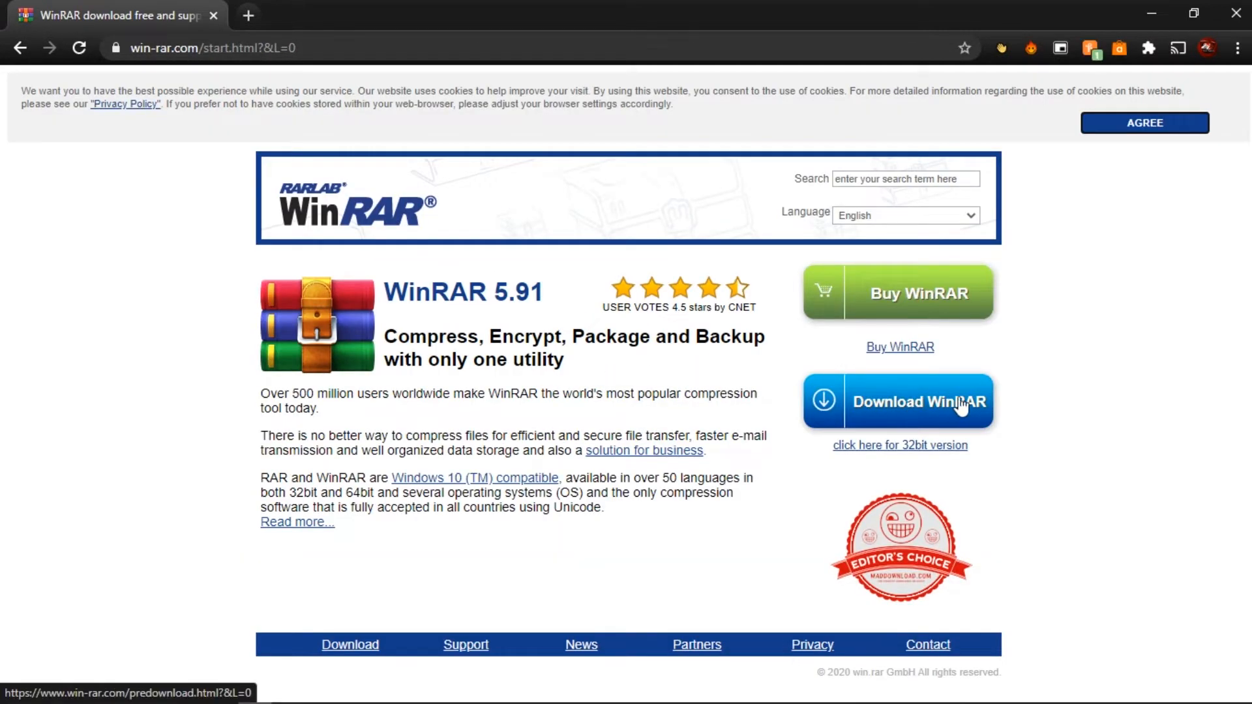
{"action": "left_click", "coordinate": [1144, 123]}
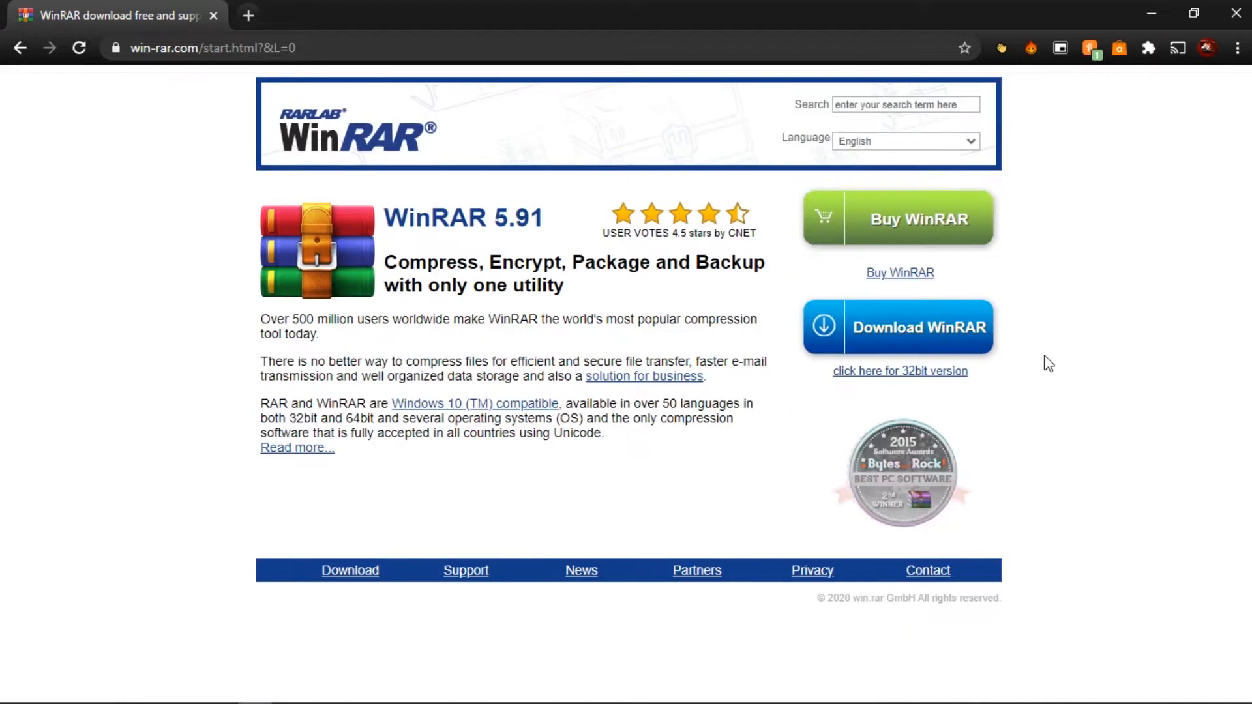
Step: Go to the WinRAR download page and scroll to the version list with WinRAR 5.91 English 64 bit
{"action": "left_click", "coordinate": [898, 327]}
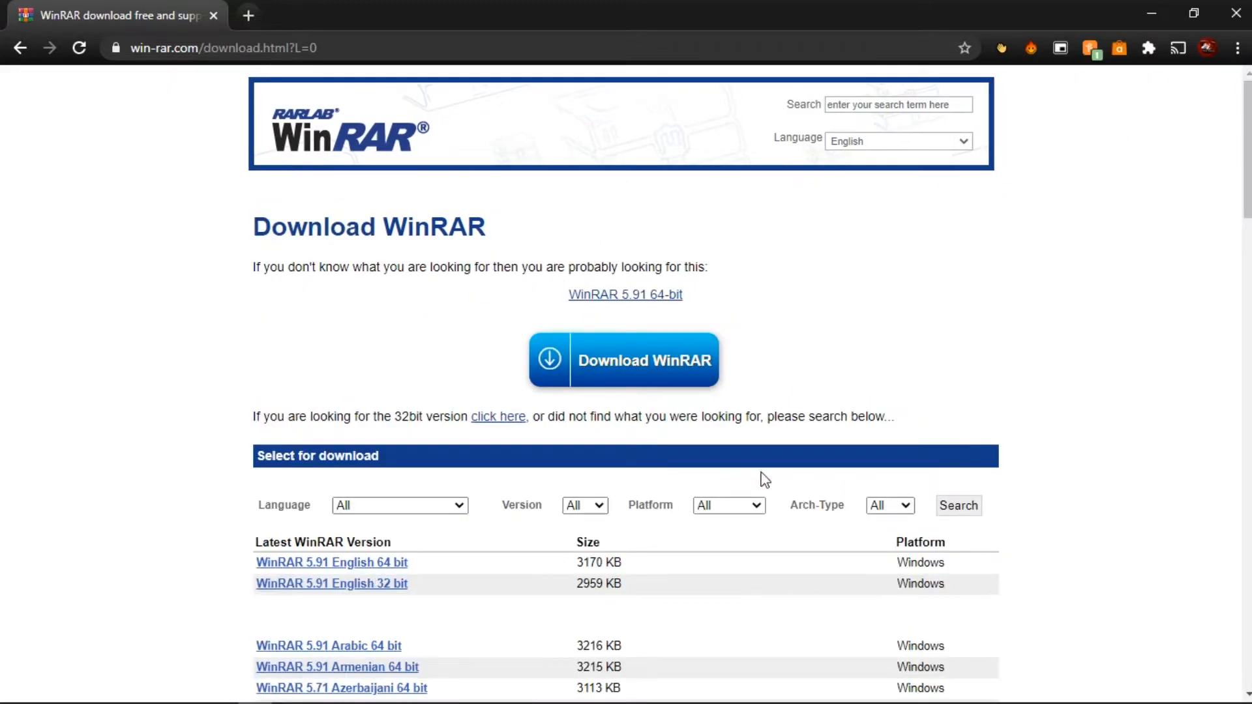
{"action": "scroll", "scroll_direction": "down", "scroll_amount": 3}
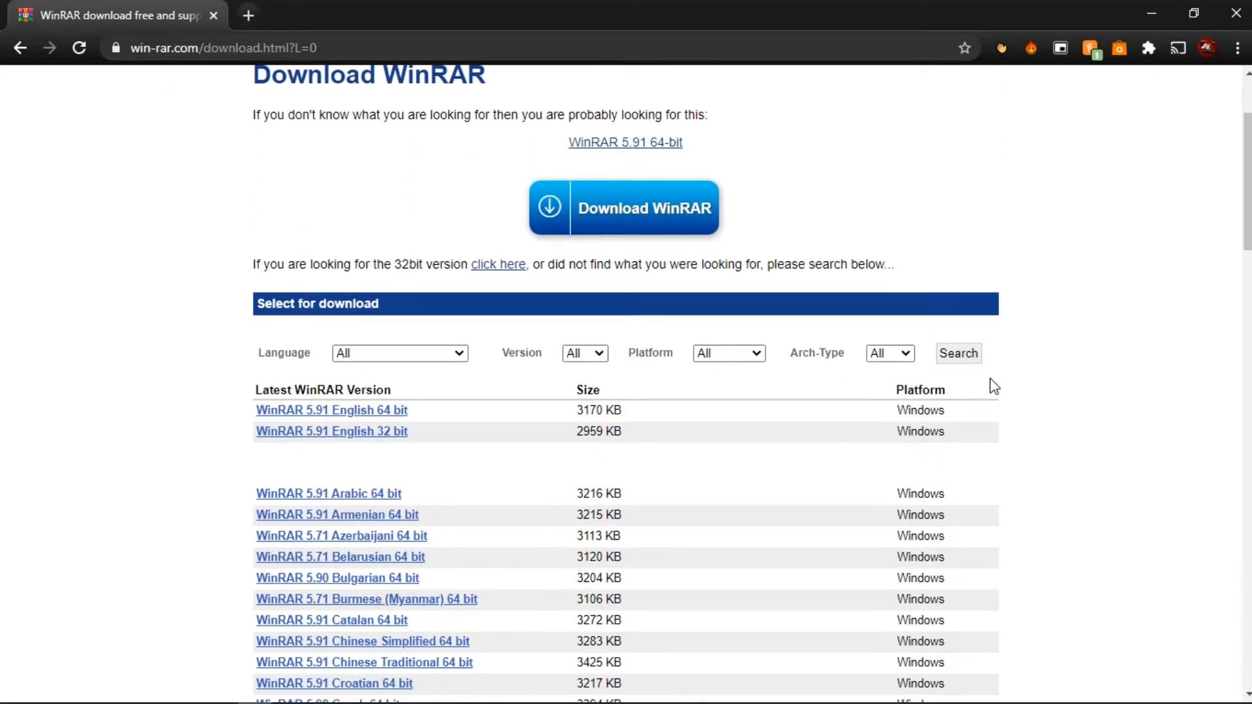
{"action": "scroll", "scroll_direction": "down", "scroll_amount": 3}
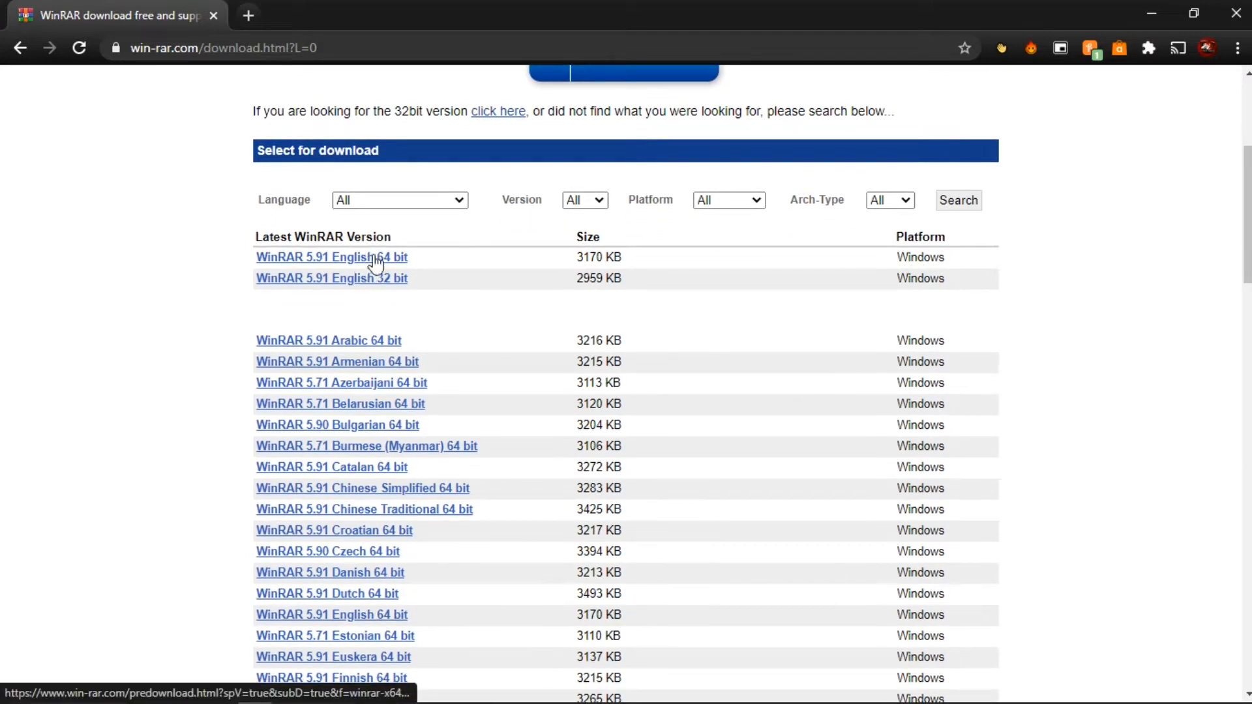
{"action": "mouse_move", "coordinate": [372, 270]}
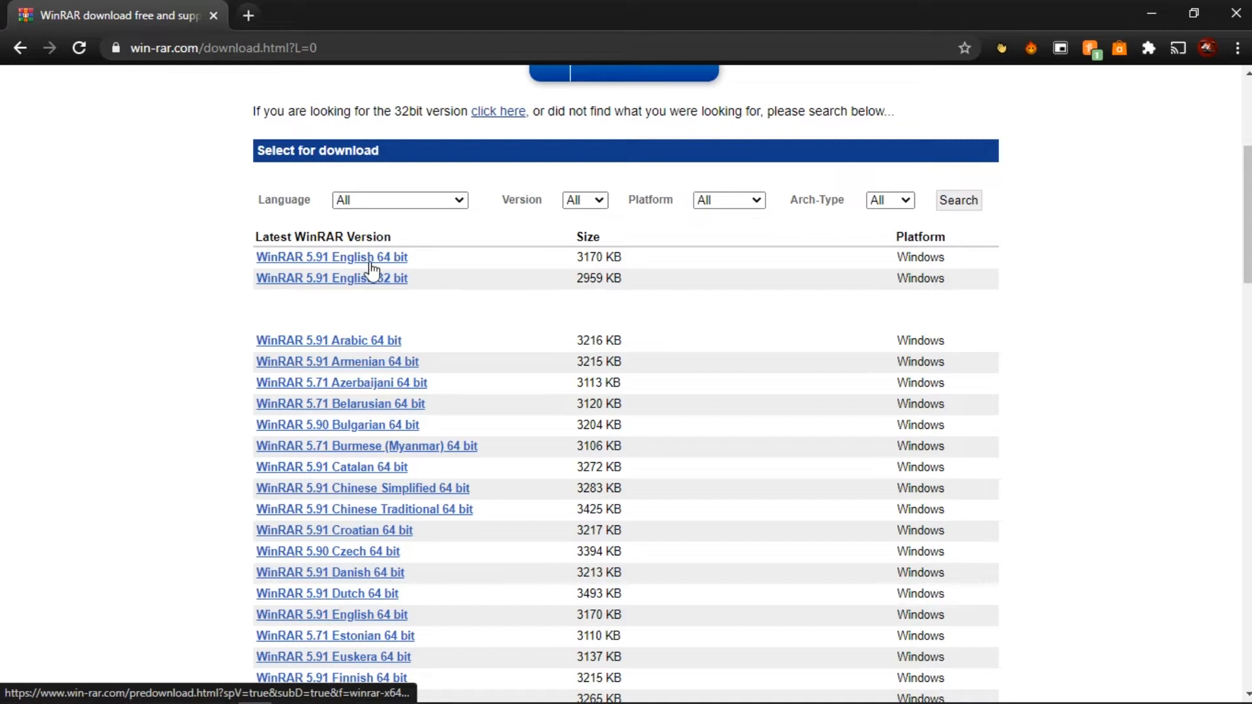
{"action": "mouse_move", "coordinate": [574, 283]}
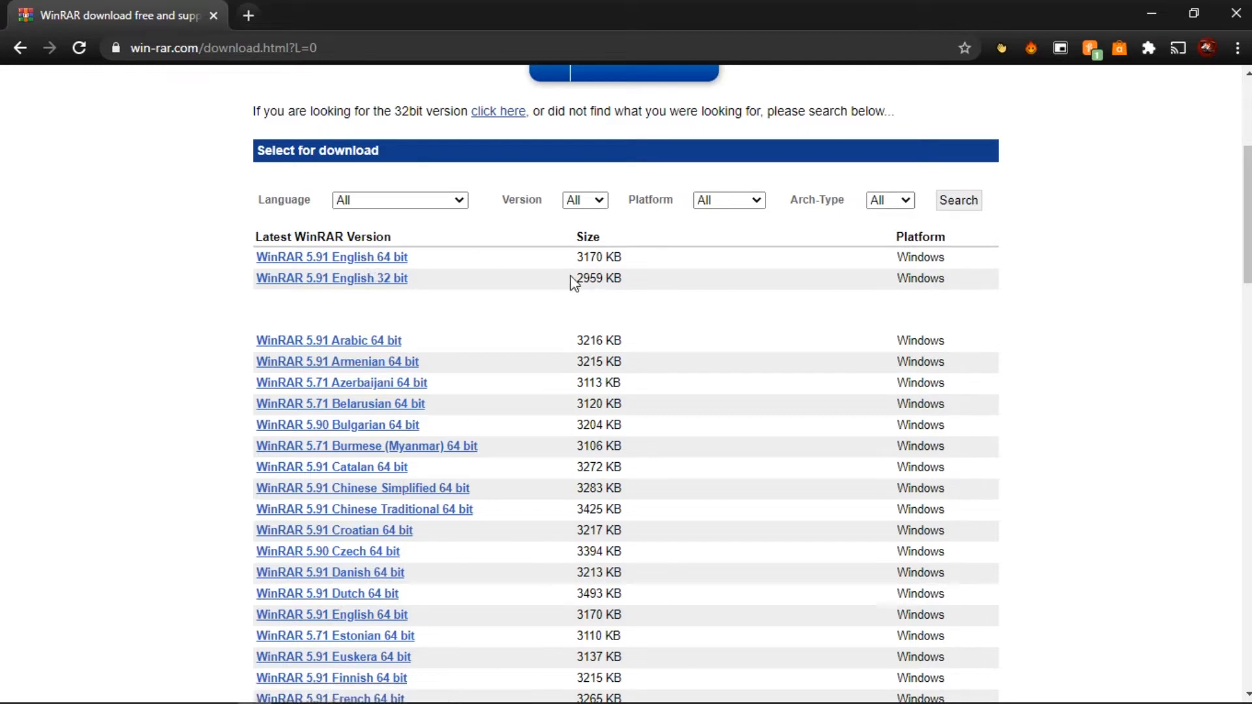
{"action": "mouse_move", "coordinate": [347, 302]}
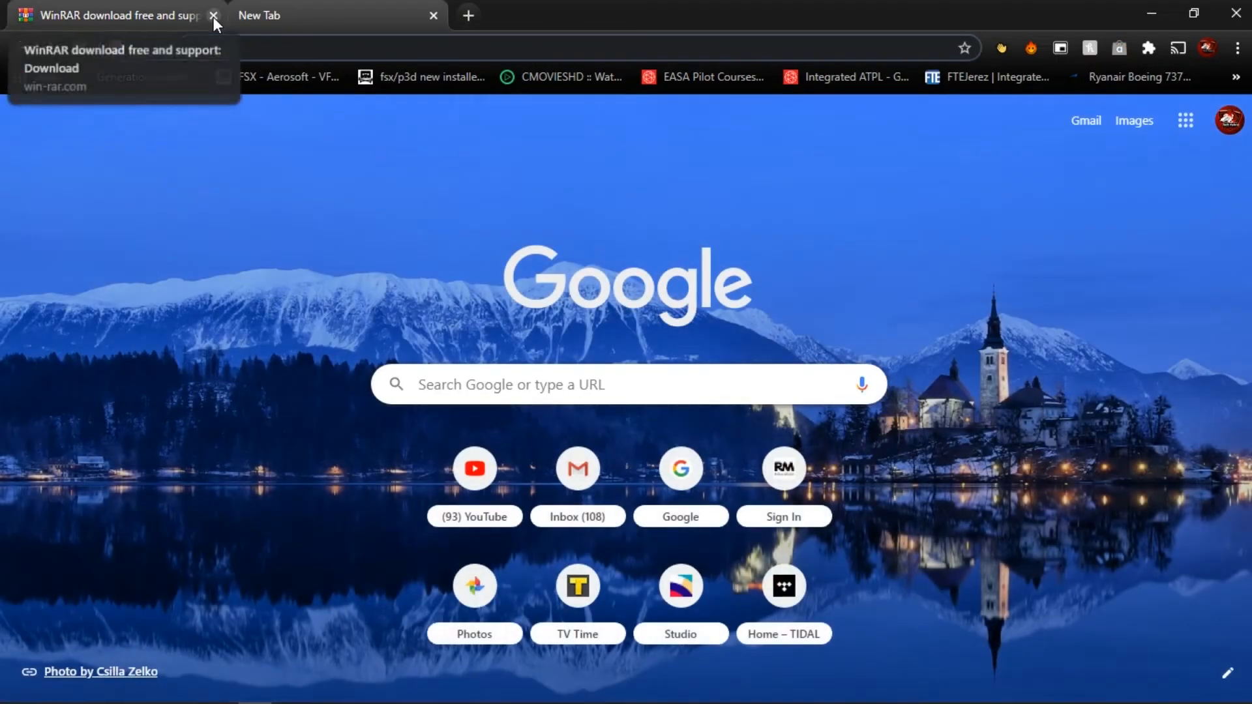
Step: Navigate to the MediaFire Microsoft_Office_2020 folder URL in the new tab
{"action": "left_click", "coordinate": [212, 26]}
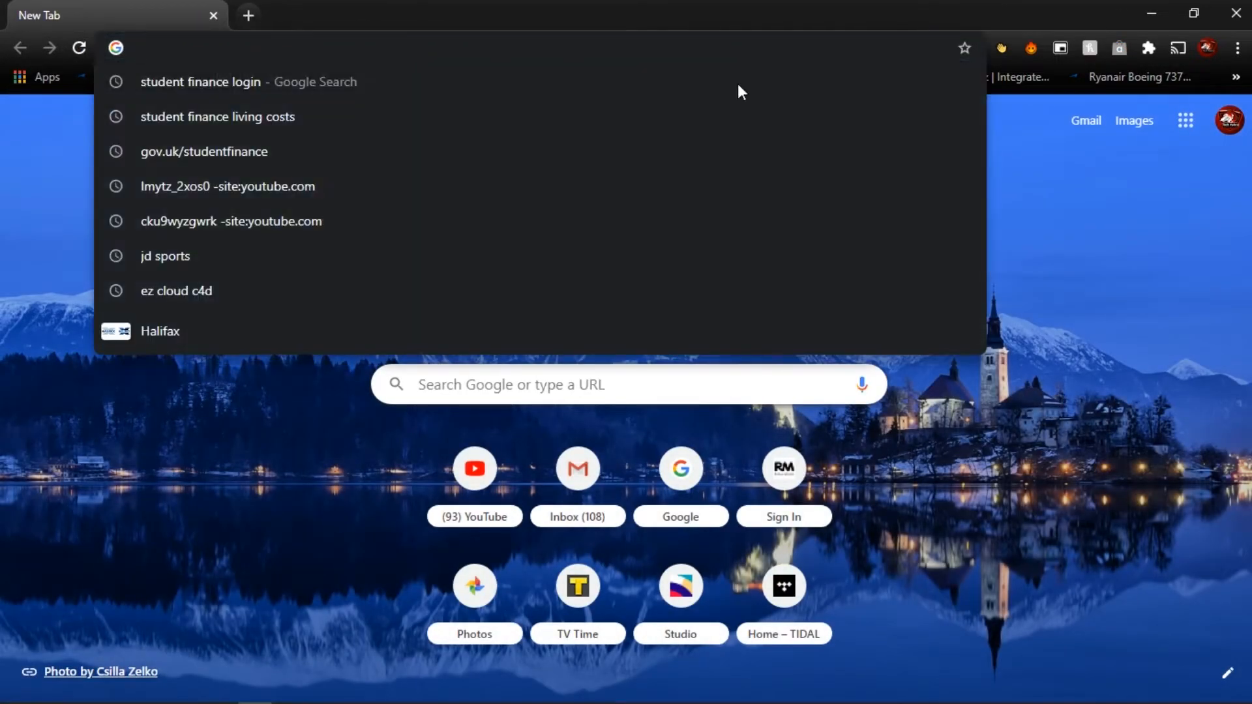
{"action": "type", "text": "http://www.mediafire.com/folder/u5sww7q2kbqz4/Microsoft_Office_2020"}
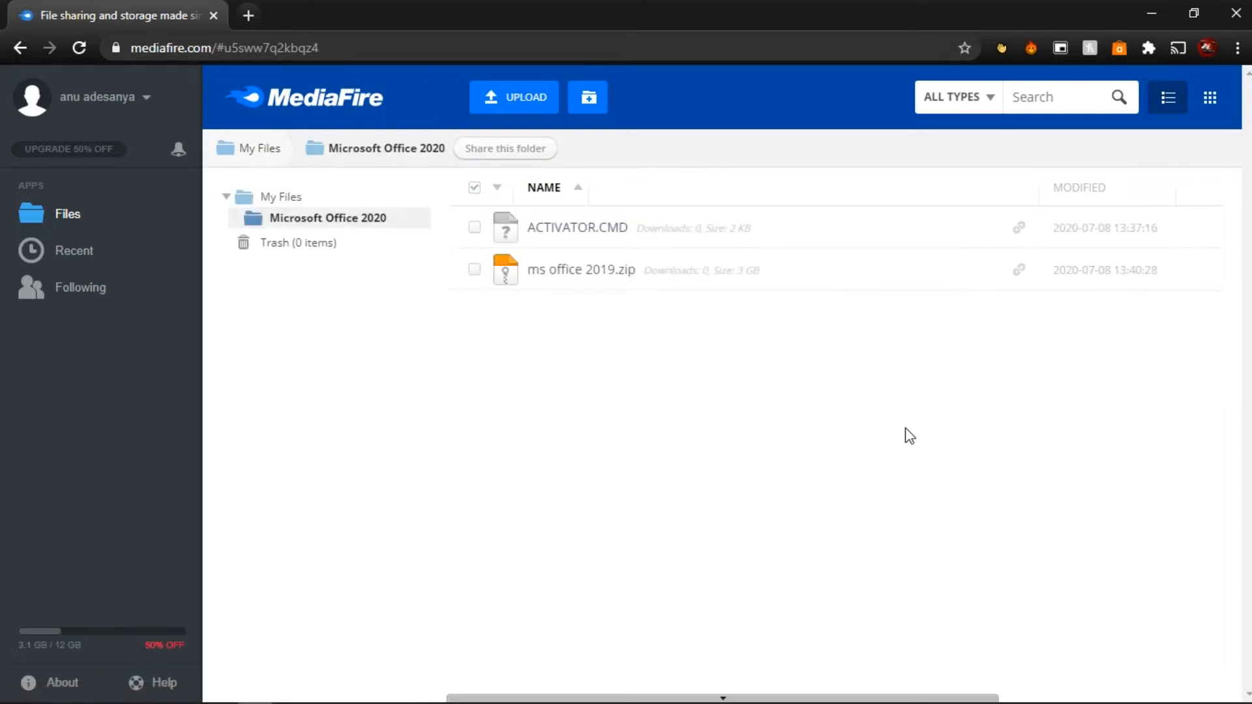
{"action": "mouse_move", "coordinate": [577, 227]}
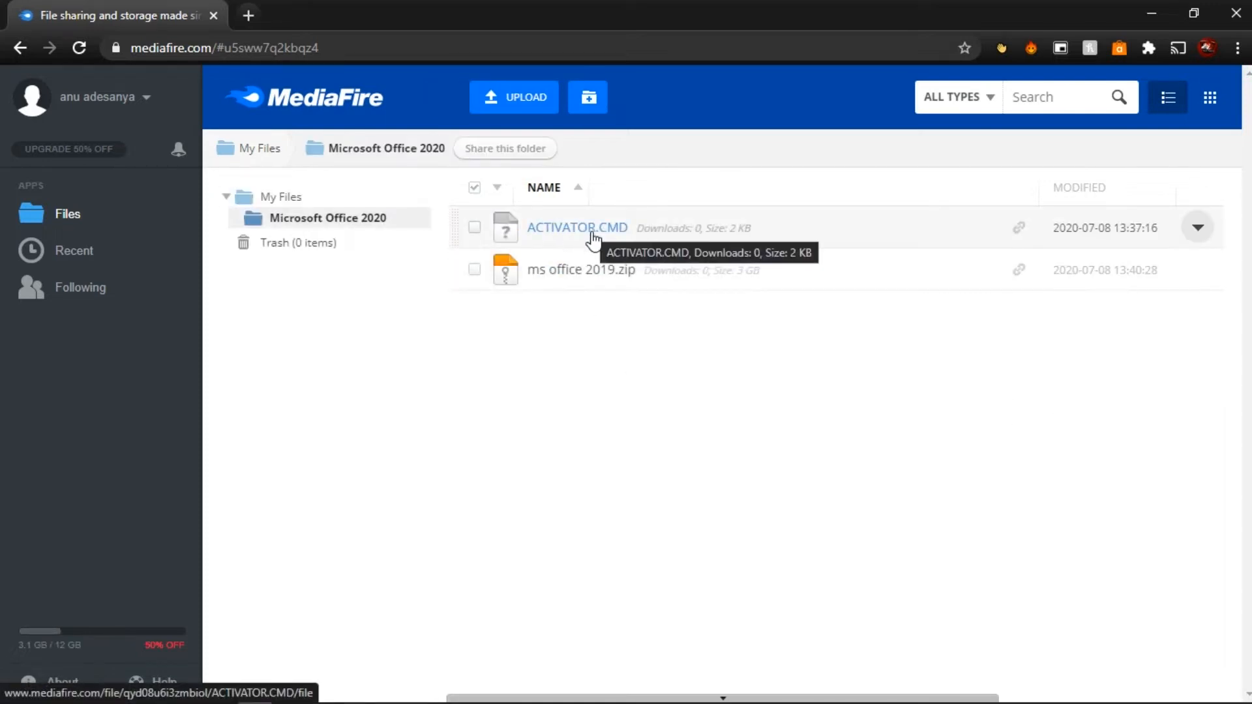
{"action": "mouse_move", "coordinate": [582, 268]}
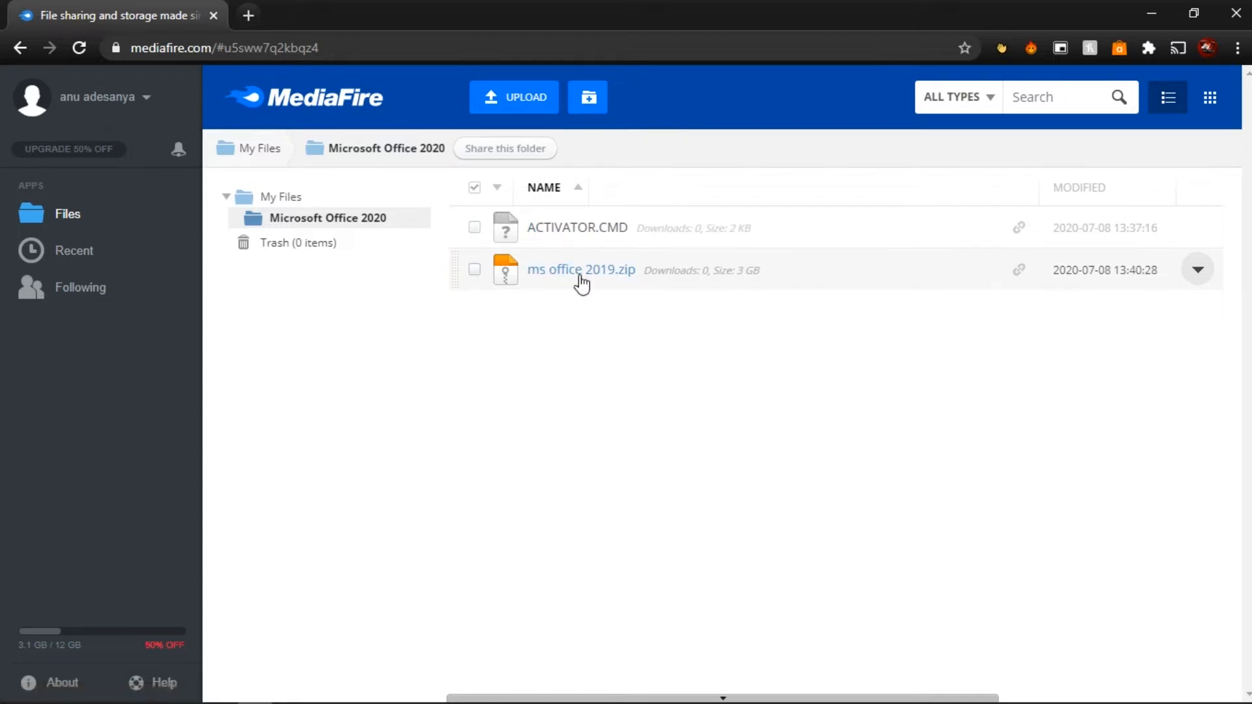
{"action": "mouse_move", "coordinate": [846, 419]}
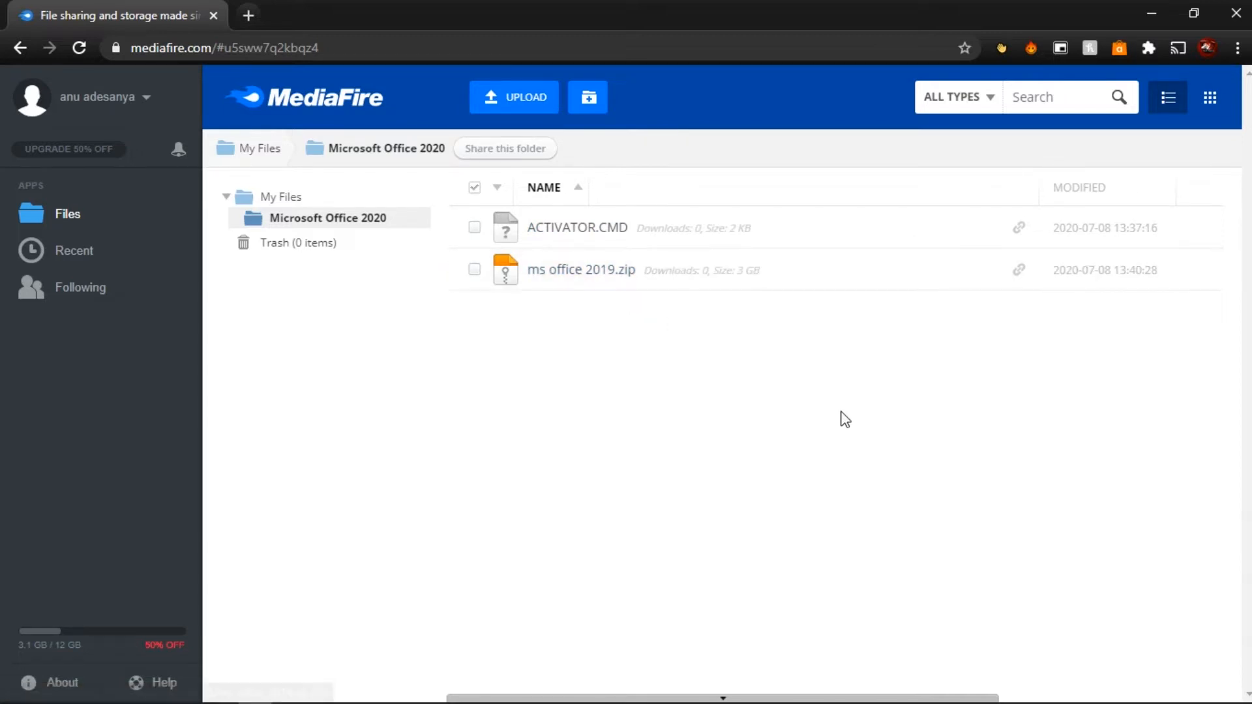
{"action": "mouse_move", "coordinate": [1029, 437]}
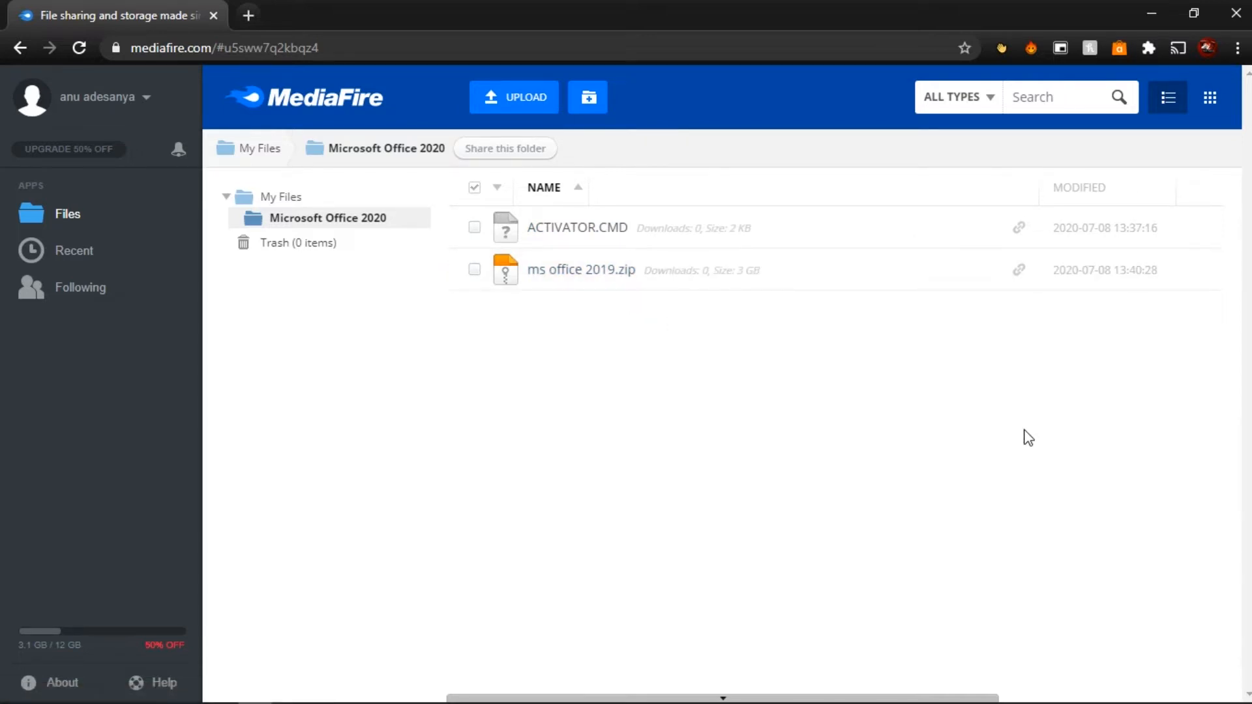
{"action": "mouse_move", "coordinate": [571, 271]}
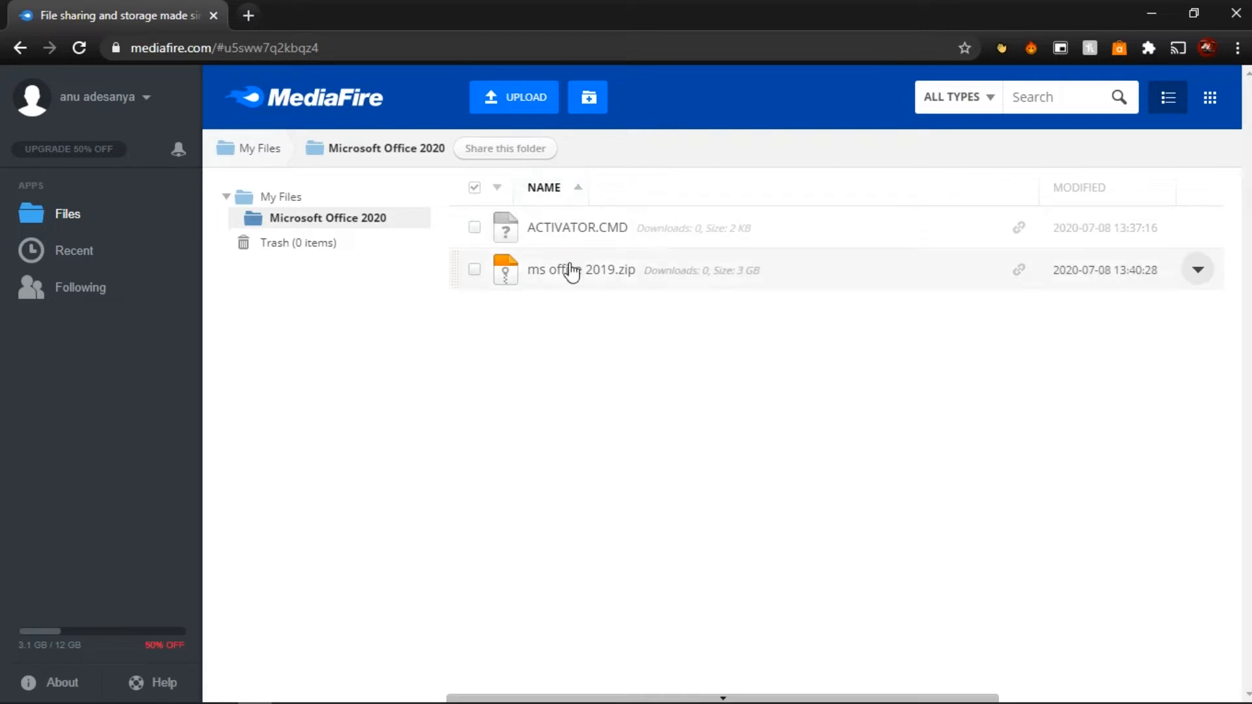
{"action": "mouse_move", "coordinate": [742, 376]}
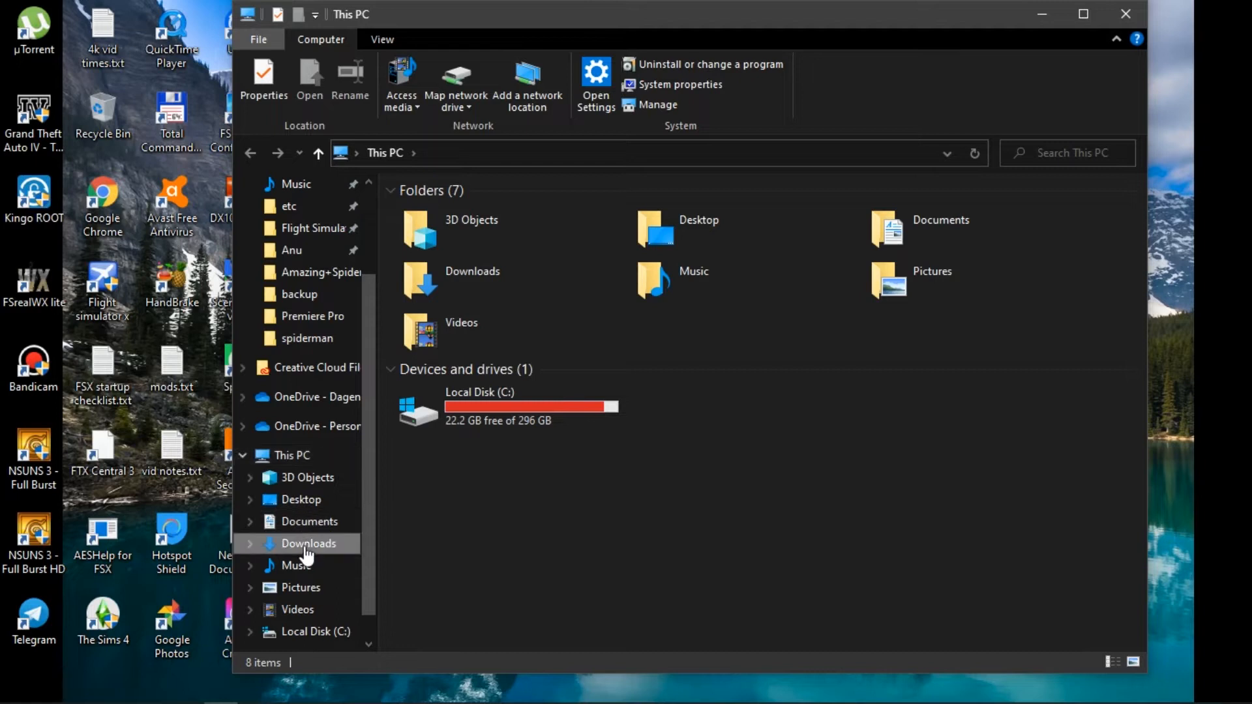
Step: Extract ms office 2019.zip in Downloads into its own ms office 2019 folder
{"action": "left_click", "coordinate": [308, 543]}
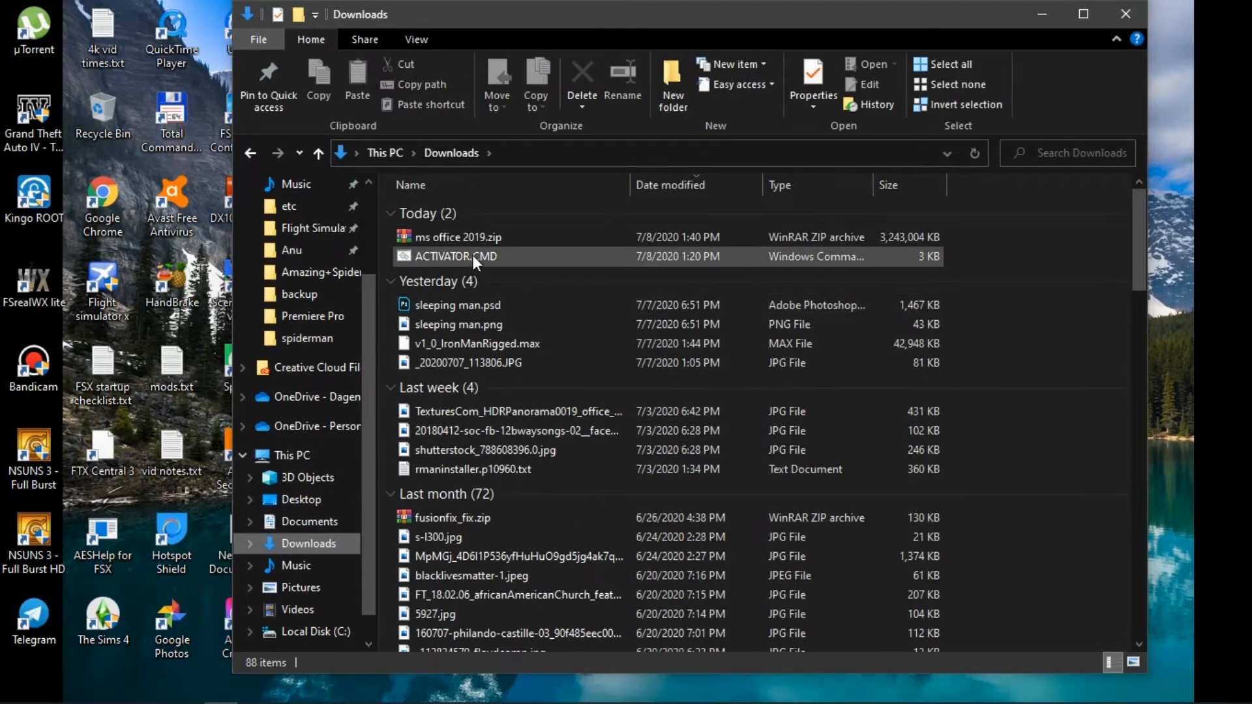
{"action": "left_click", "coordinate": [457, 238]}
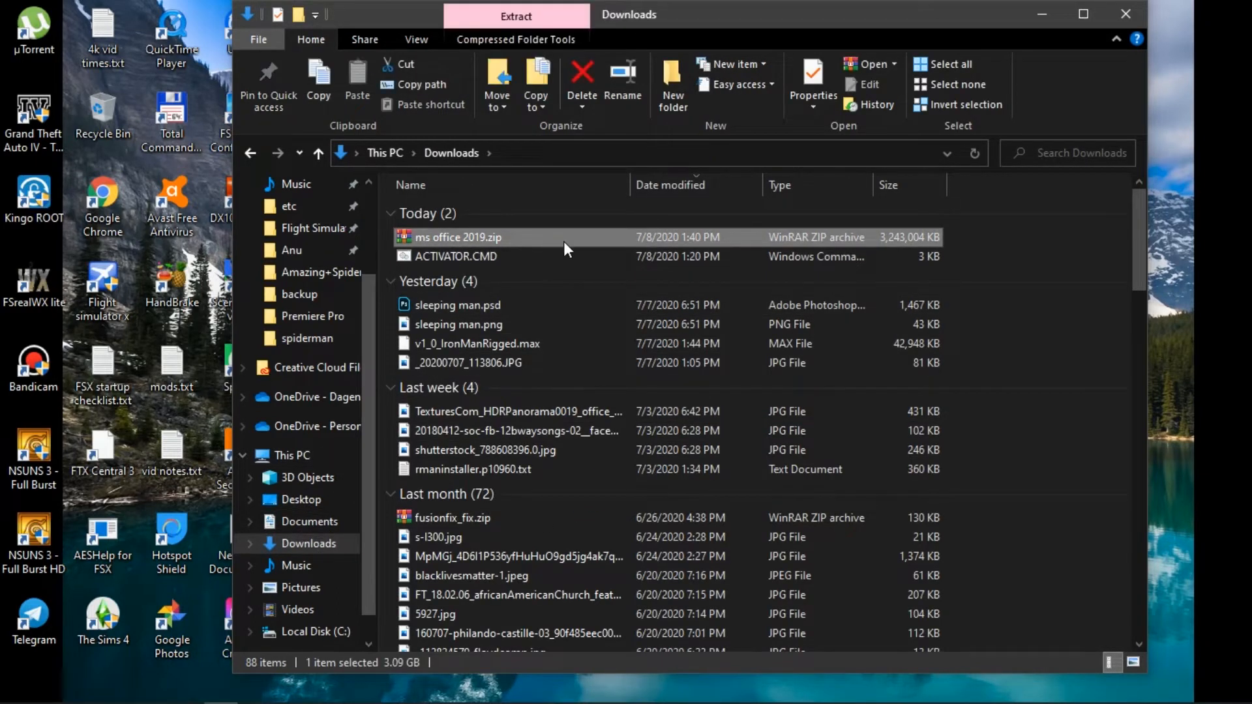
{"action": "right_click", "coordinate": [456, 237]}
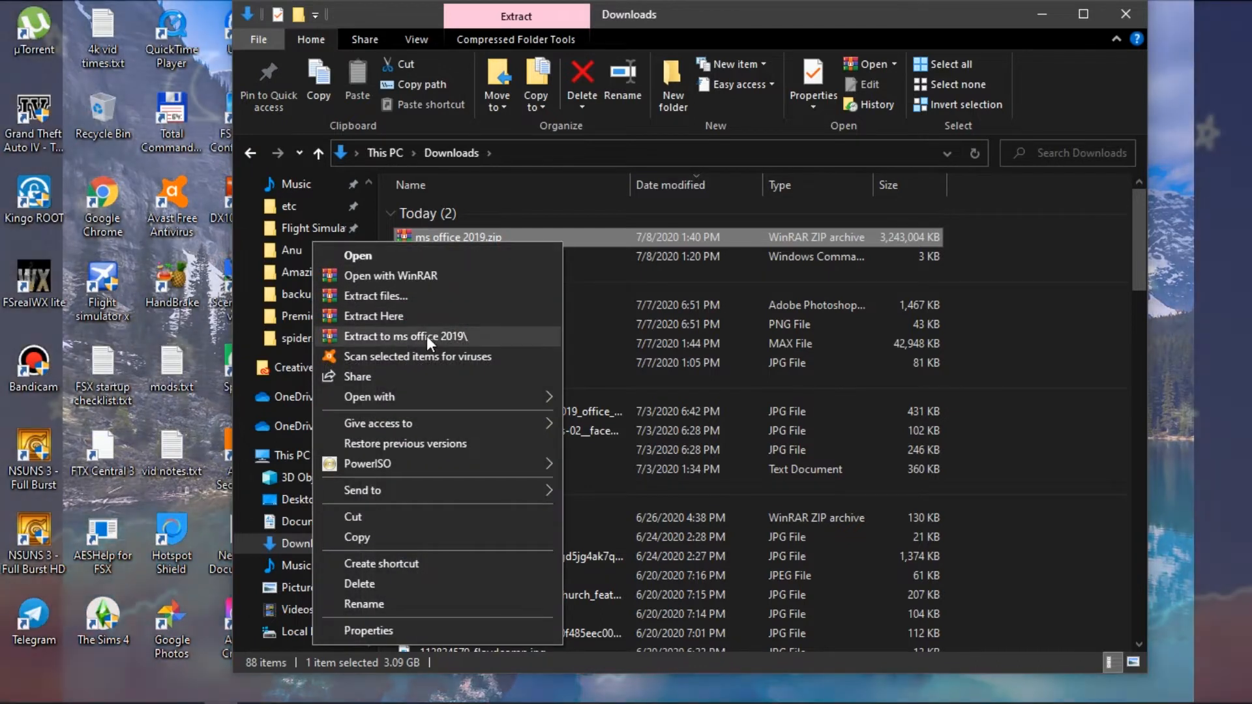
{"action": "left_click", "coordinate": [405, 335]}
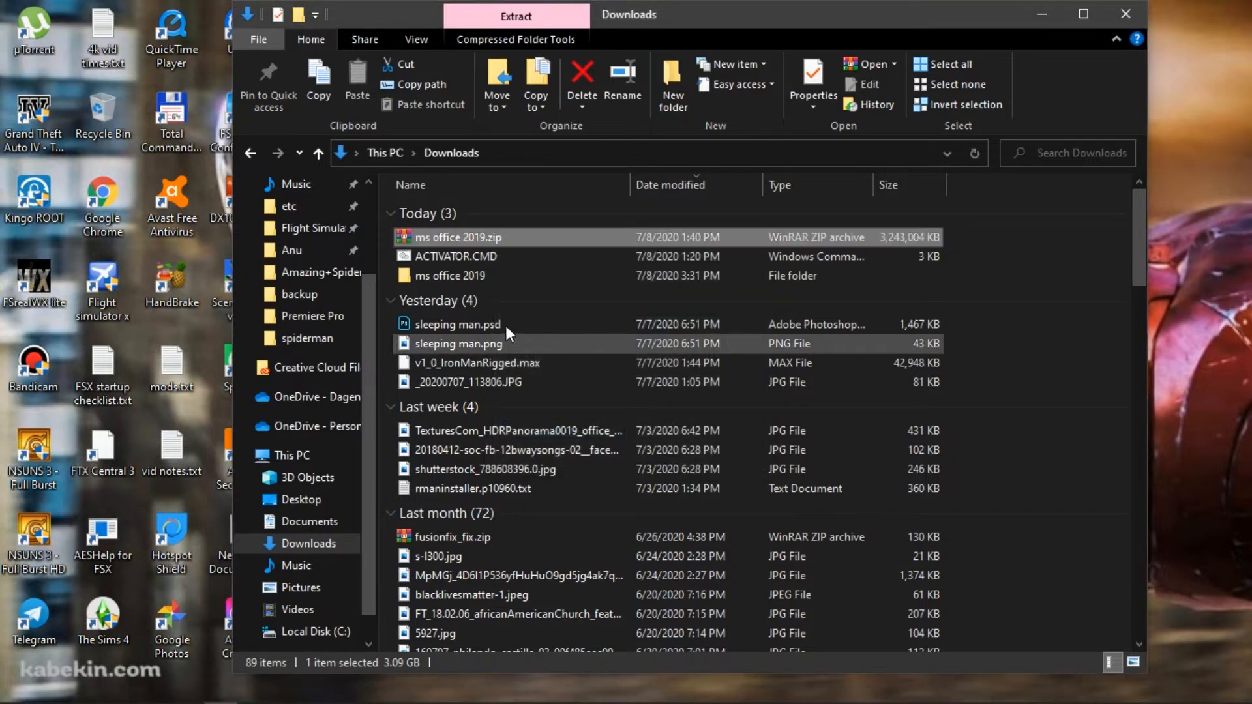
Step: Drill into the extracted folders to Office_Professional_Plus_2019 and open Readme.txt in Notepad
{"action": "left_click", "coordinate": [450, 276]}
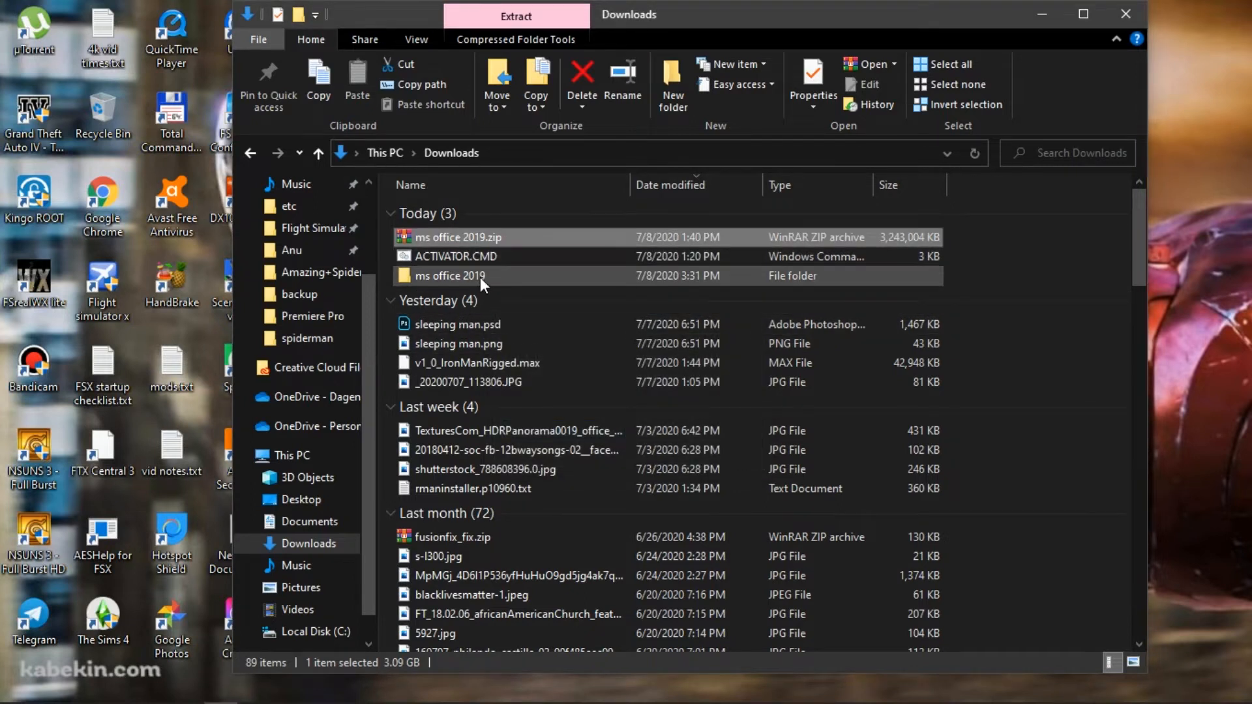
{"action": "left_click", "coordinate": [450, 275]}
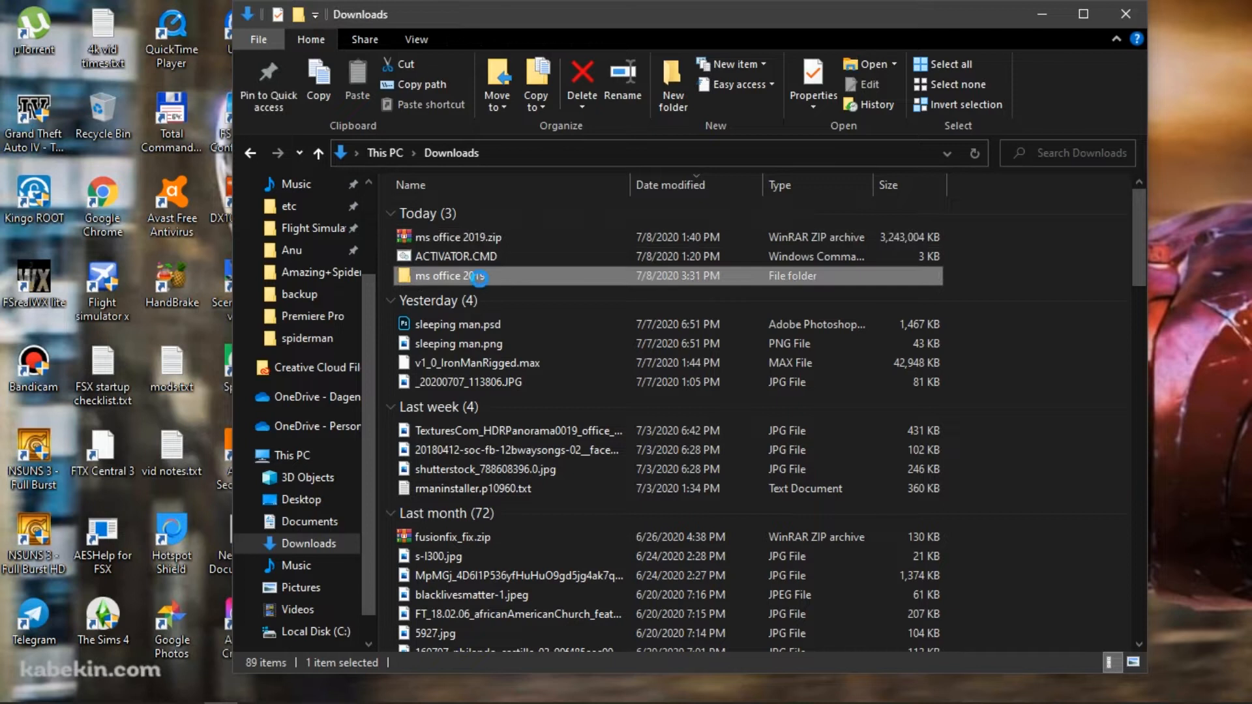
{"action": "double_click", "coordinate": [458, 275]}
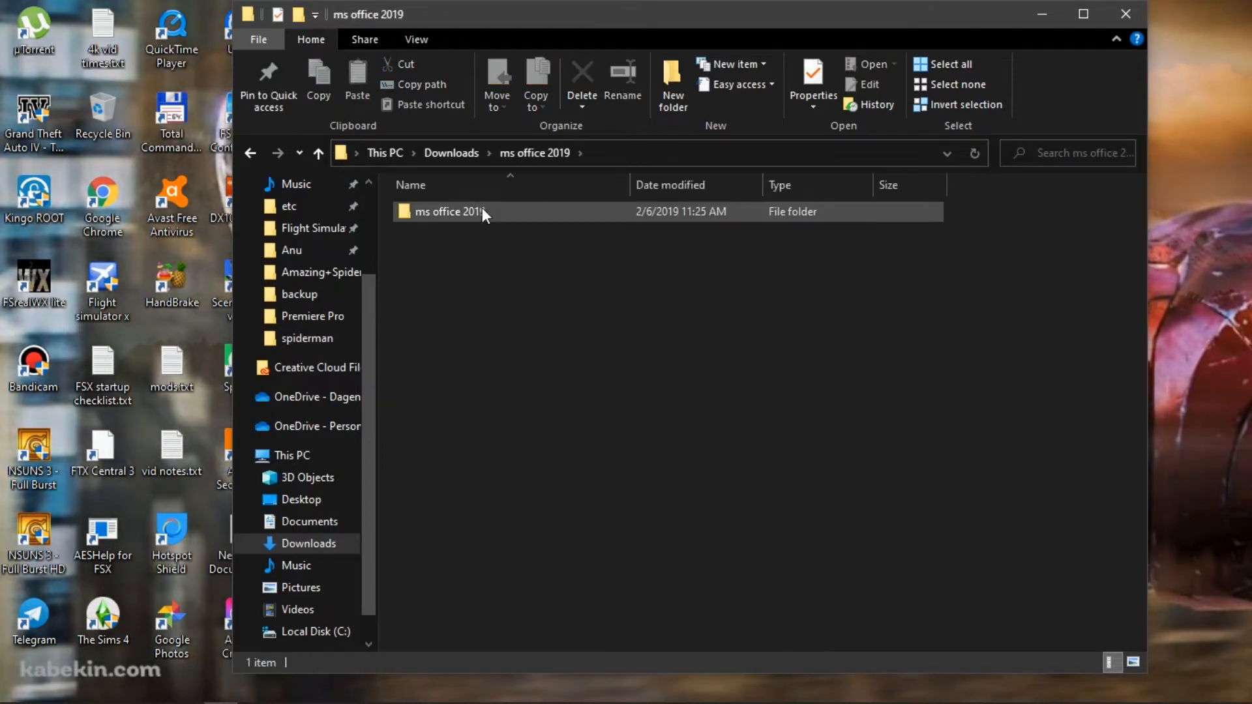
{"action": "double_click", "coordinate": [453, 211]}
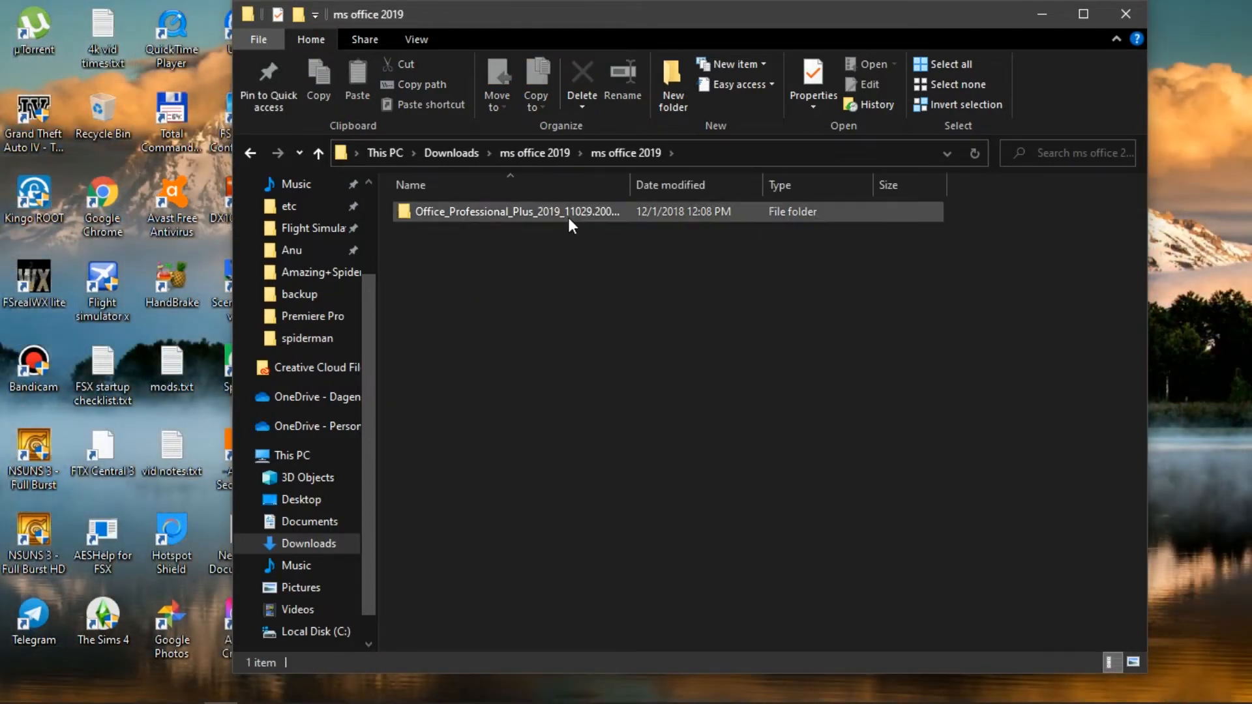
{"action": "double_click", "coordinate": [518, 212]}
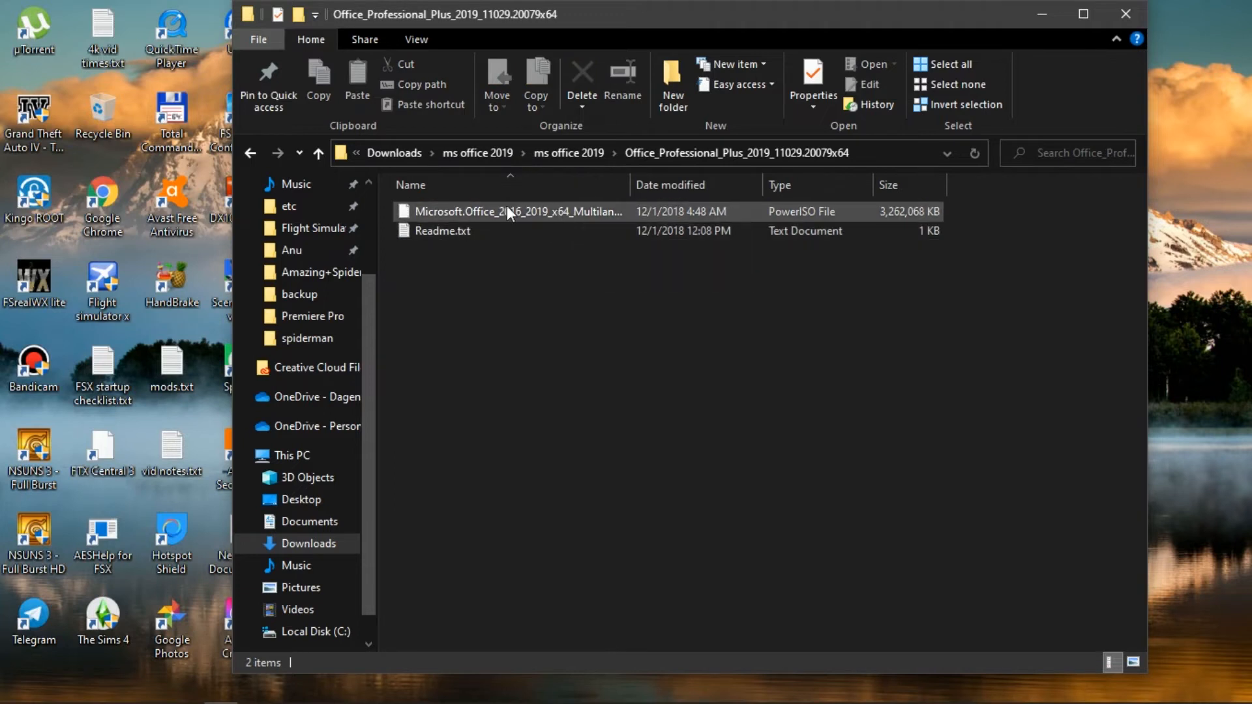
{"action": "mouse_move", "coordinate": [478, 236]}
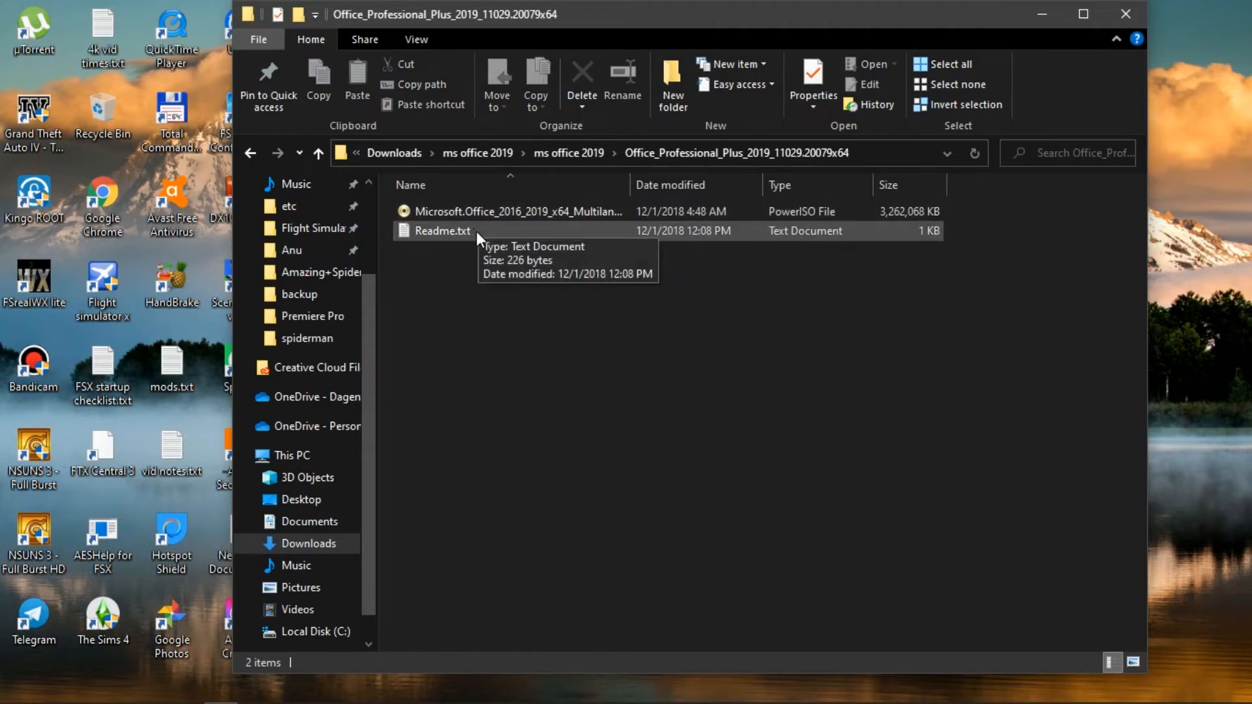
{"action": "double_click", "coordinate": [443, 231]}
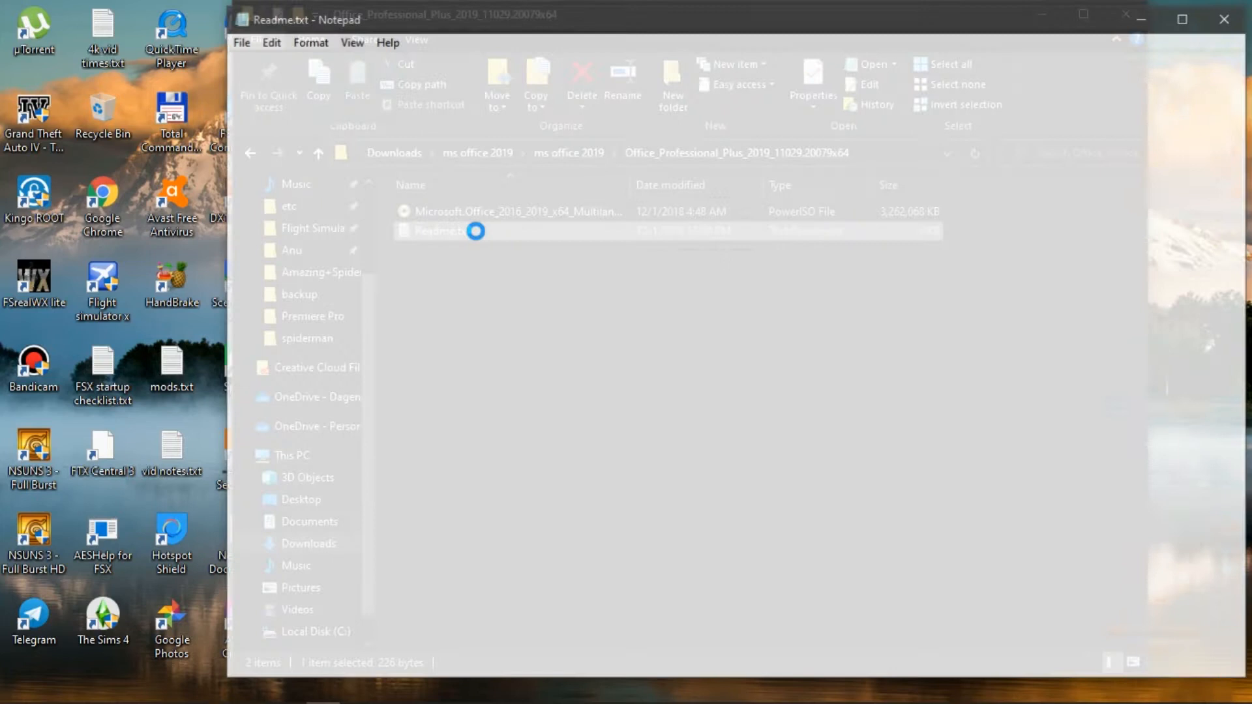
Step: Review the Readme installation steps and close Notepad
{"action": "double_click", "coordinate": [438, 232]}
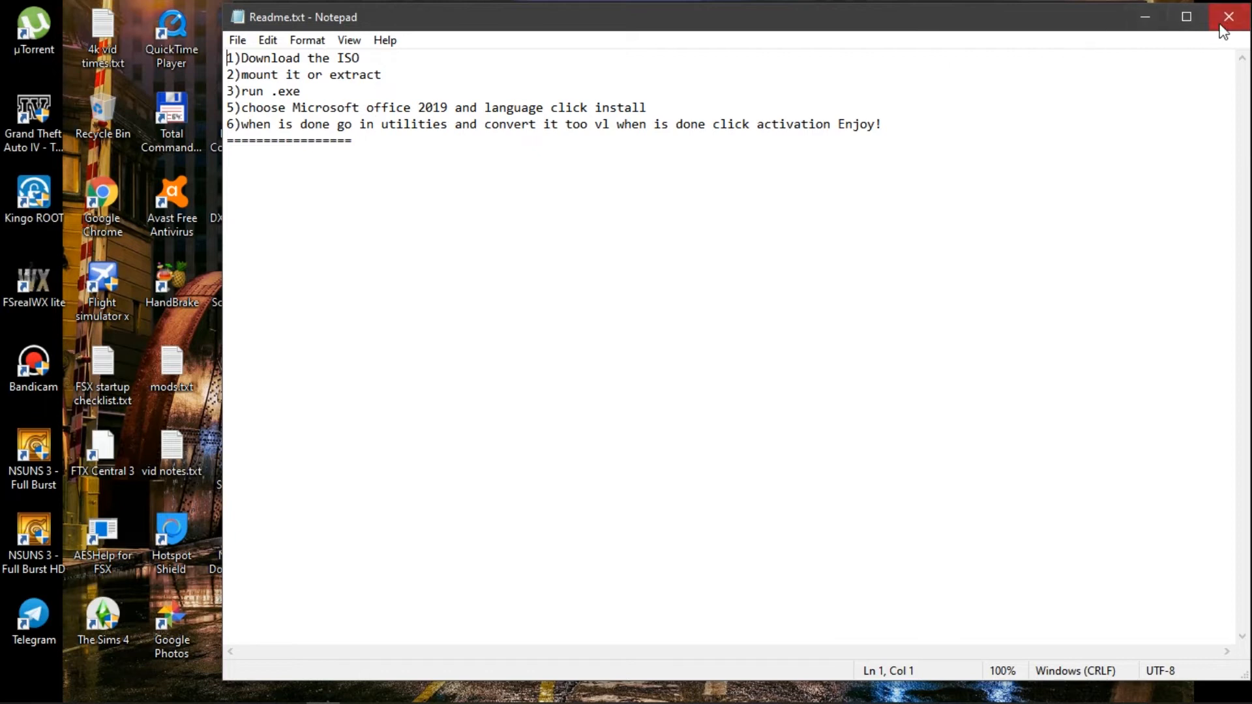
{"action": "left_click", "coordinate": [1229, 16]}
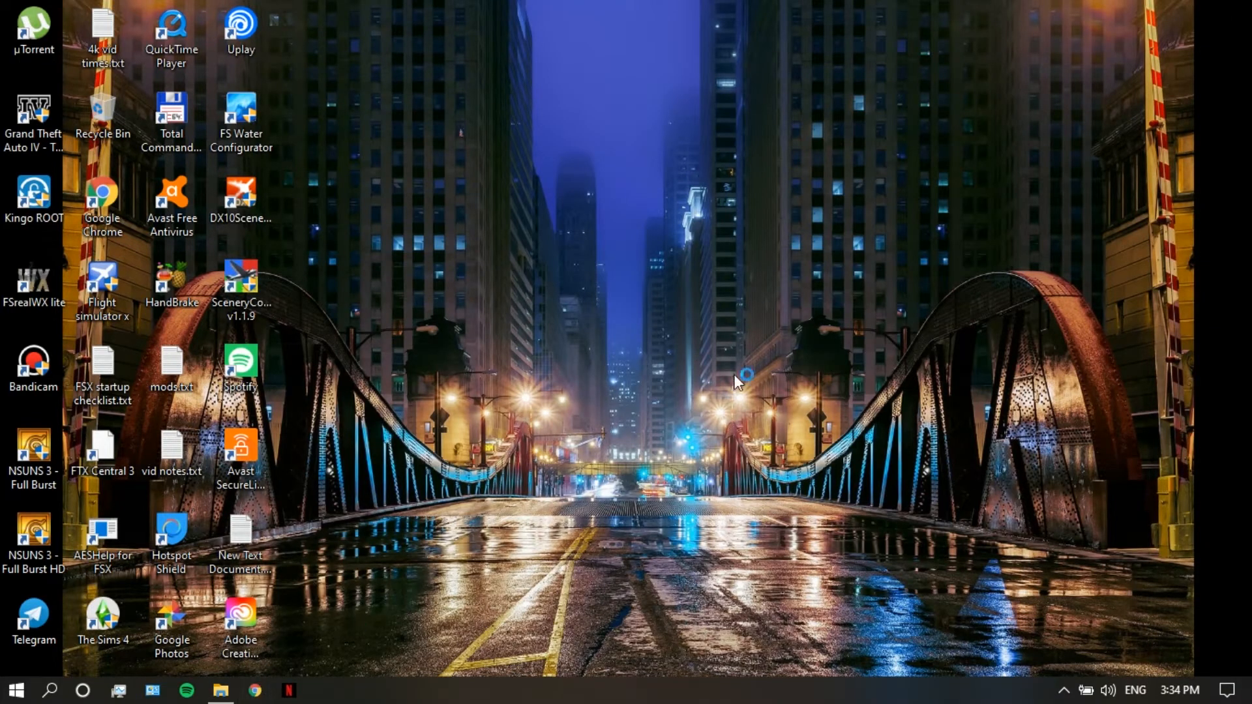
{"action": "mouse_move", "coordinate": [787, 408]}
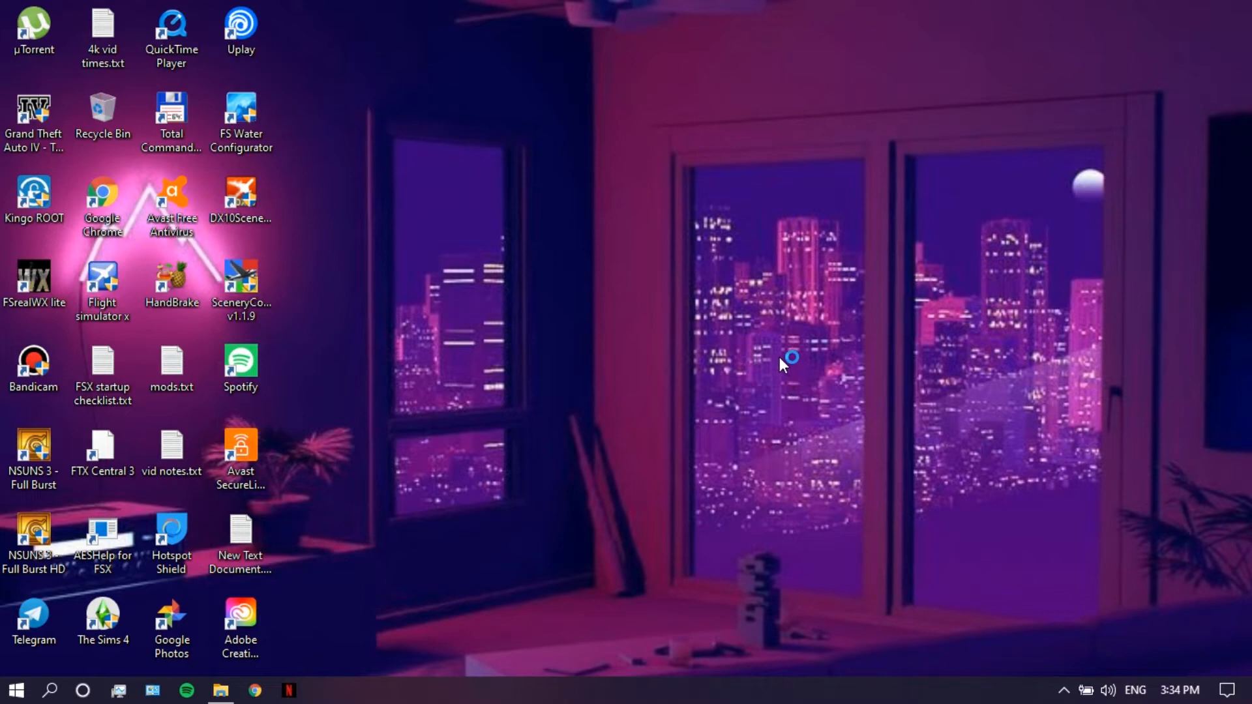
{"action": "mouse_move", "coordinate": [777, 365]}
{"action": "type", "text": "power is"}
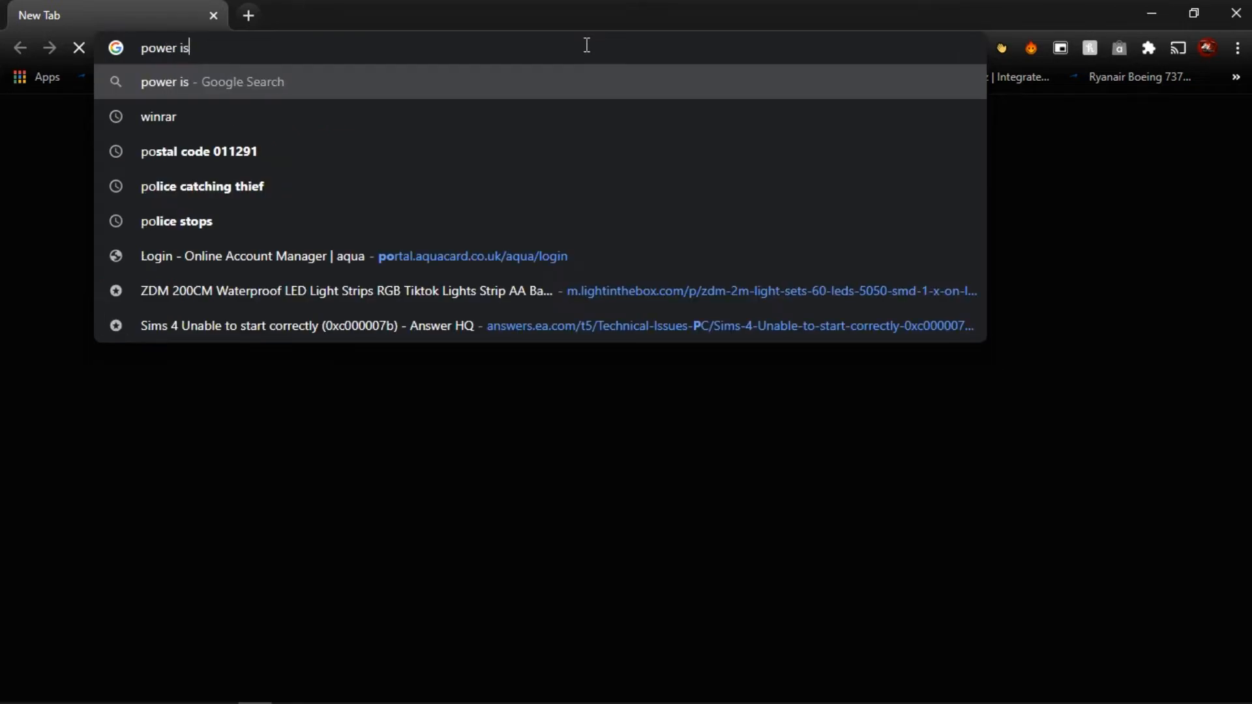
Step: Run the 'power iso' search and reach the poweriso.com download page for PowerISO v7.7
{"action": "key", "text": "Return"}
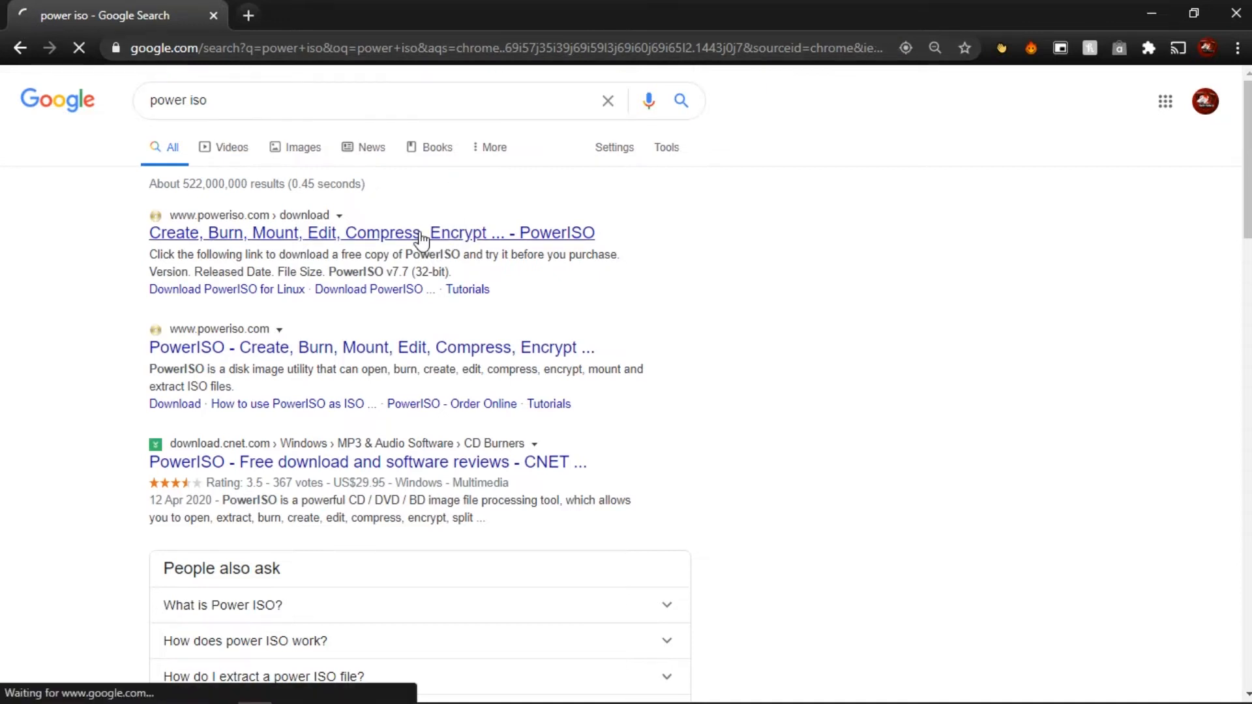
{"action": "left_click", "coordinate": [372, 232]}
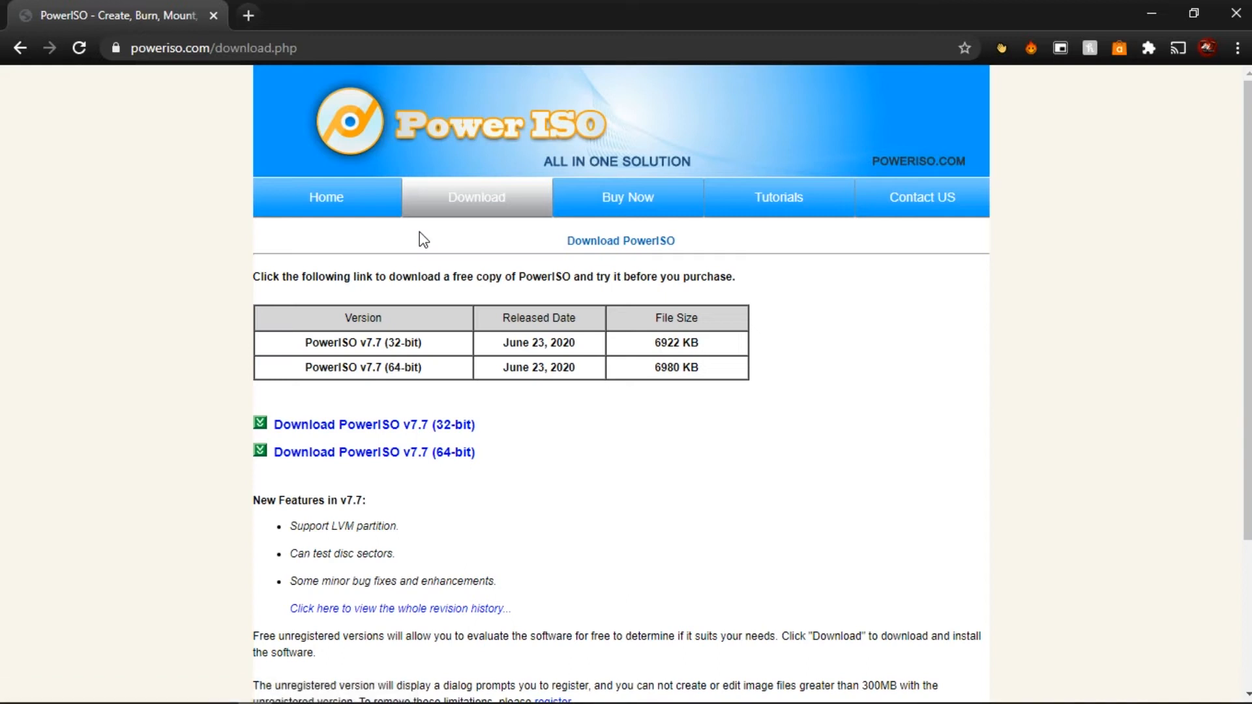
{"action": "mouse_move", "coordinate": [891, 432]}
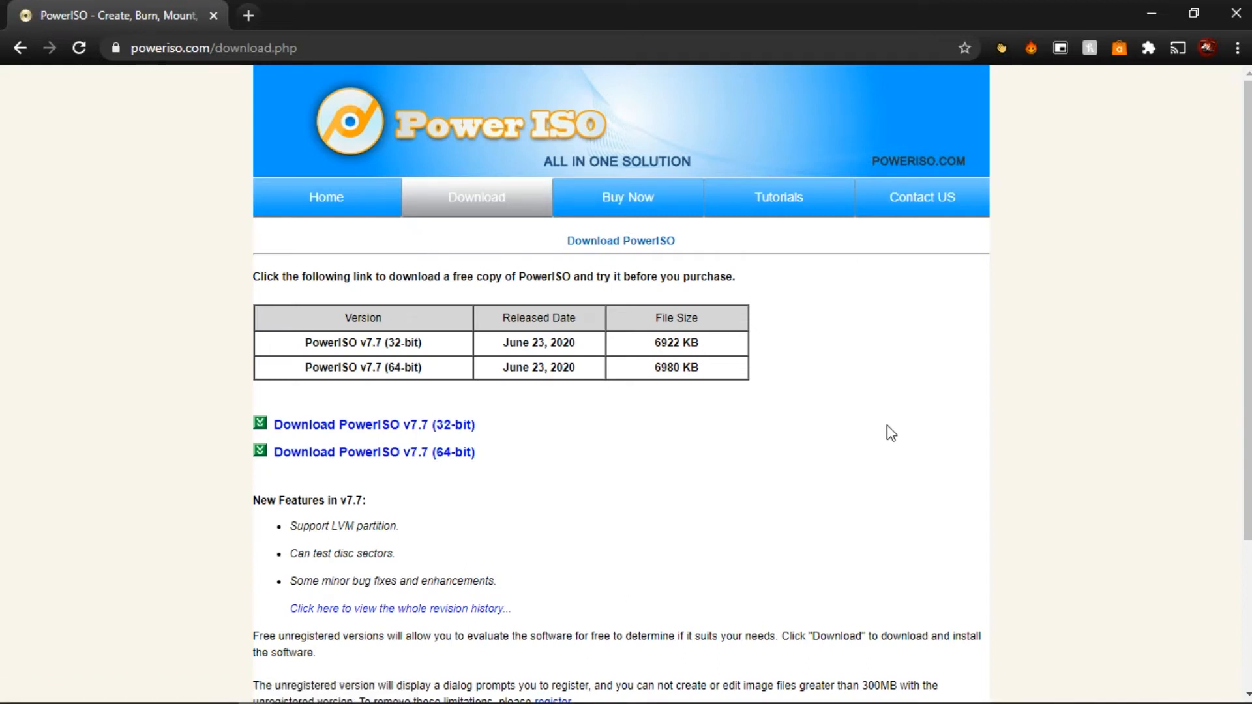
{"action": "mouse_move", "coordinate": [369, 461]}
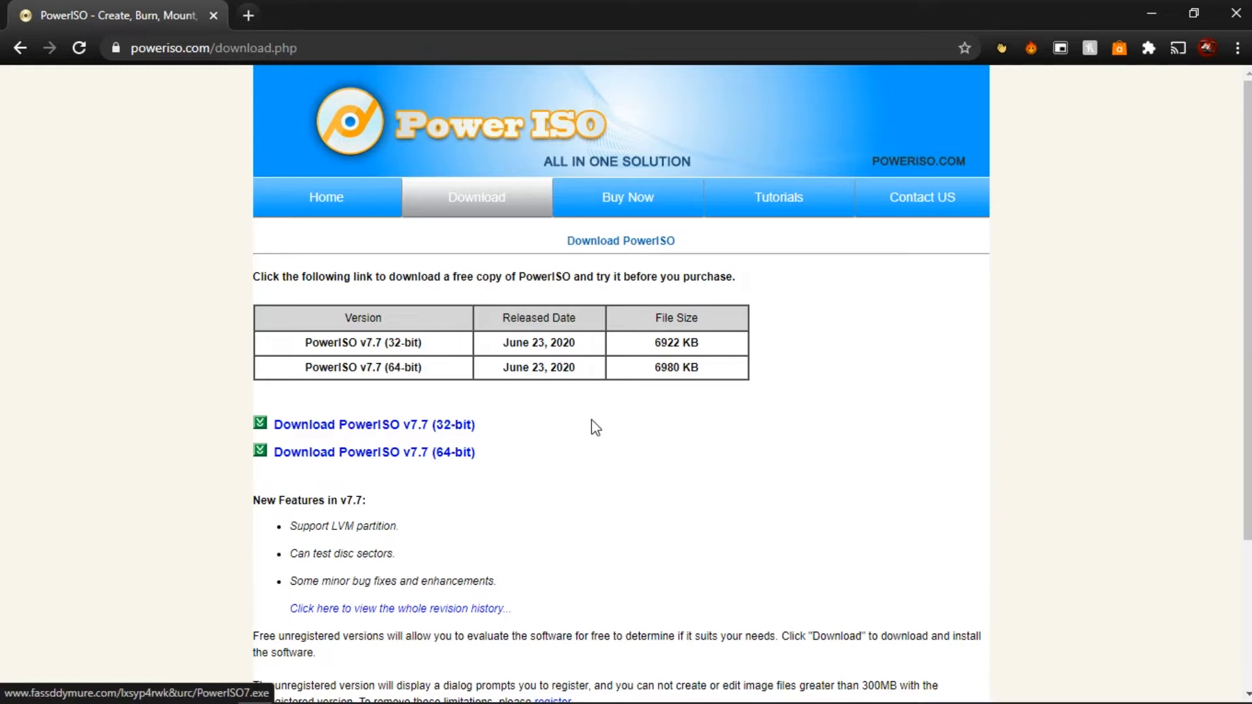
{"action": "mouse_move", "coordinate": [745, 426]}
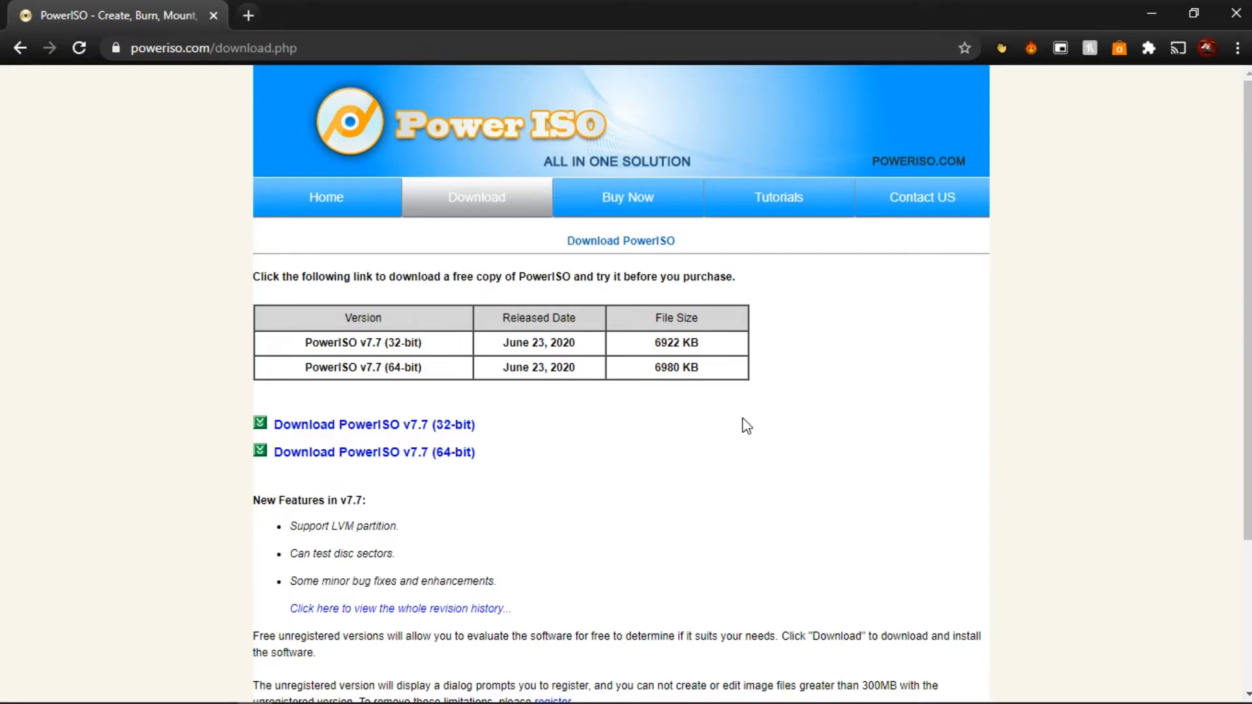
{"action": "mouse_move", "coordinate": [680, 278]}
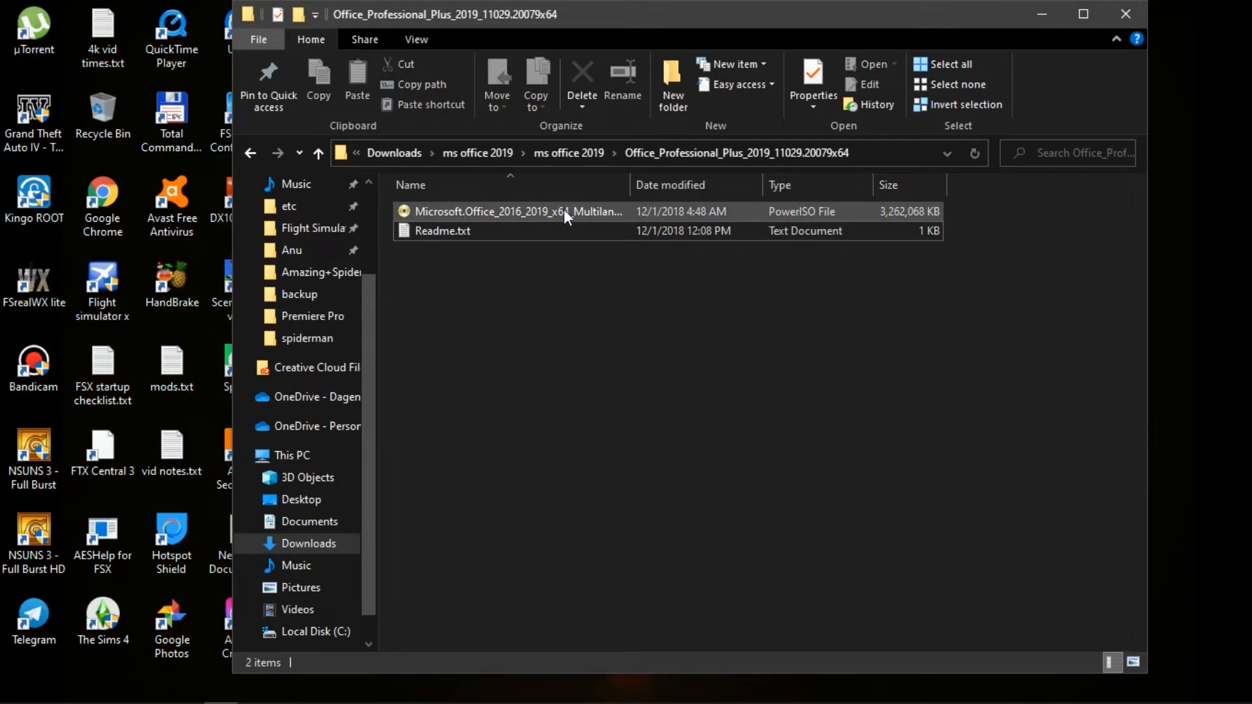
Step: Mount the Office ISO to drive D: with PowerISO and show it under This PC
{"action": "left_click", "coordinate": [519, 211]}
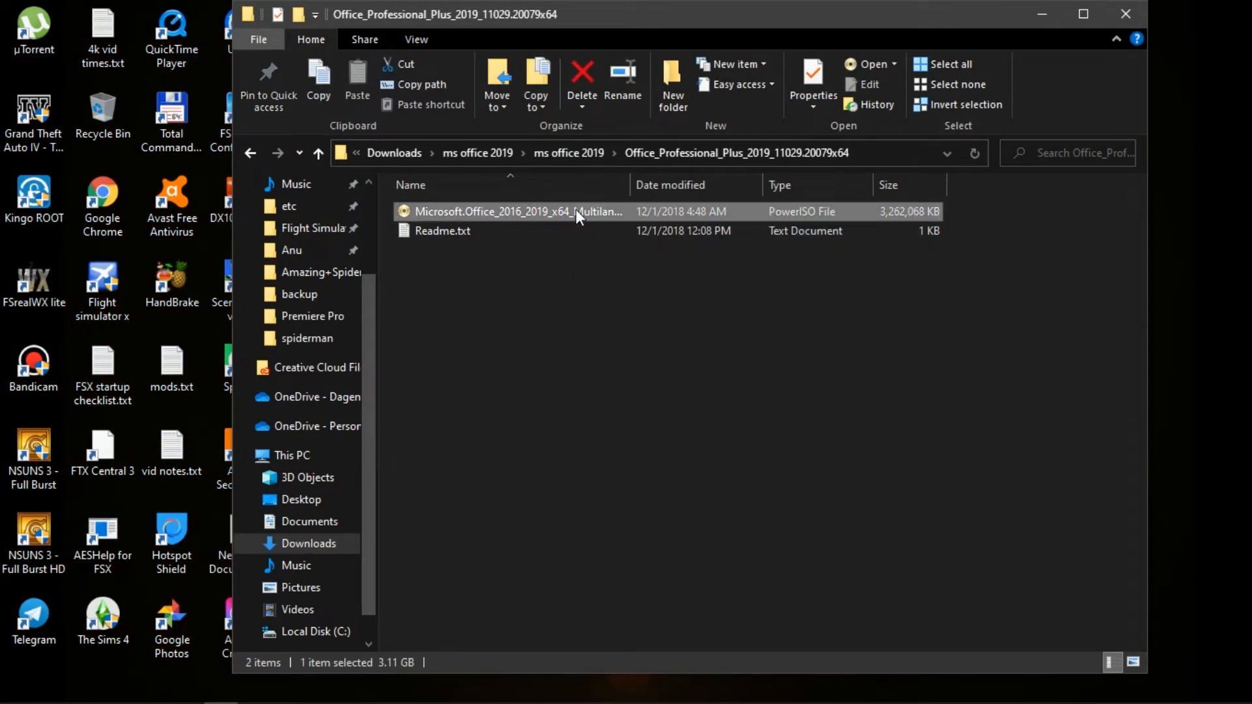
{"action": "mouse_move", "coordinate": [733, 218]}
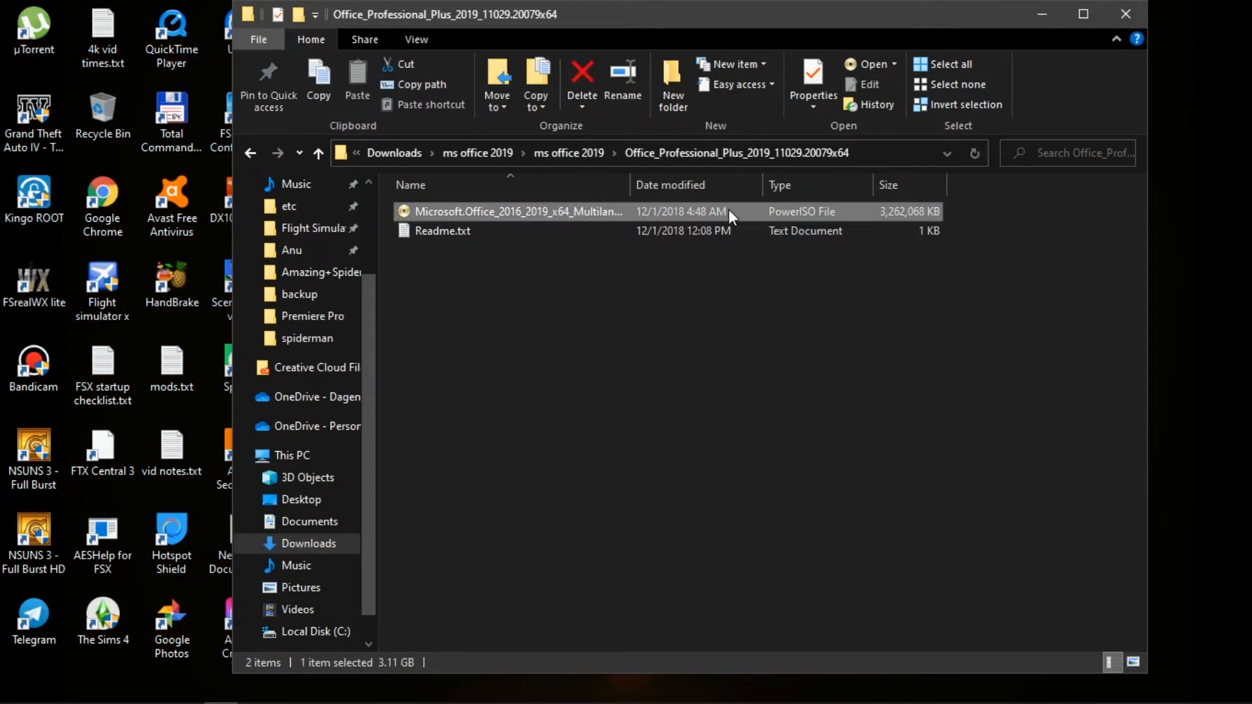
{"action": "right_click", "coordinate": [520, 212]}
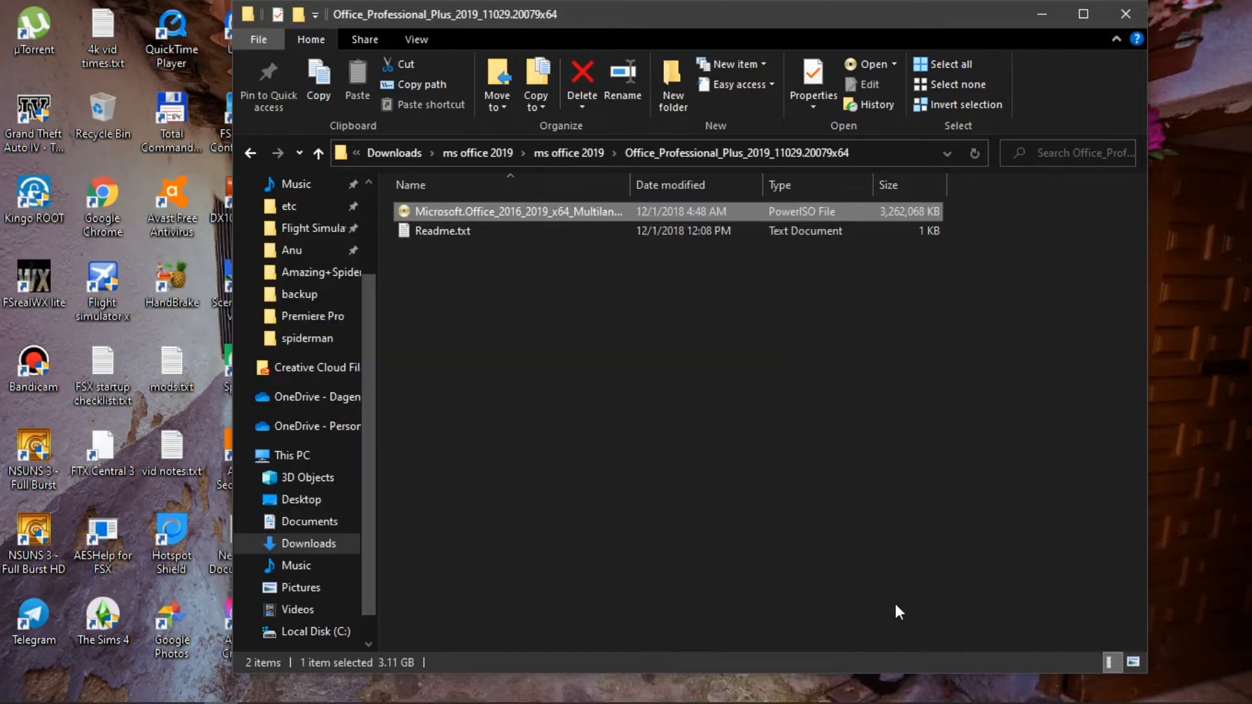
{"action": "right_click", "coordinate": [519, 211]}
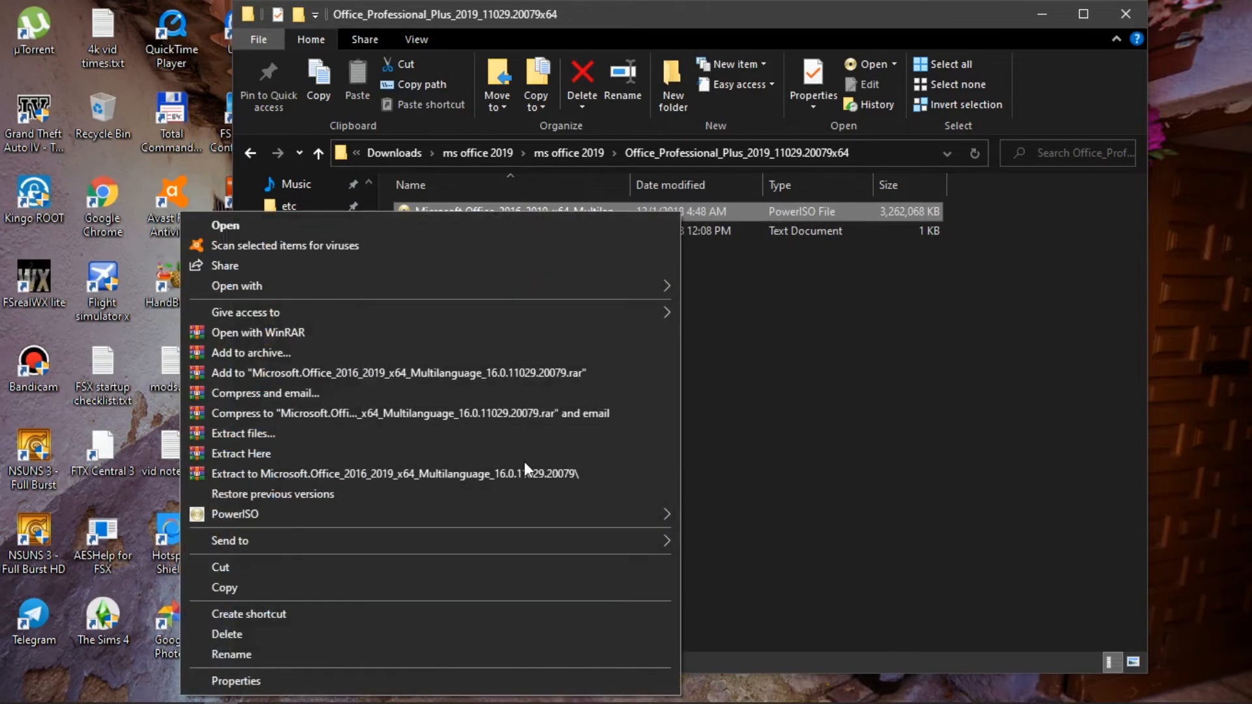
{"action": "mouse_move", "coordinate": [235, 514]}
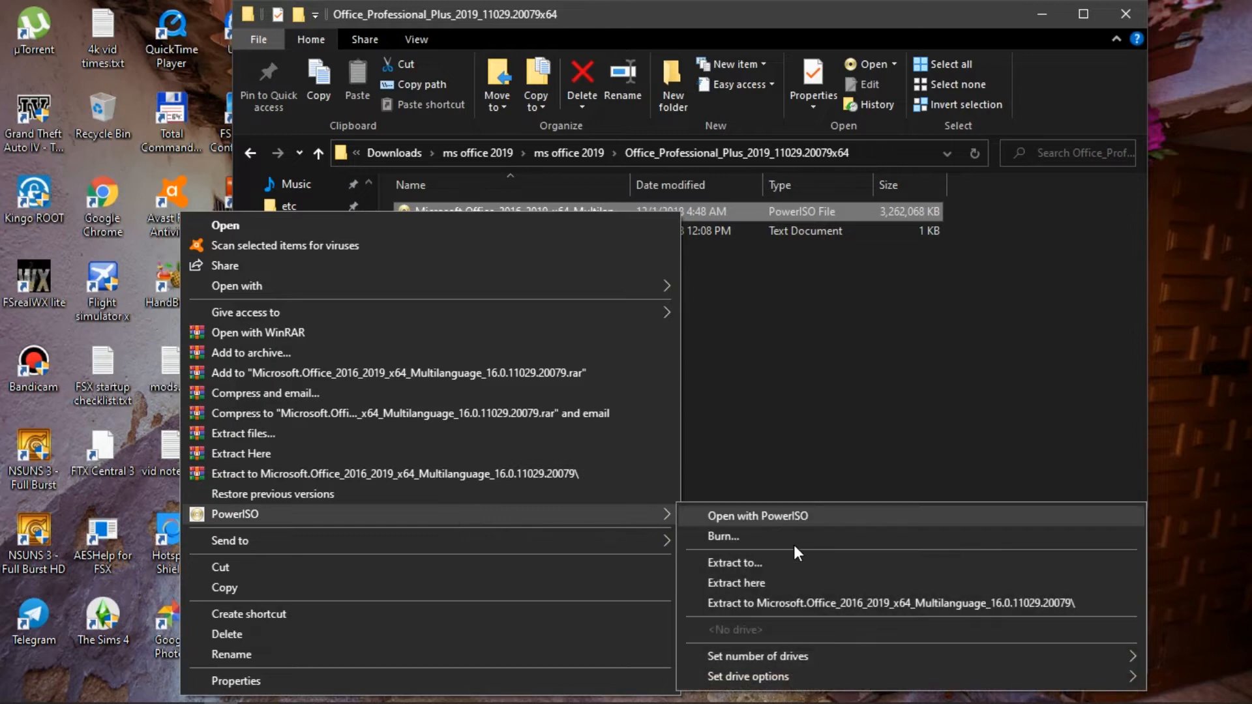
{"action": "left_click", "coordinate": [757, 656]}
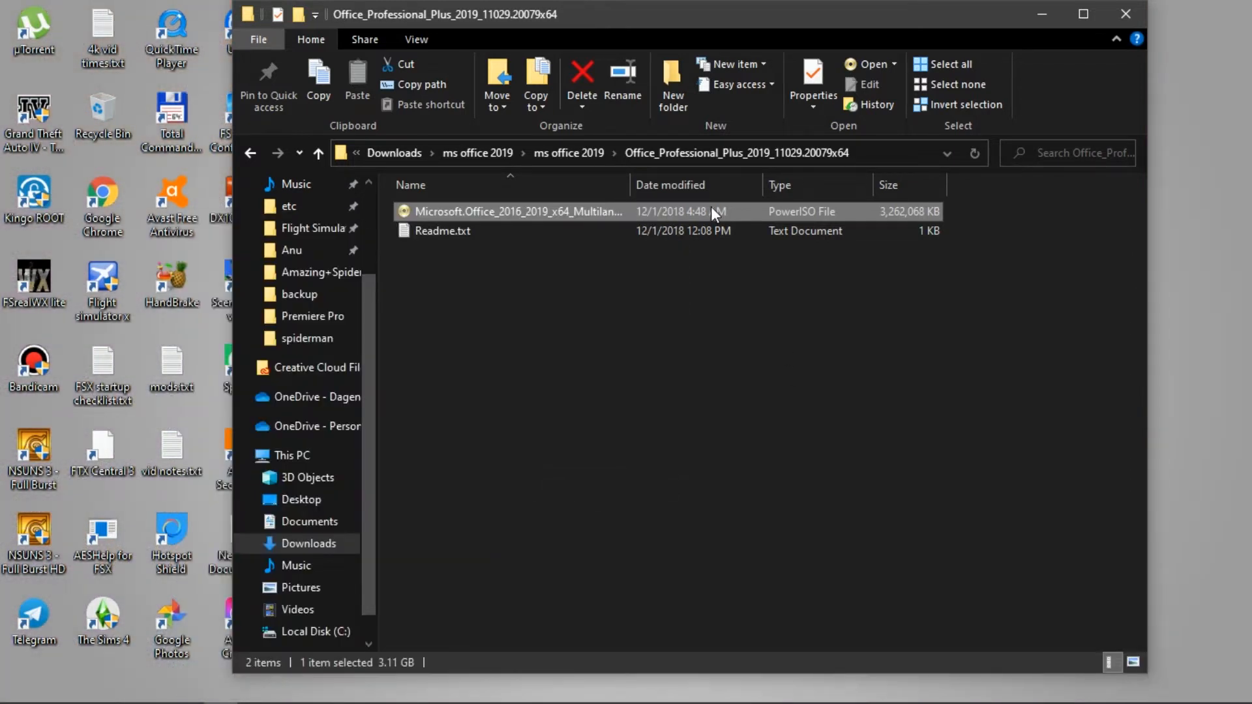
{"action": "right_click", "coordinate": [520, 211]}
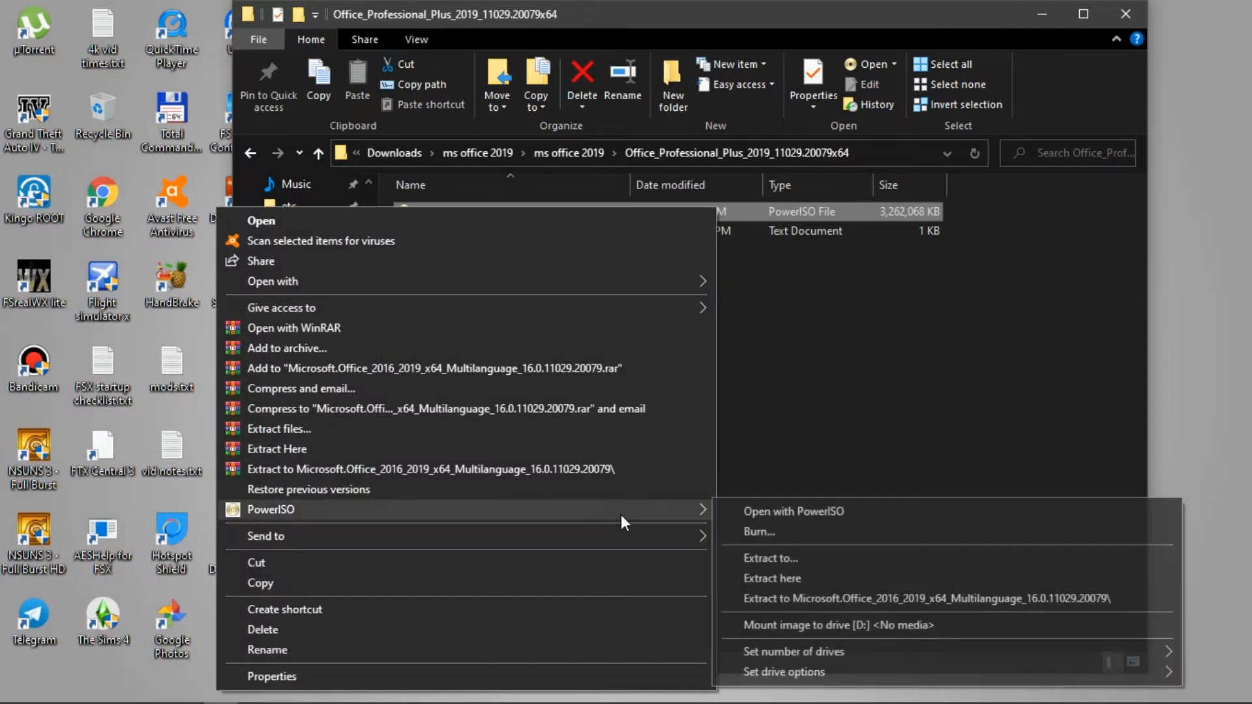
{"action": "left_click", "coordinate": [838, 625]}
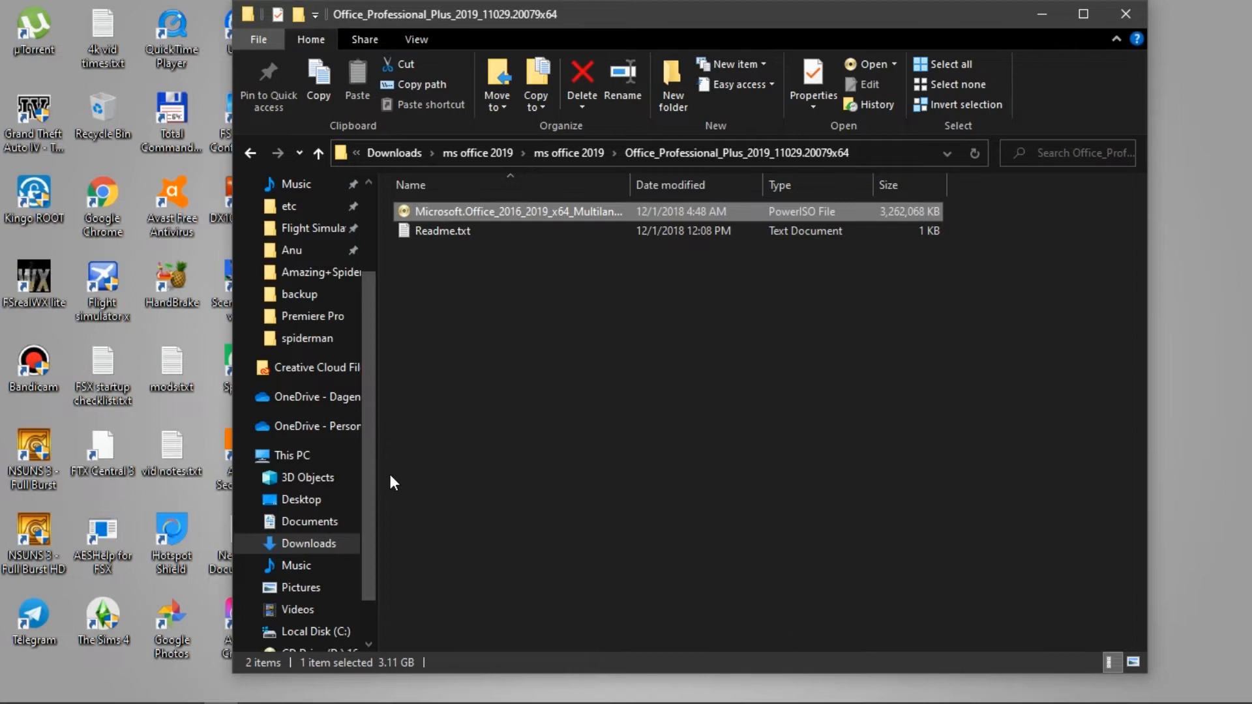
{"action": "left_click", "coordinate": [292, 456]}
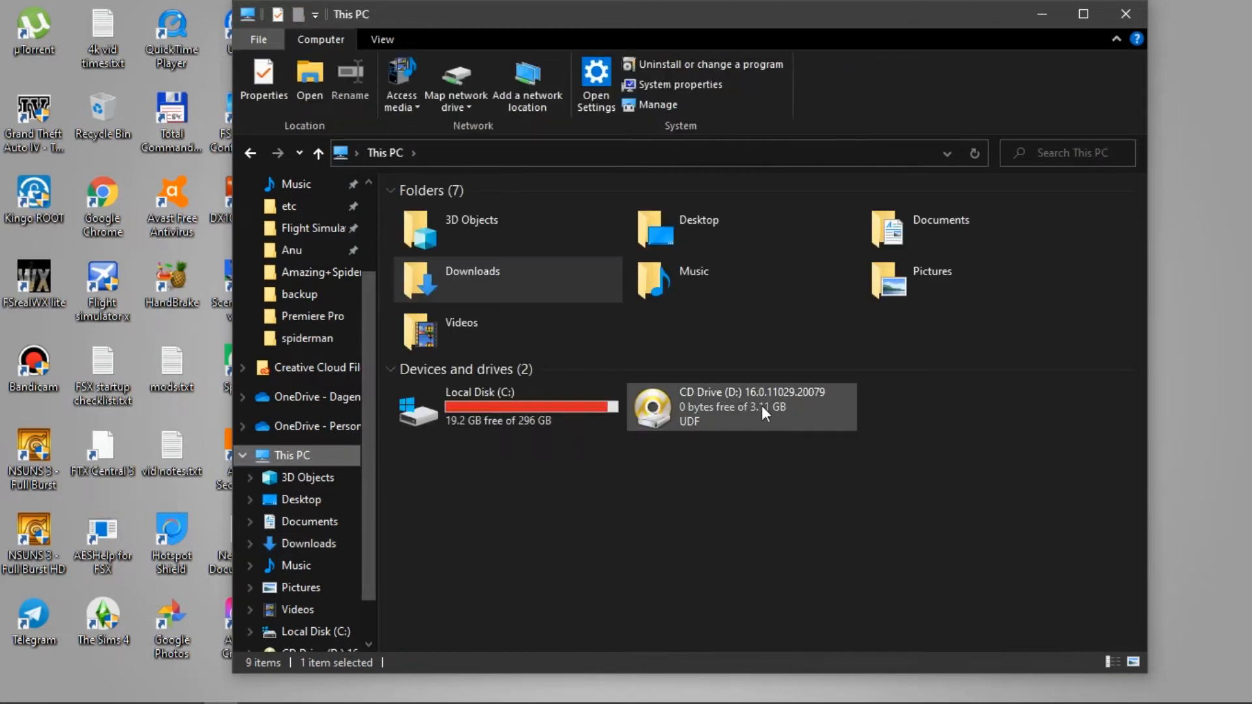
Step: Launch the mounted CD Drive (D:) to start the Office installer tool
{"action": "left_click", "coordinate": [739, 407]}
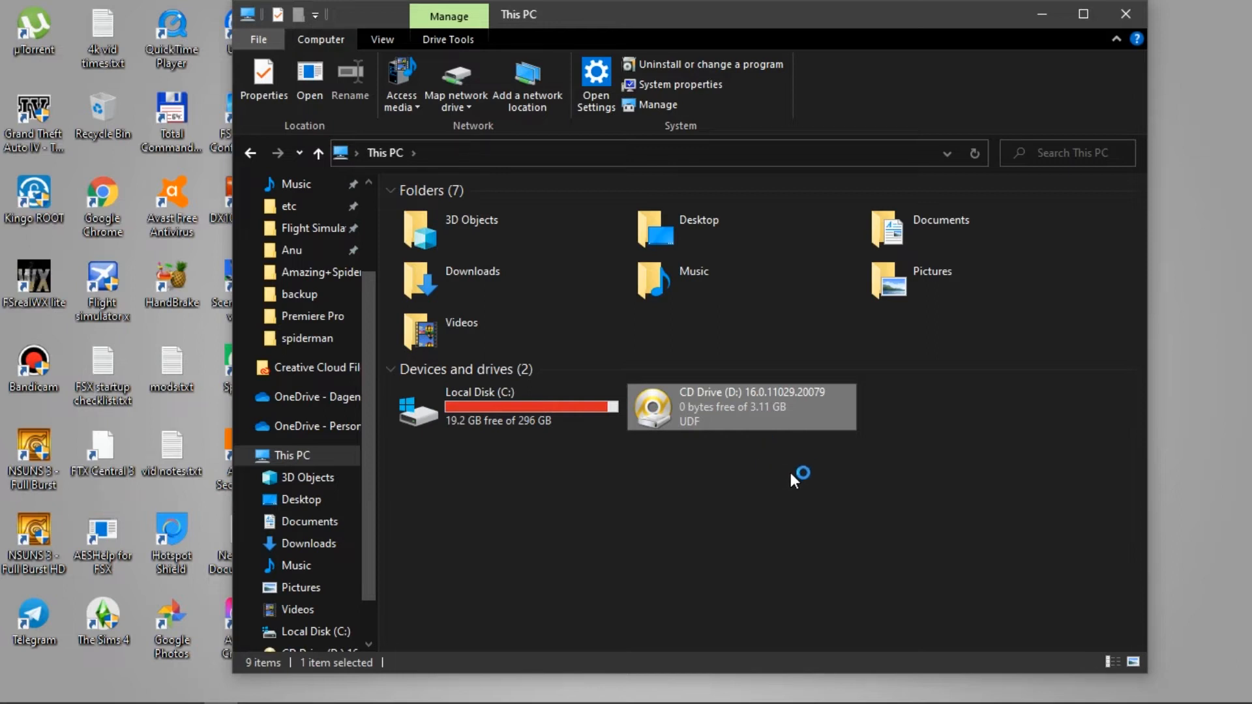
{"action": "mouse_move", "coordinate": [723, 515]}
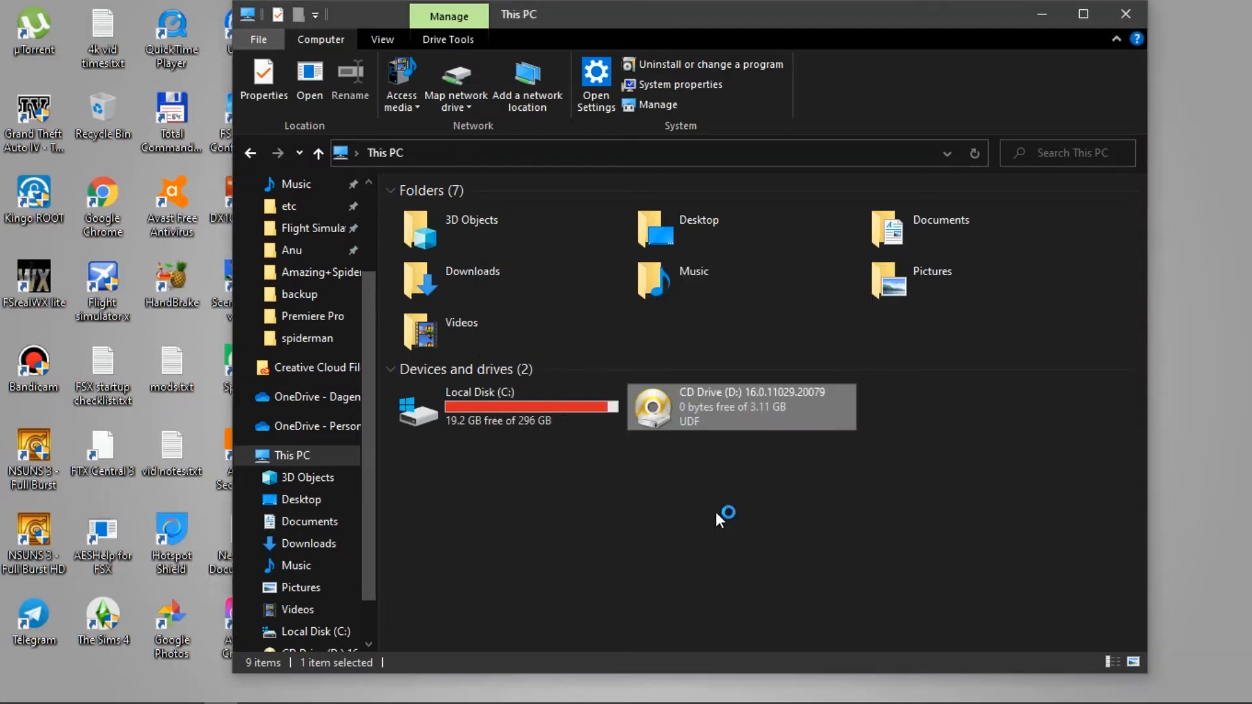
{"action": "mouse_move", "coordinate": [780, 511]}
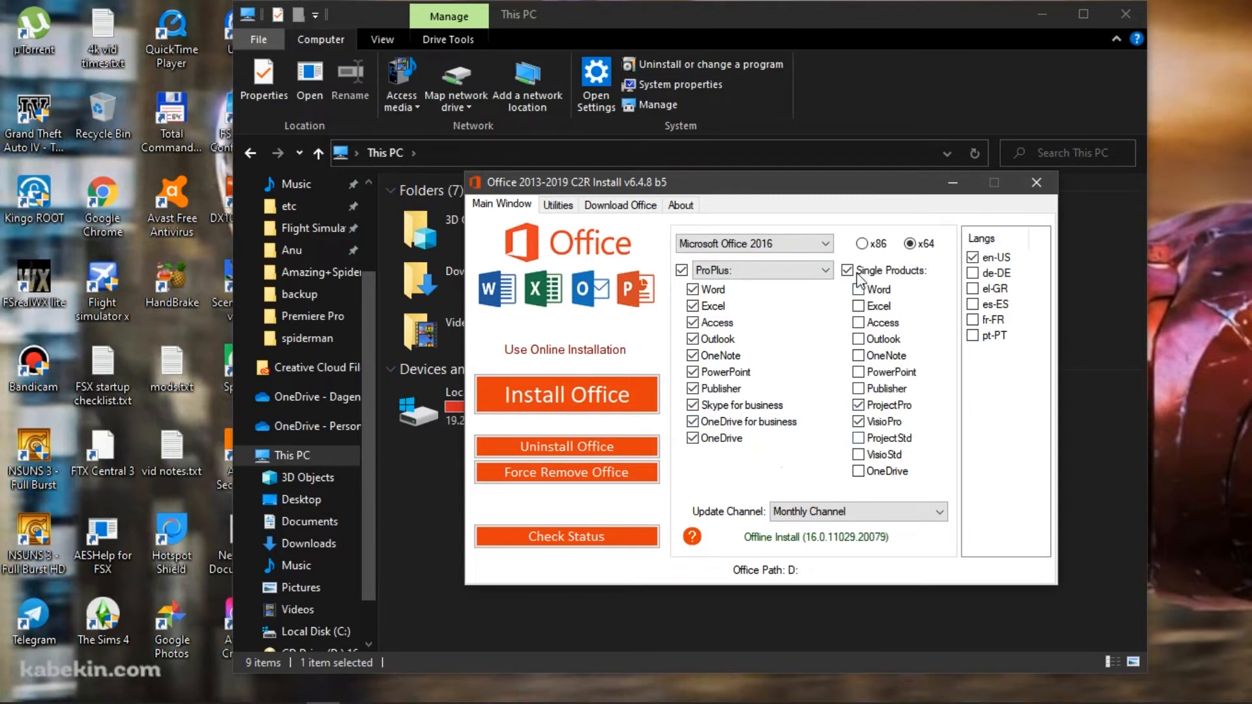
Step: Try the single-product and Standard/ProPlus suite options, ending on ProPlus with single products off
{"action": "left_click", "coordinate": [848, 270]}
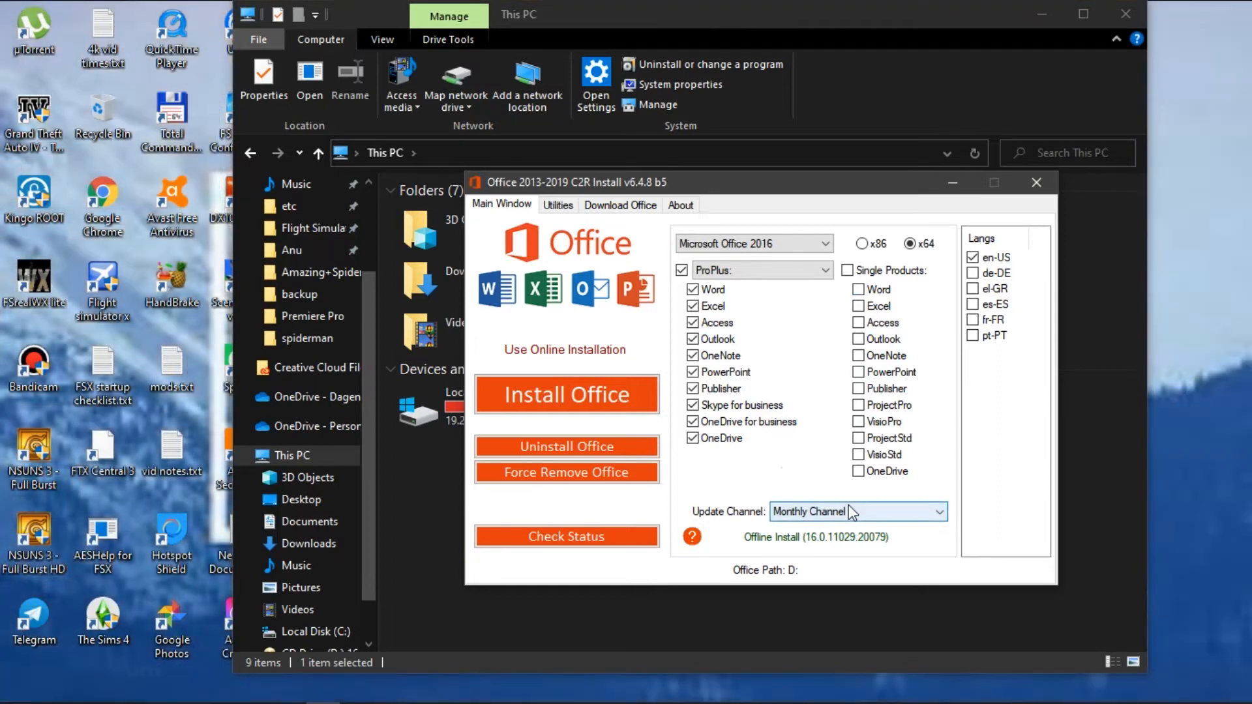
{"action": "left_click", "coordinate": [848, 270]}
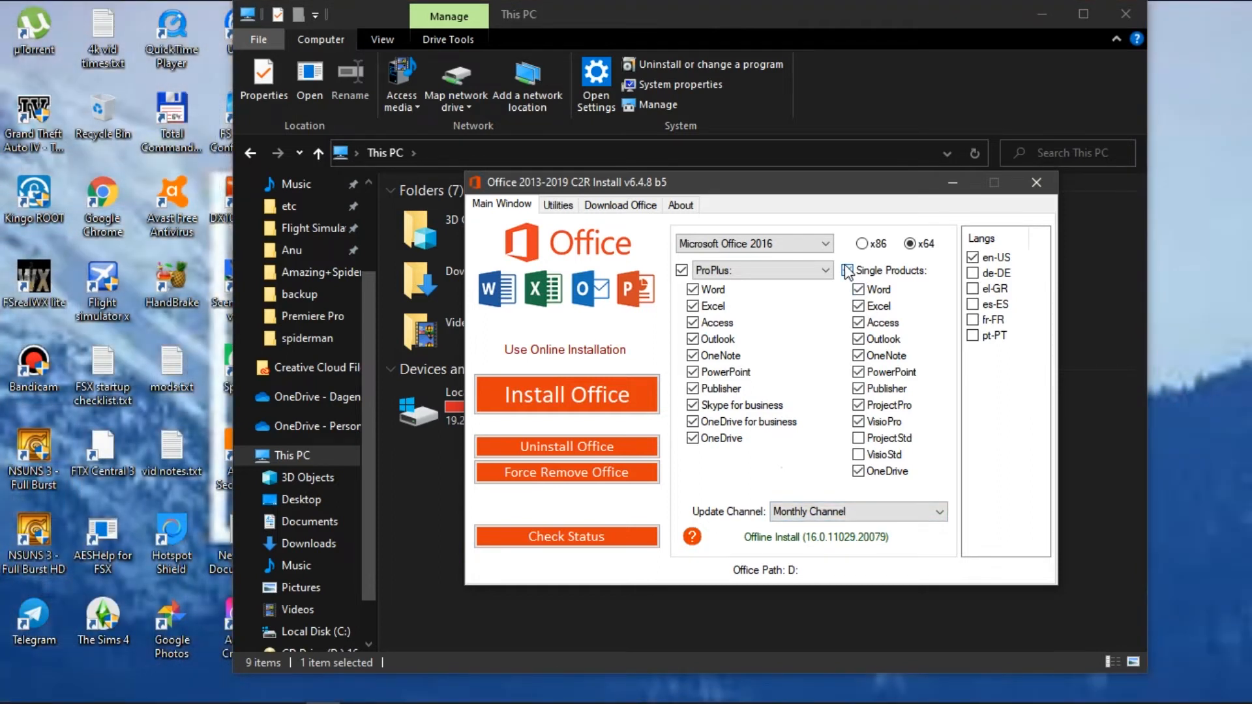
{"action": "left_click", "coordinate": [848, 271]}
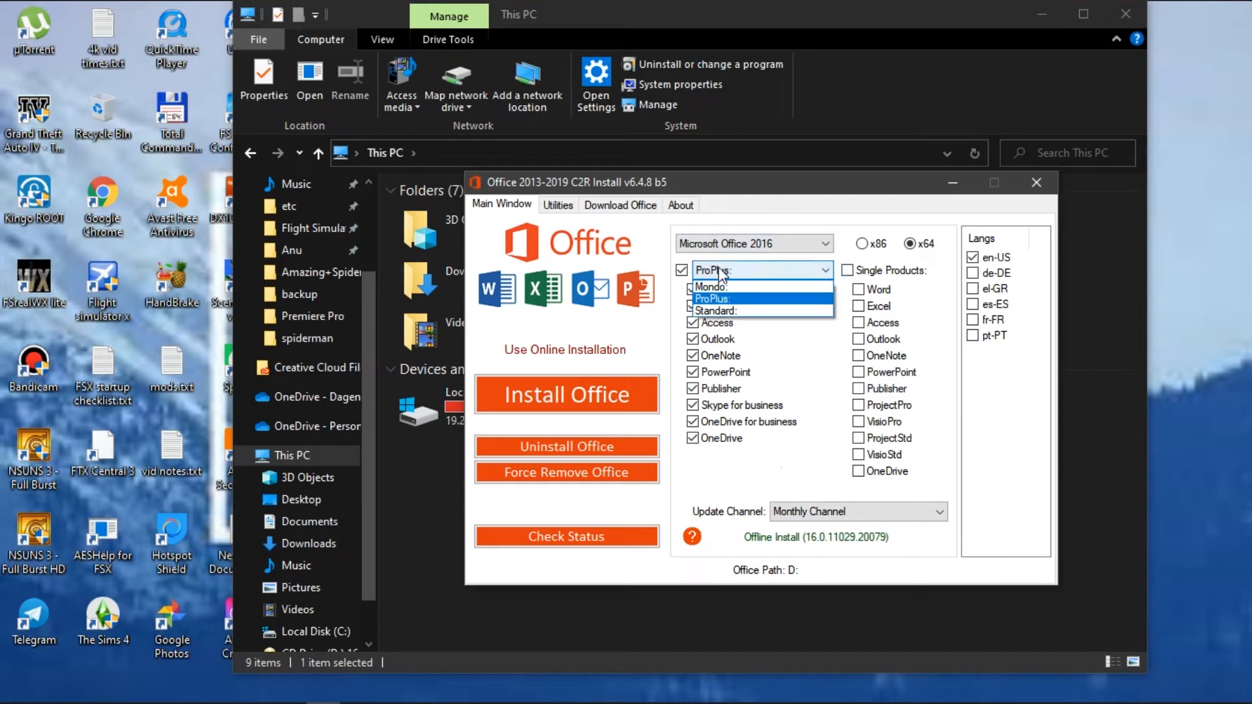
{"action": "left_click", "coordinate": [715, 310]}
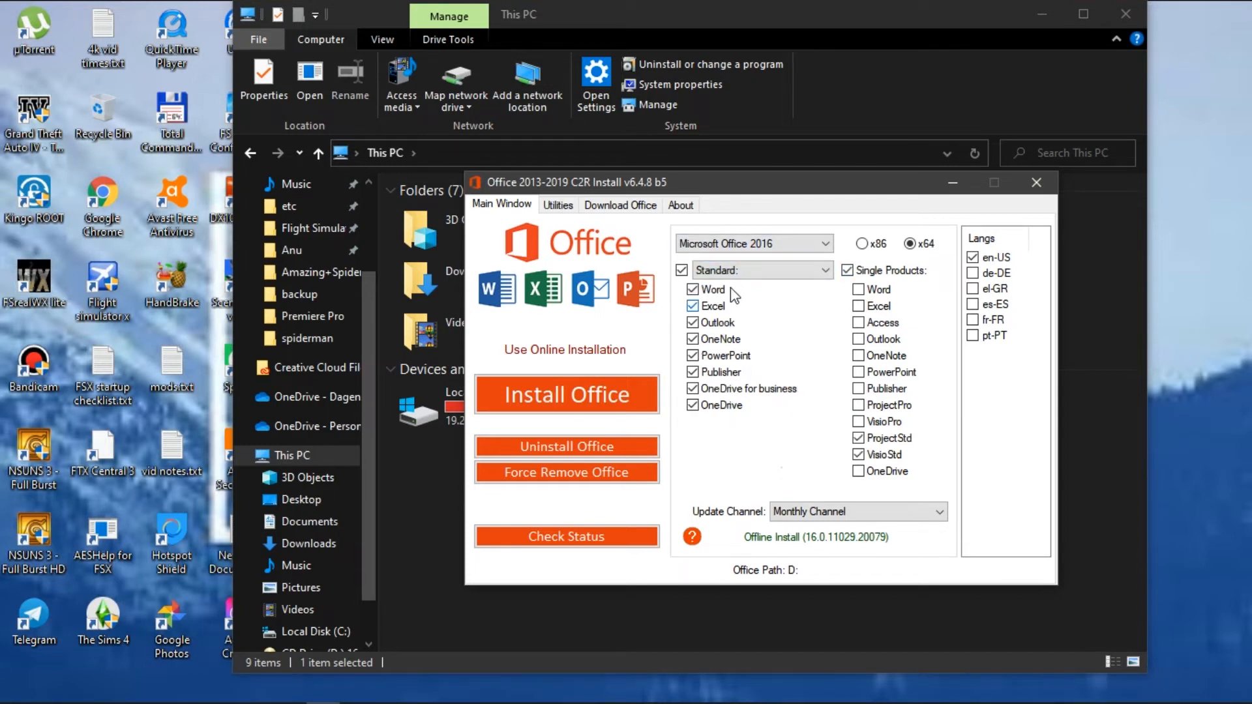
{"action": "left_click", "coordinate": [827, 270]}
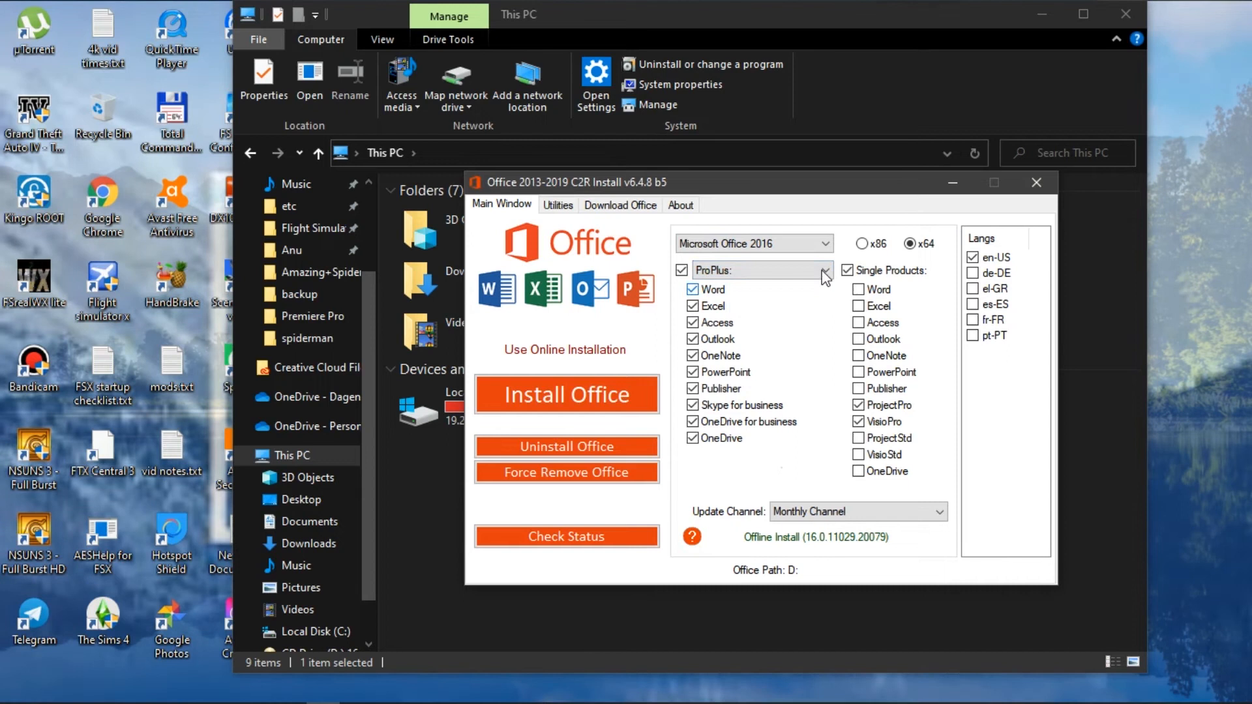
{"action": "left_click", "coordinate": [846, 270]}
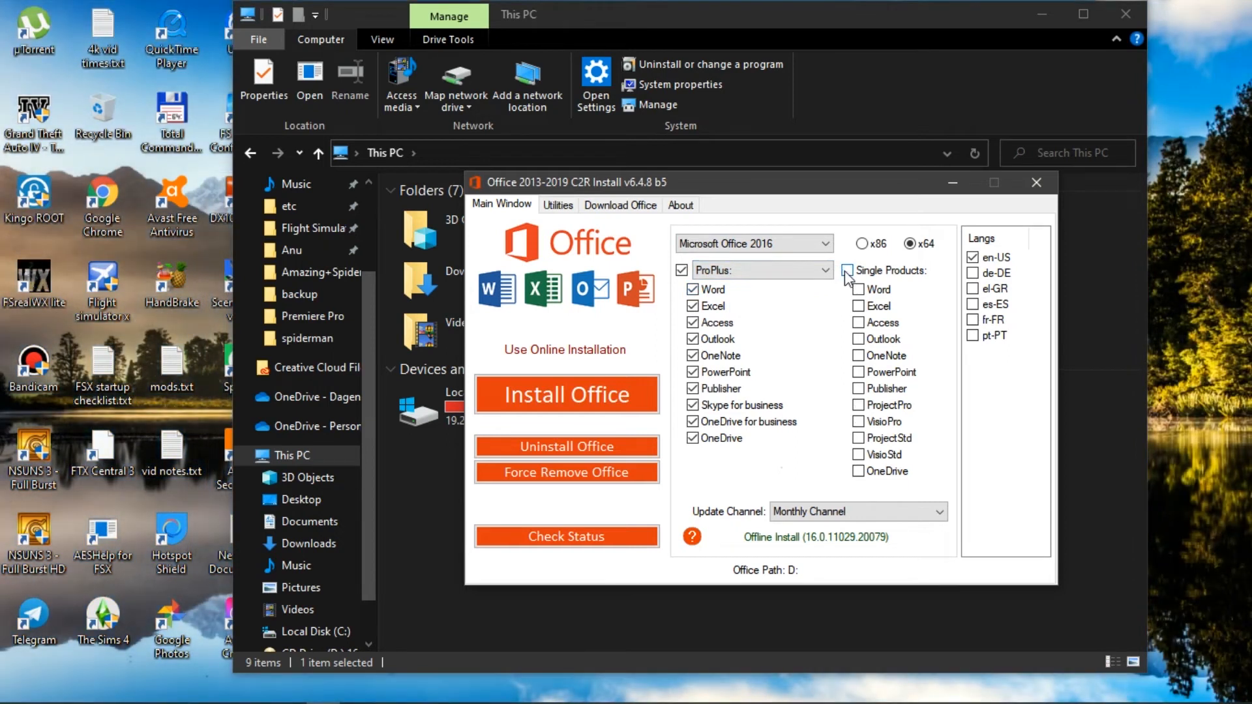
Step: Choose Microsoft Office 2019 as the version and ProPlus 2019 Volume x64 as the edition to install
{"action": "left_click", "coordinate": [827, 243]}
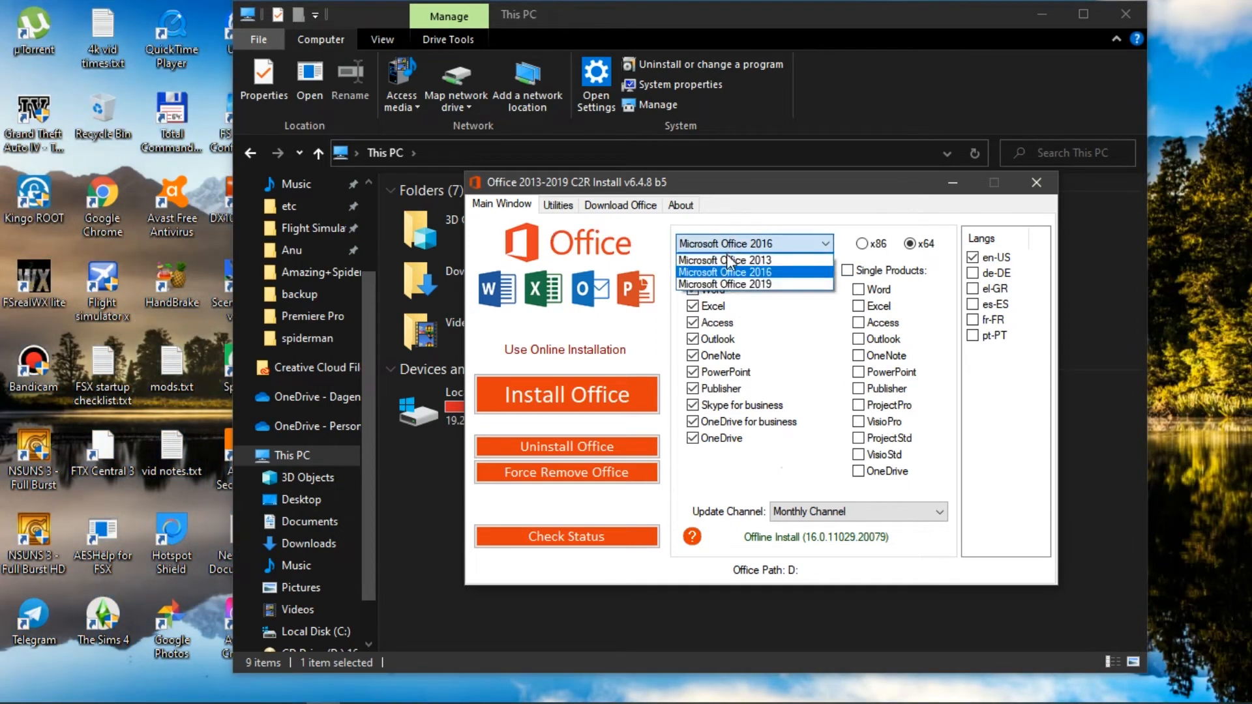
{"action": "left_click", "coordinate": [725, 284]}
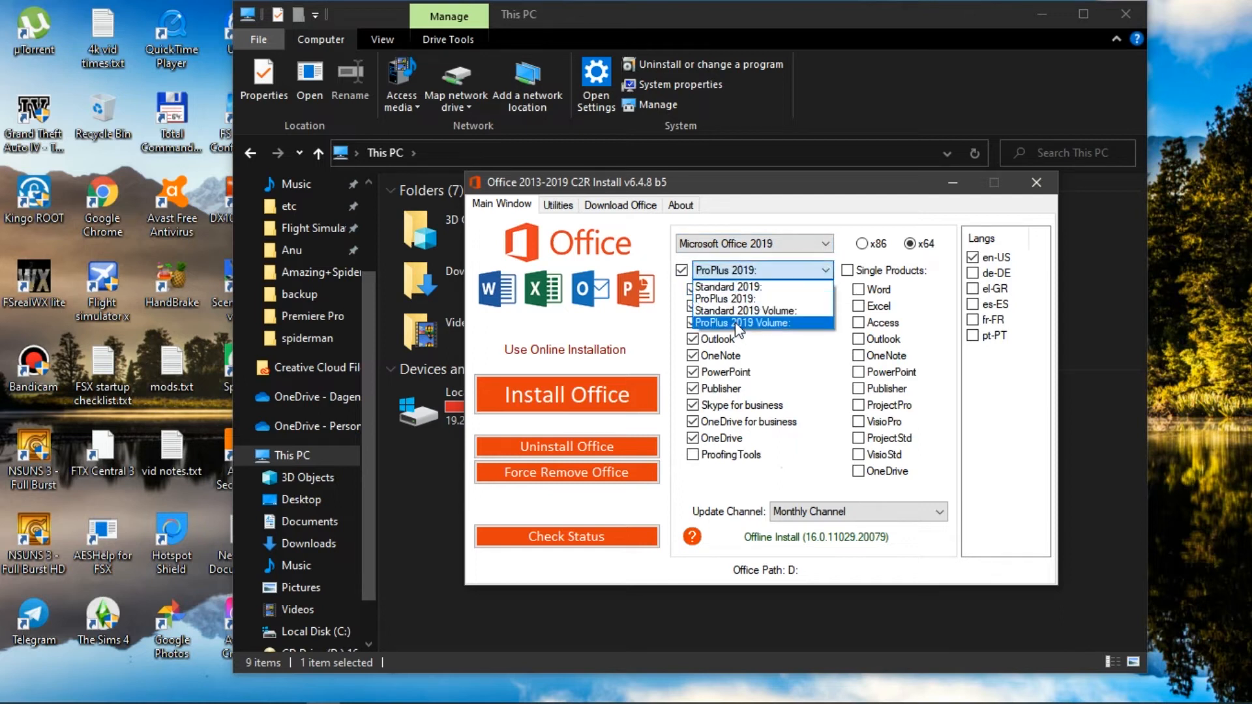
{"action": "mouse_move", "coordinate": [727, 297]}
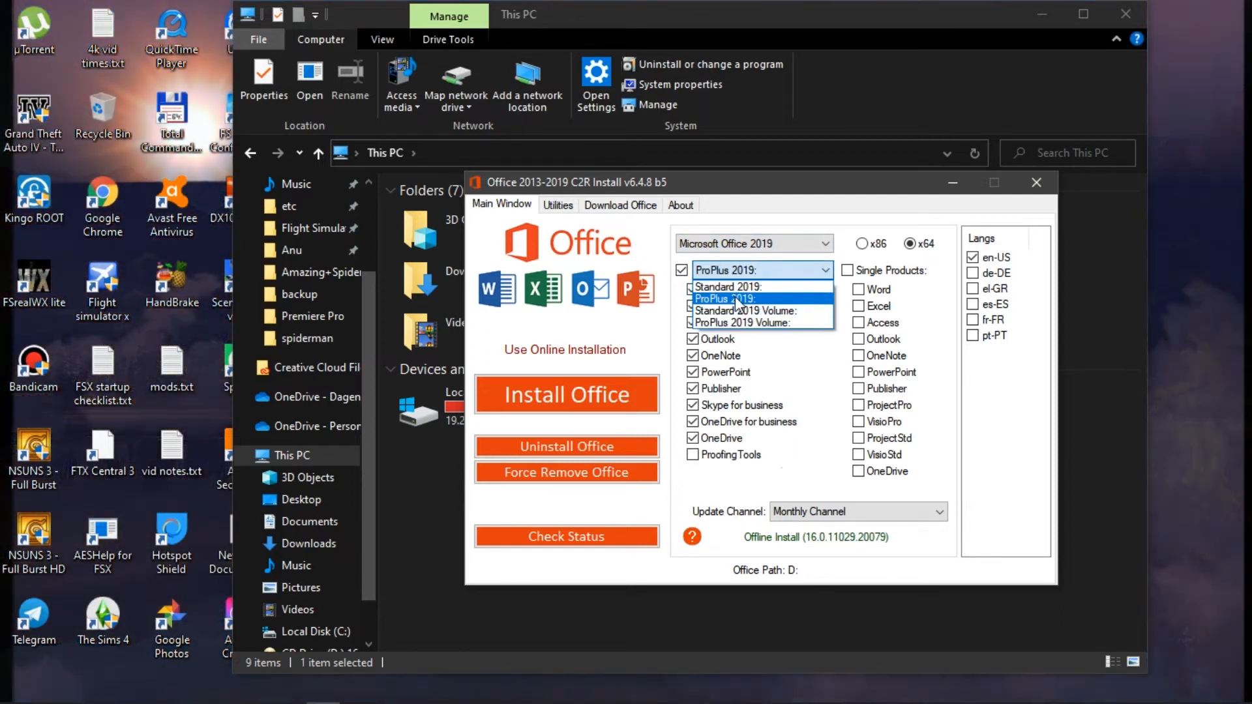
{"action": "left_click", "coordinate": [746, 322]}
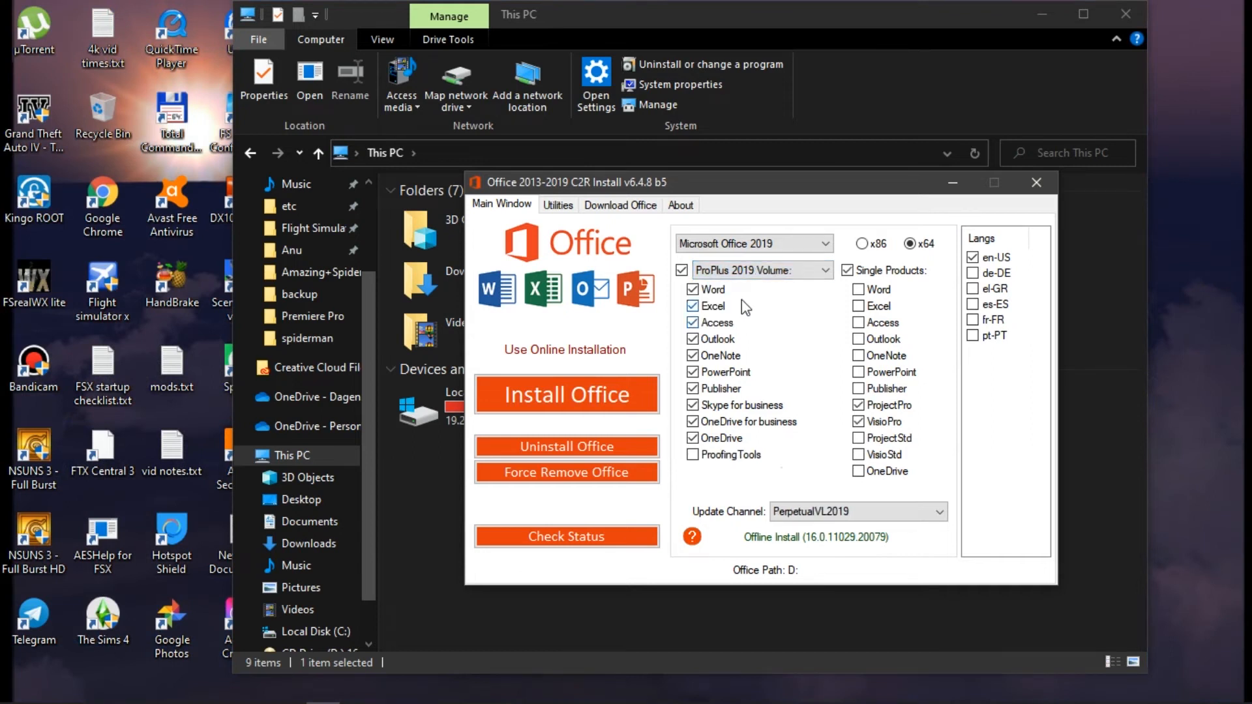
{"action": "left_click", "coordinate": [759, 270]}
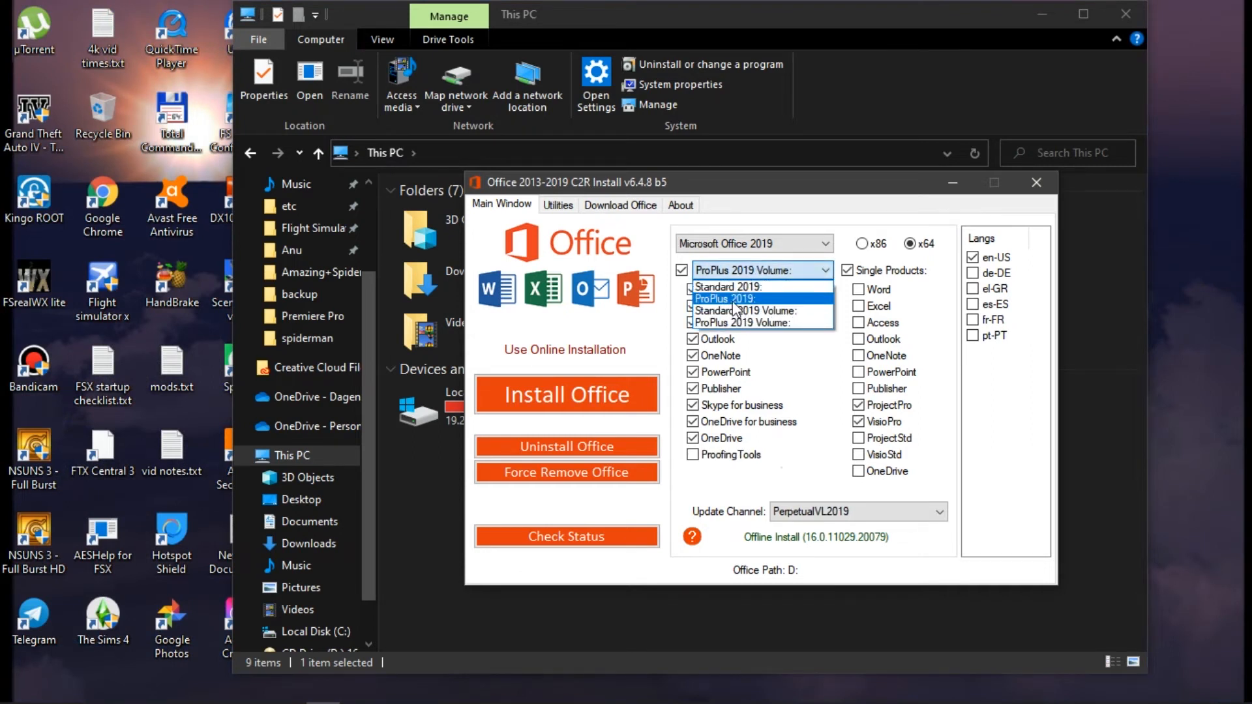
{"action": "left_click", "coordinate": [725, 297]}
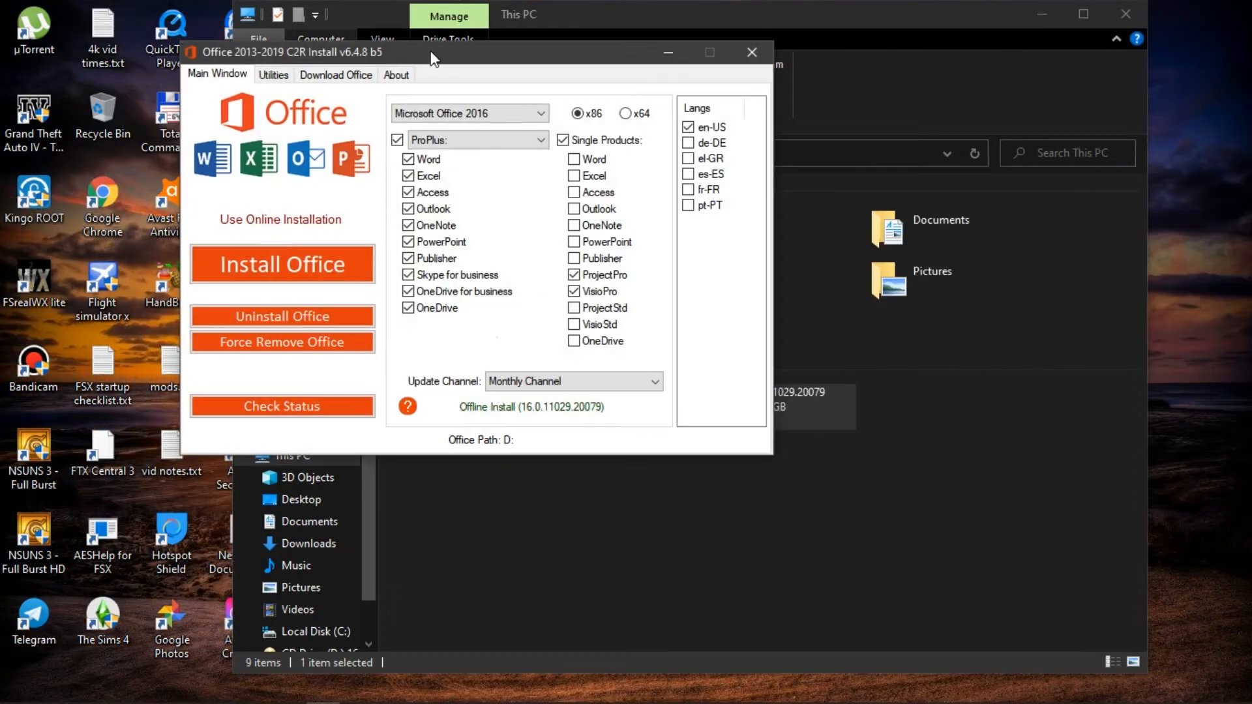
Step: Start Office activation from the Utilities tab with Online KMS ticked
{"action": "left_click", "coordinate": [462, 129]}
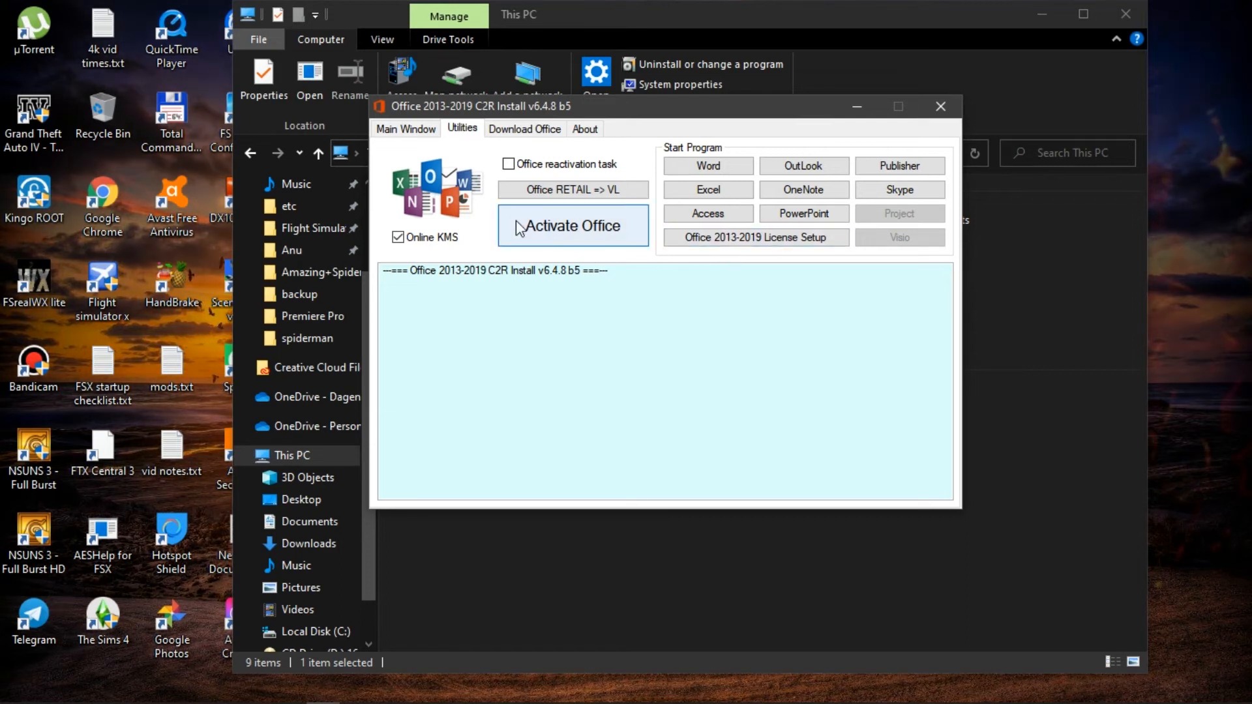
{"action": "left_click", "coordinate": [573, 226]}
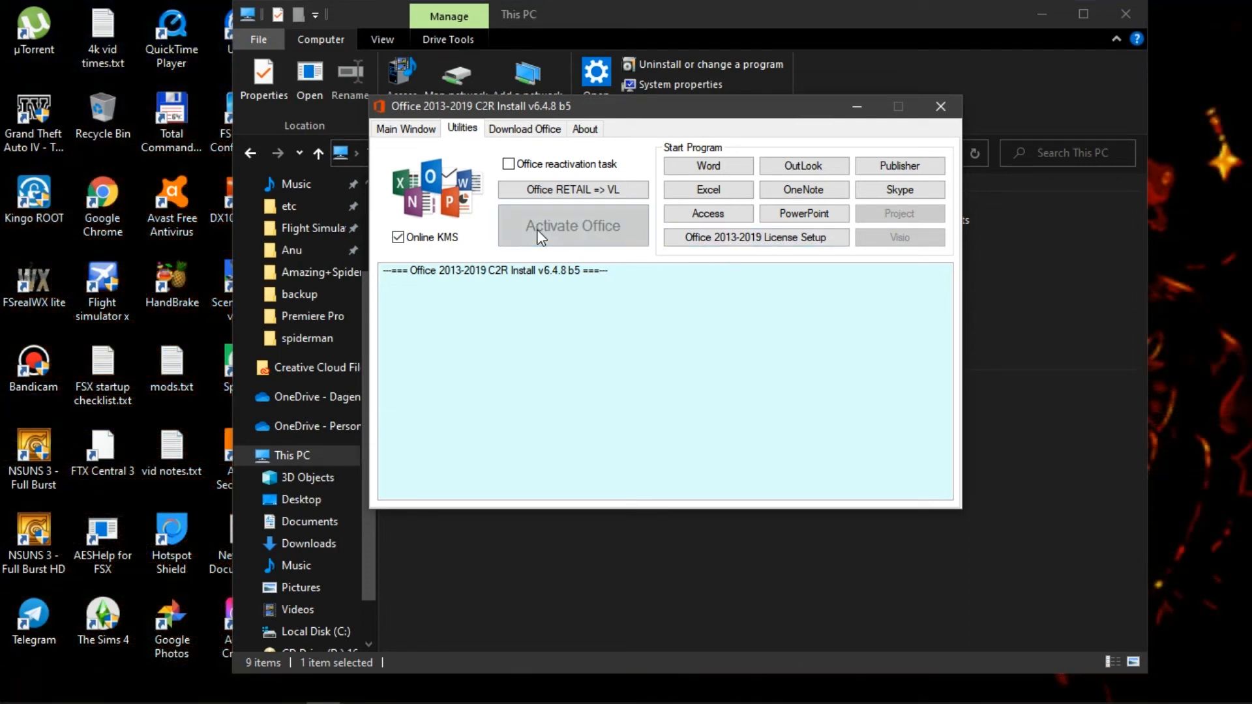
{"action": "mouse_move", "coordinate": [590, 315]}
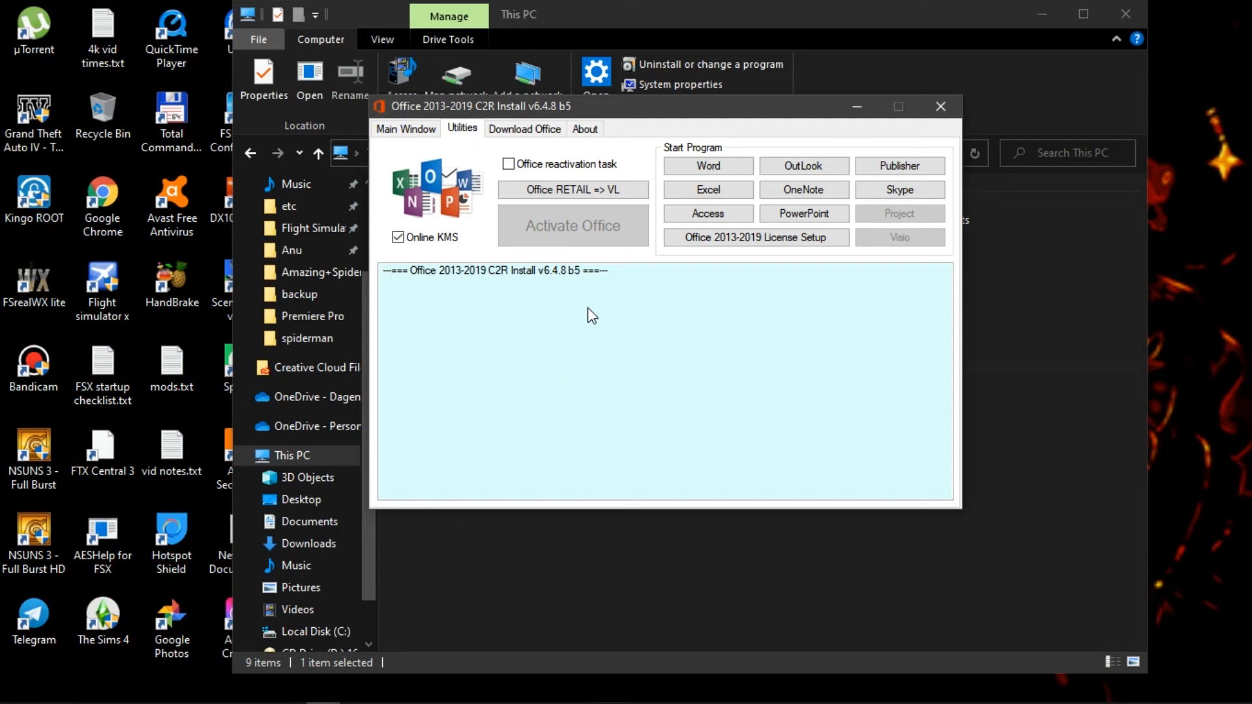
{"action": "mouse_move", "coordinate": [579, 238]}
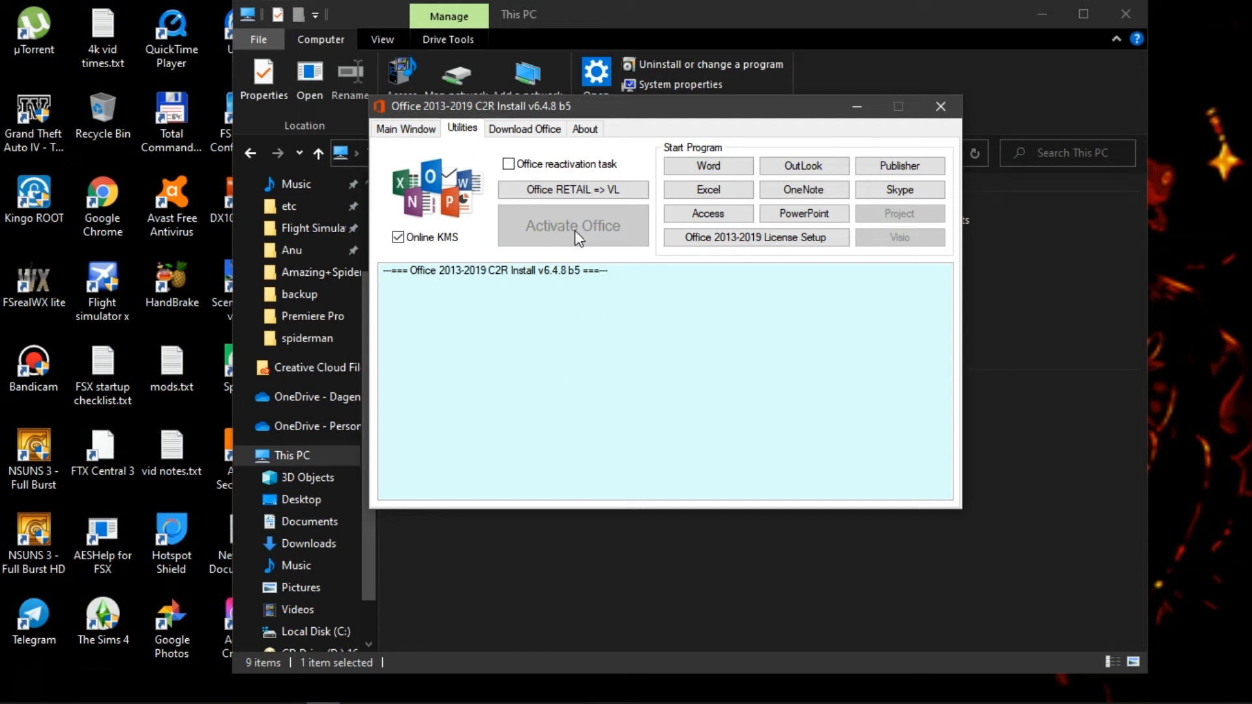
{"action": "left_click", "coordinate": [573, 225]}
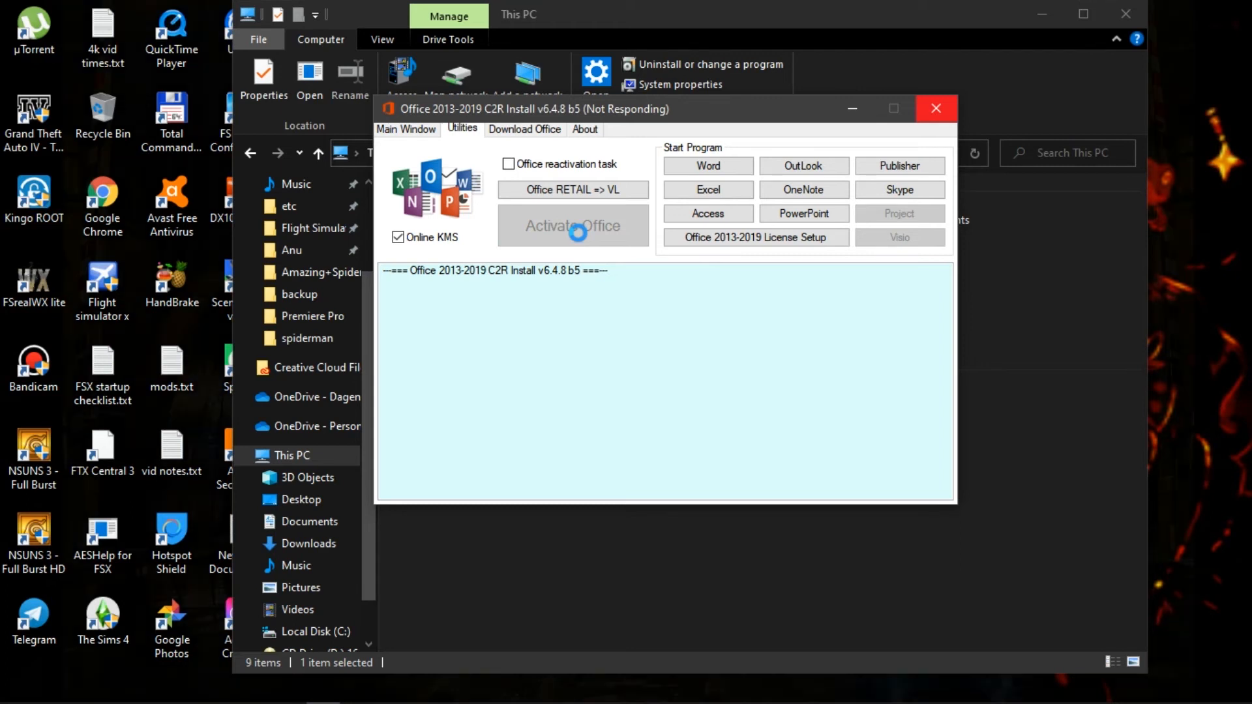
Step: Close the installer after the log reports Product activation successful, returning to This PC
{"action": "left_click", "coordinate": [573, 190]}
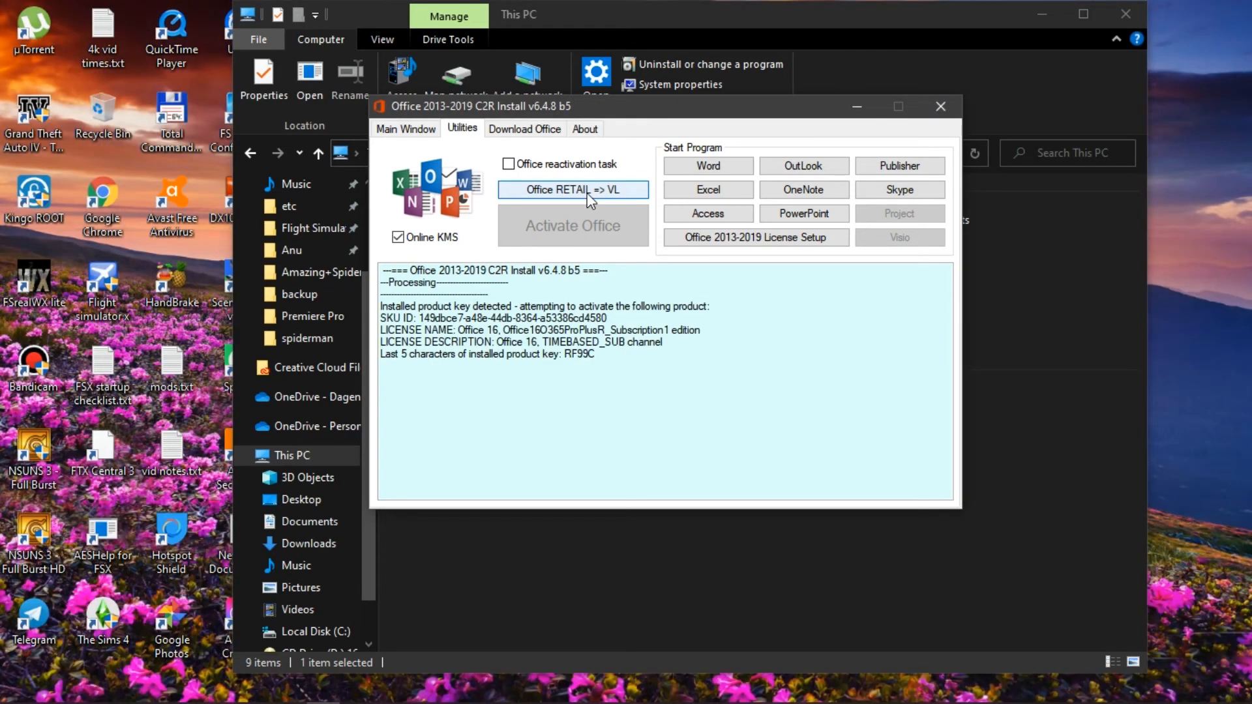
{"action": "left_click", "coordinate": [571, 189]}
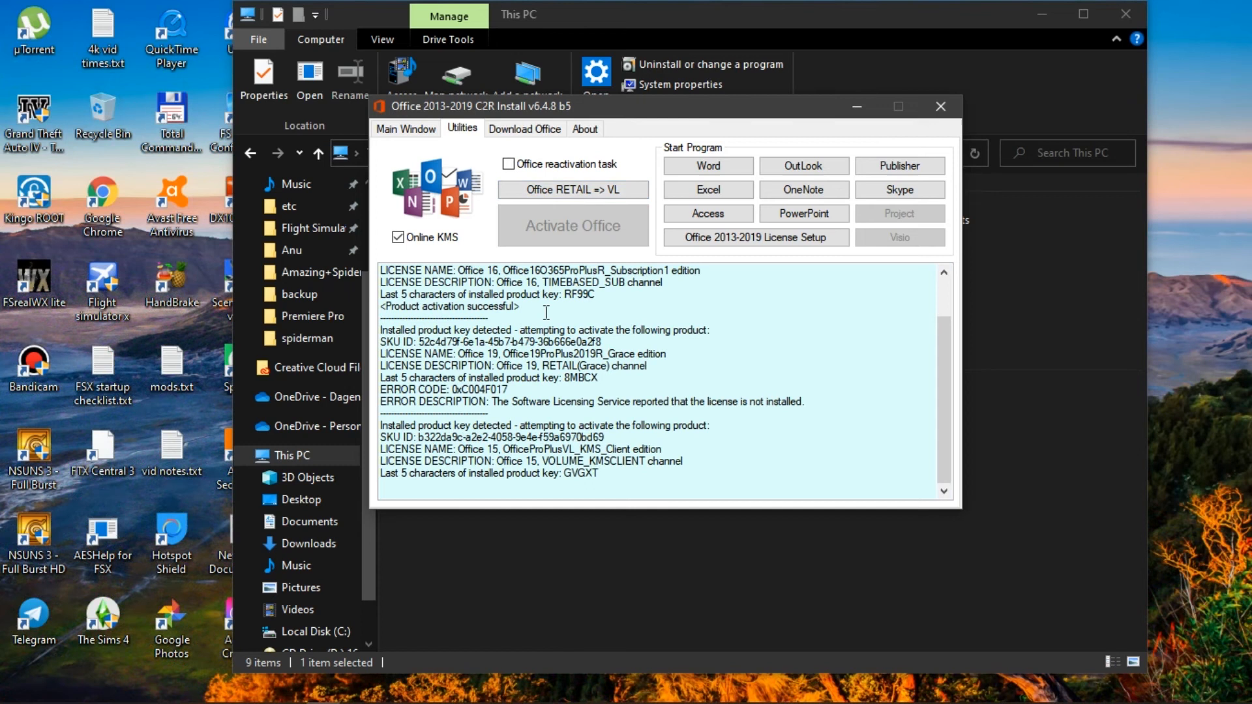
{"action": "mouse_move", "coordinate": [565, 322]}
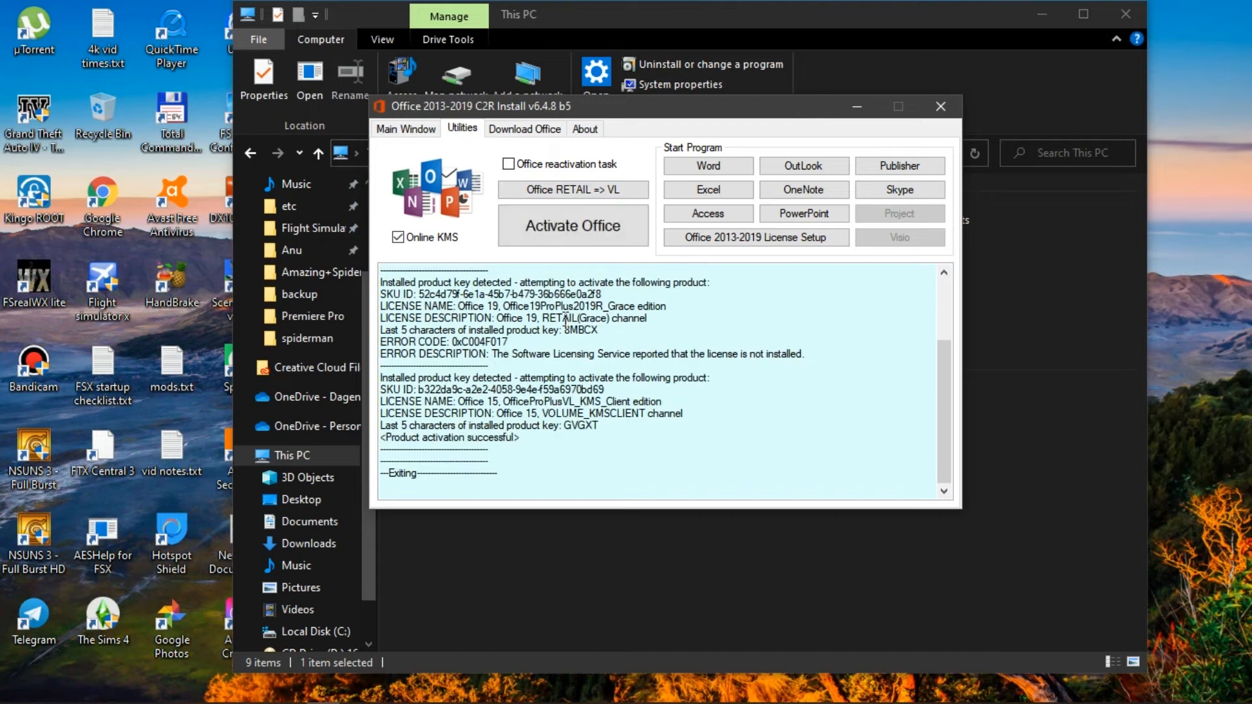
{"action": "mouse_move", "coordinate": [677, 434]}
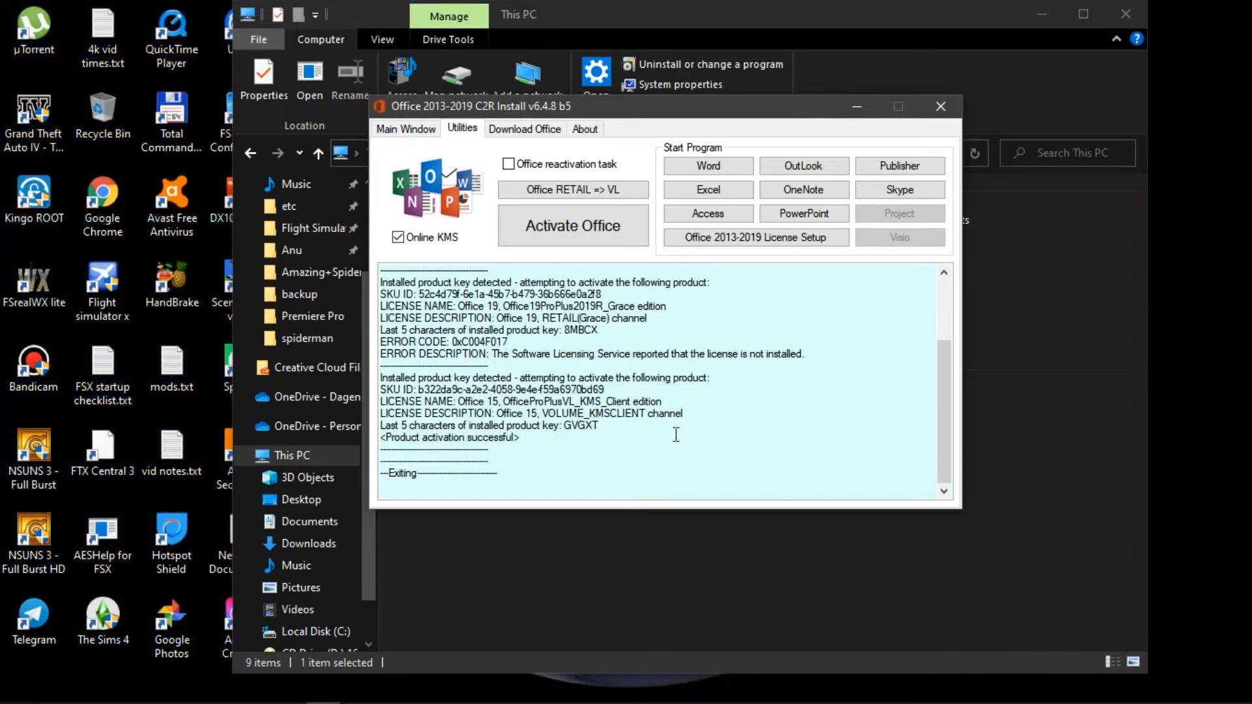
{"action": "mouse_move", "coordinate": [940, 107]}
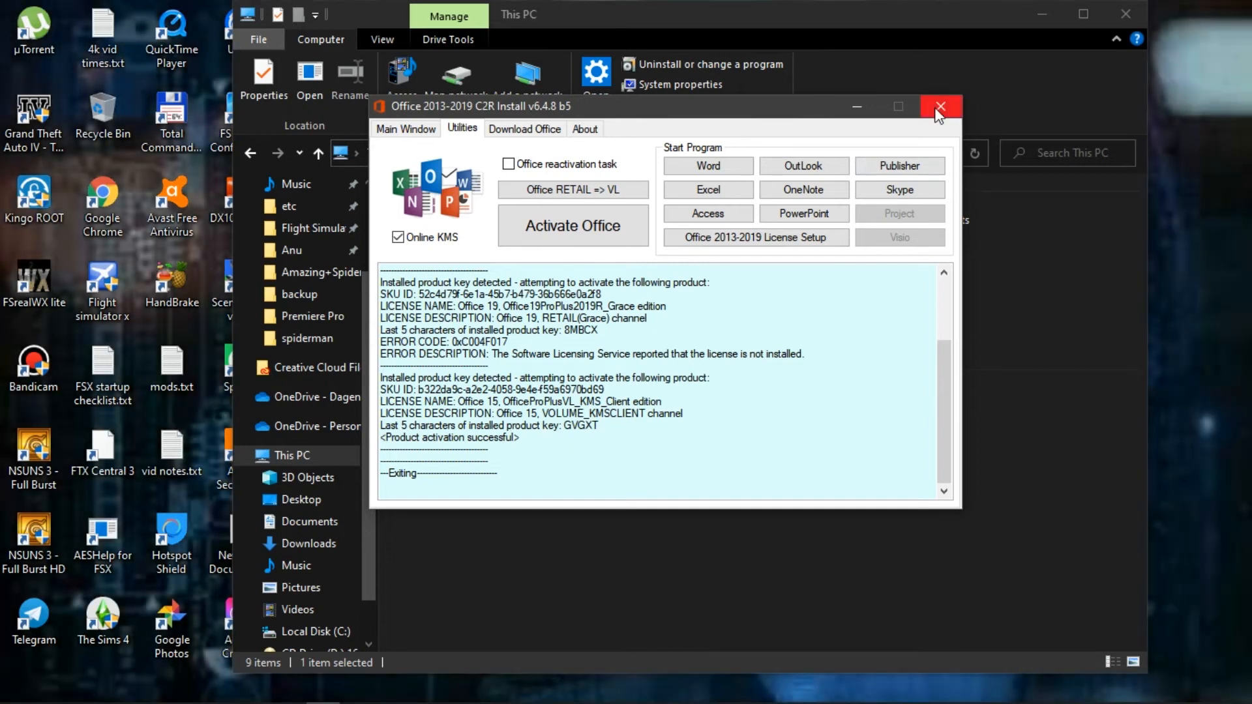
{"action": "mouse_move", "coordinate": [941, 107]}
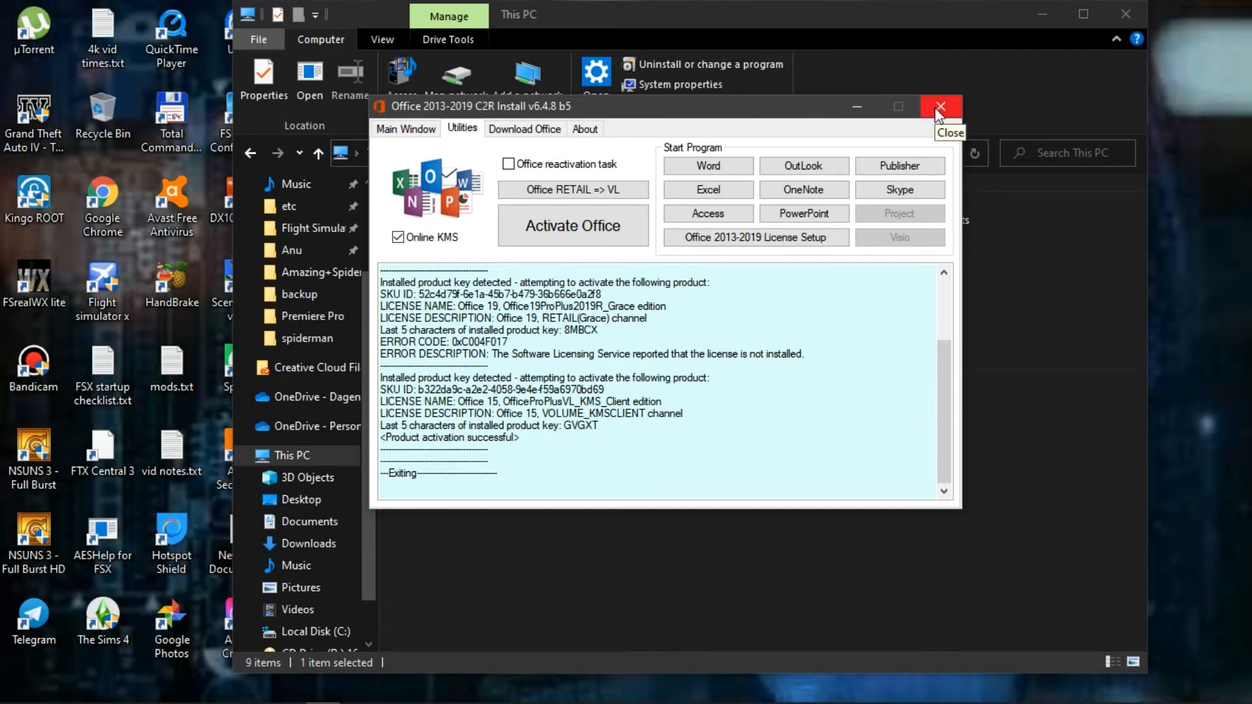
{"action": "left_click", "coordinate": [507, 164]}
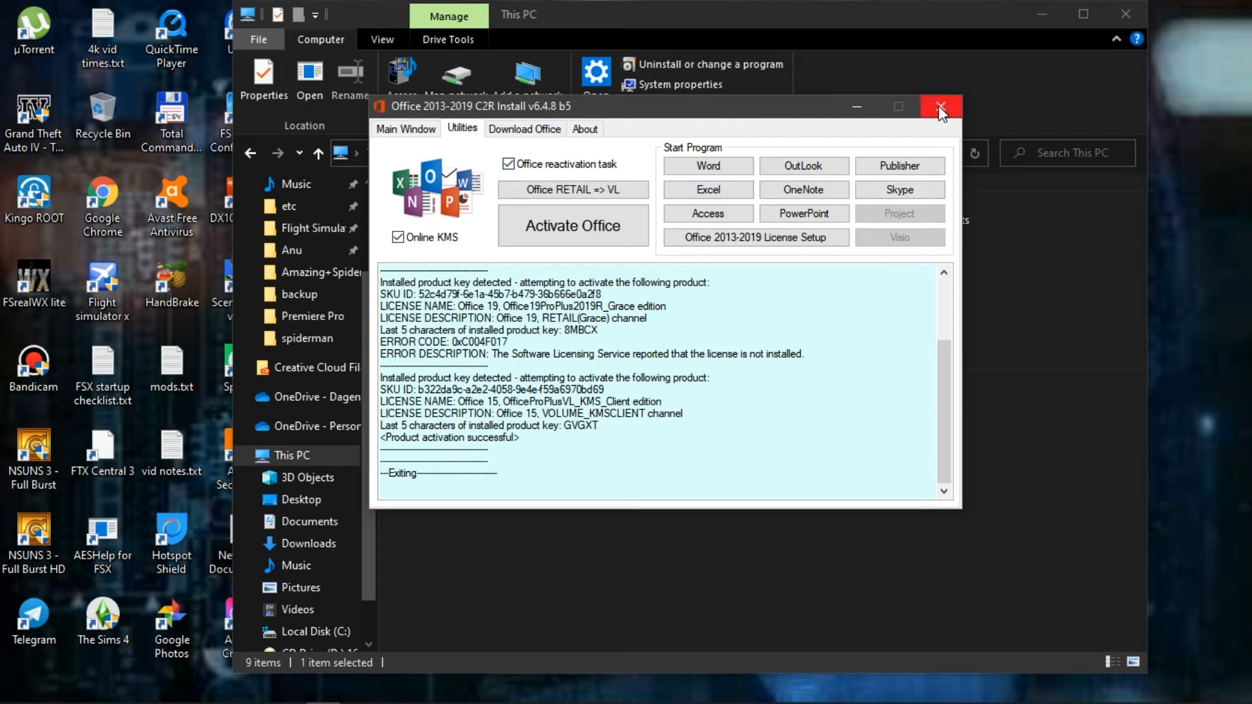
{"action": "left_click", "coordinate": [940, 106]}
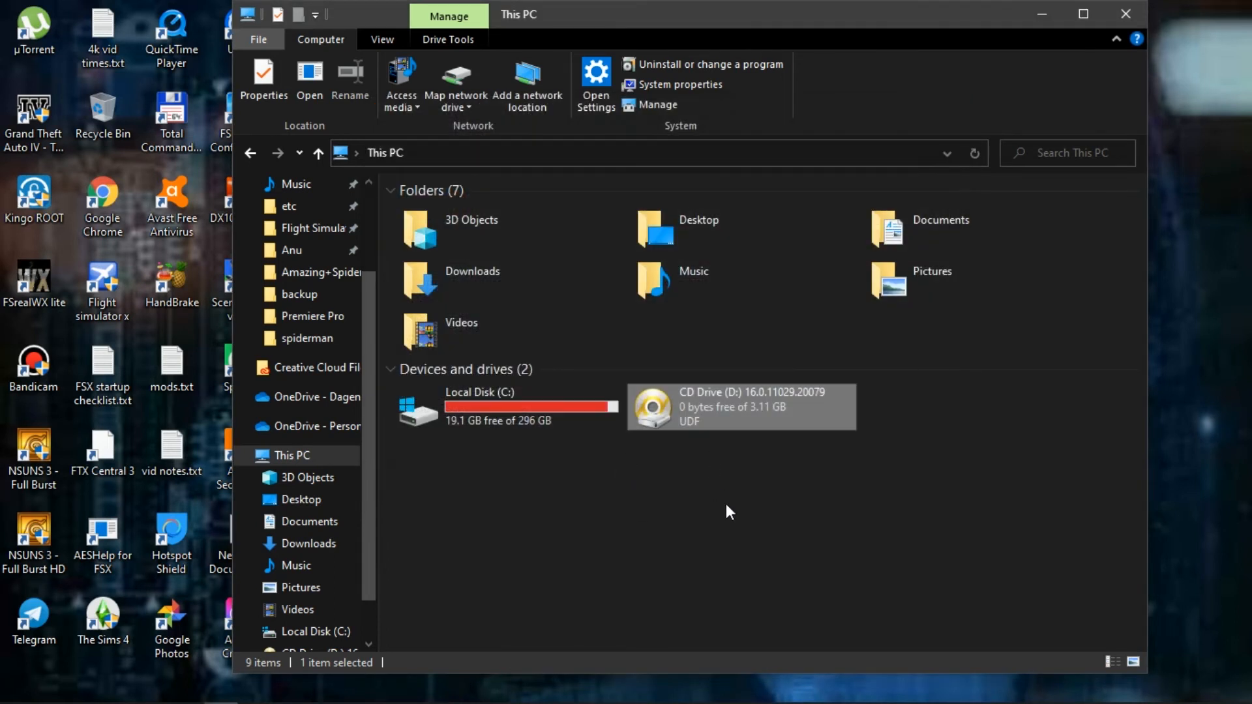
{"action": "left_click", "coordinate": [742, 469]}
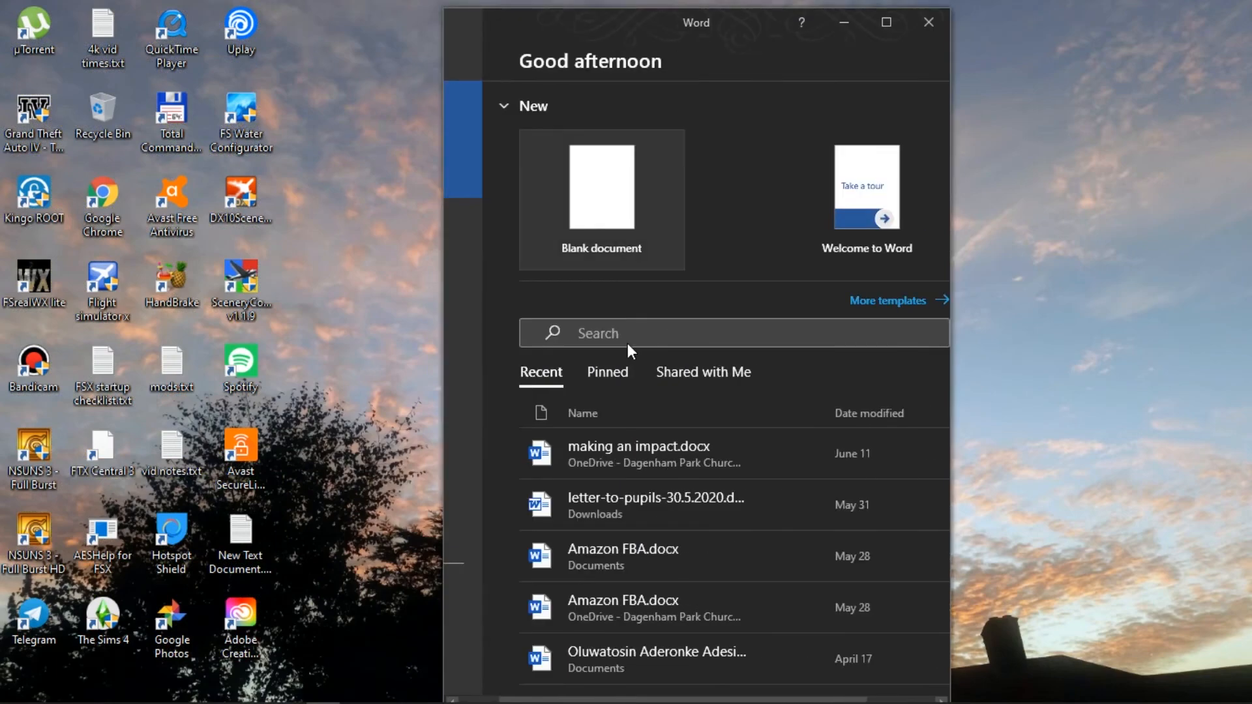
{"action": "mouse_move", "coordinate": [906, 38]}
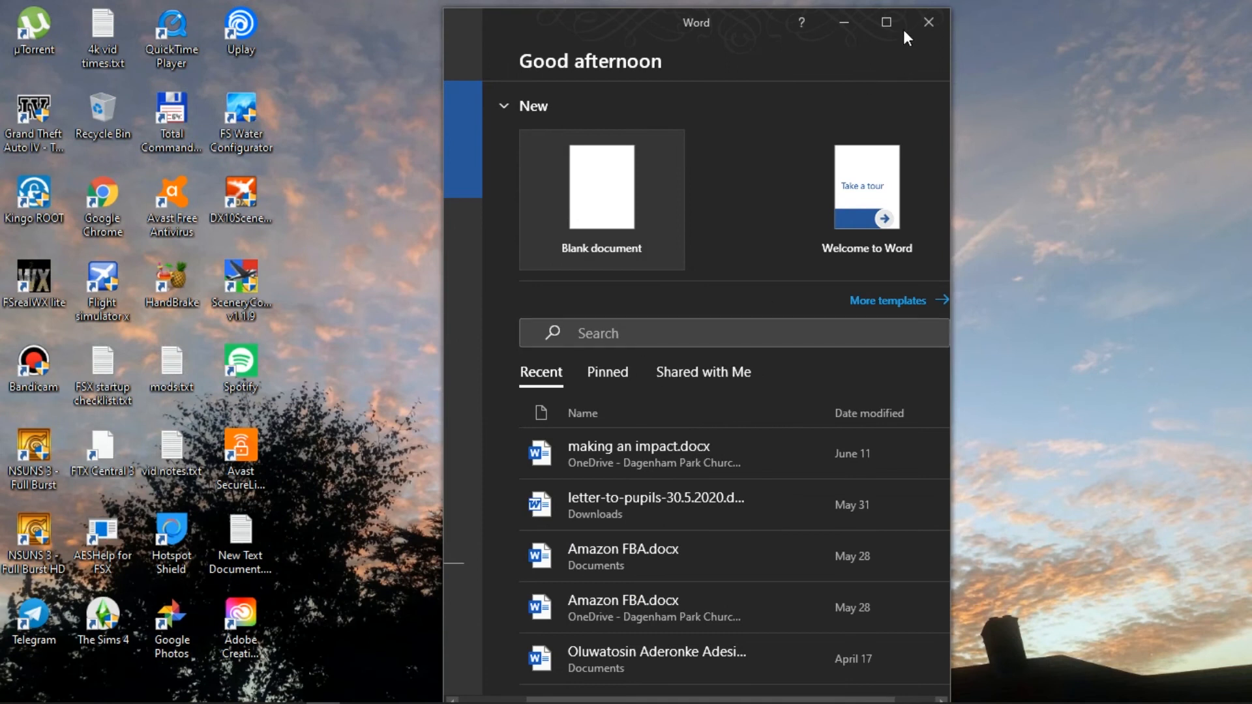
Step: Maximize Word so the start screen fills the whole display
{"action": "left_click", "coordinate": [885, 23]}
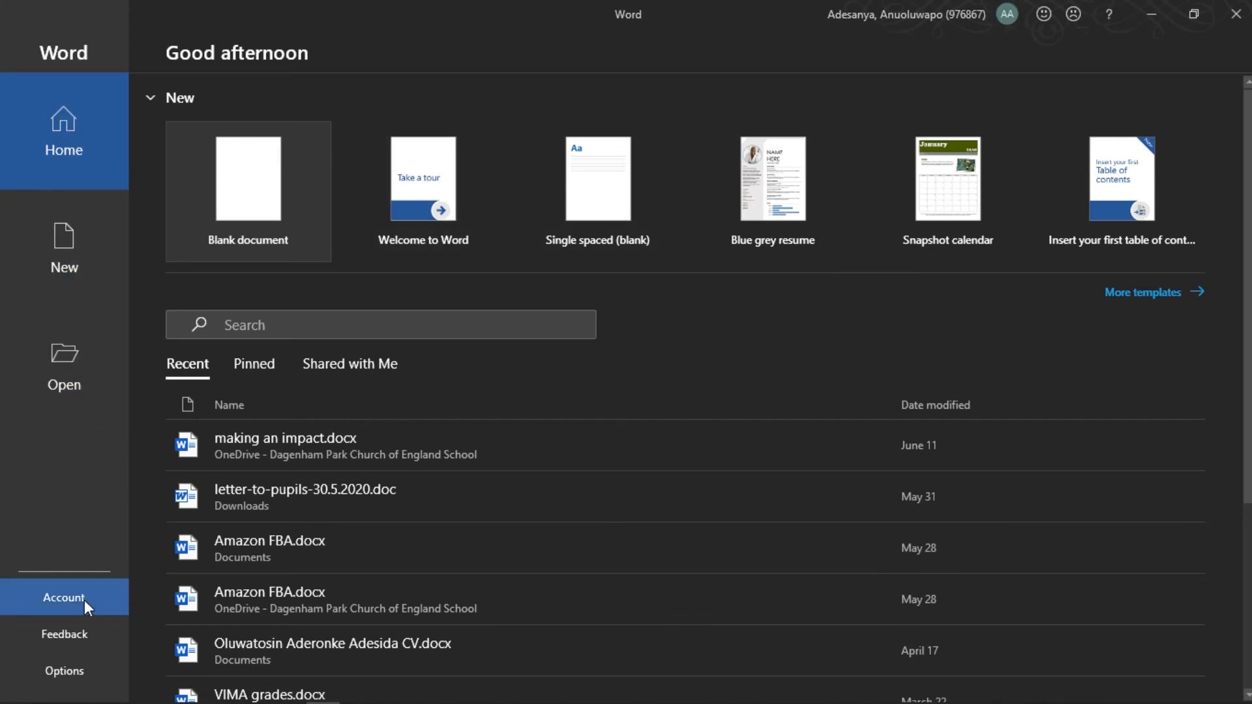
Step: View the Account page showing Microsoft 365 for enterprise, then close Word
{"action": "left_click", "coordinate": [63, 598]}
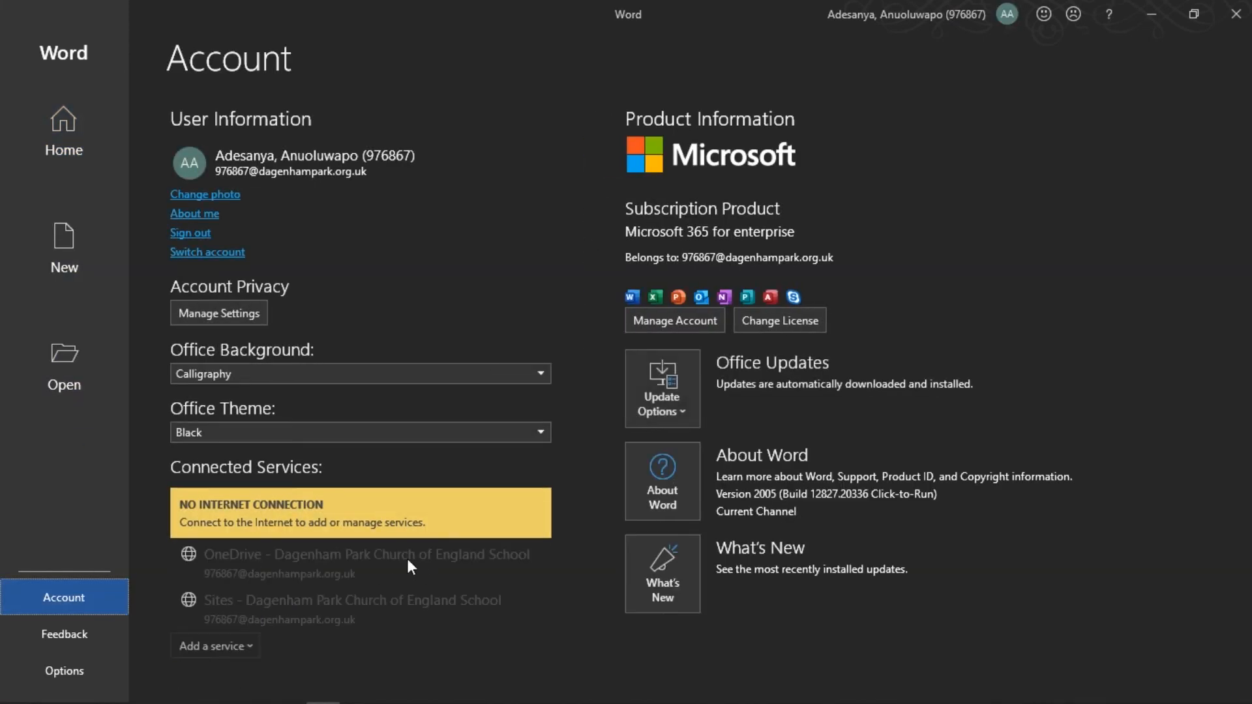
{"action": "mouse_move", "coordinate": [361, 564]}
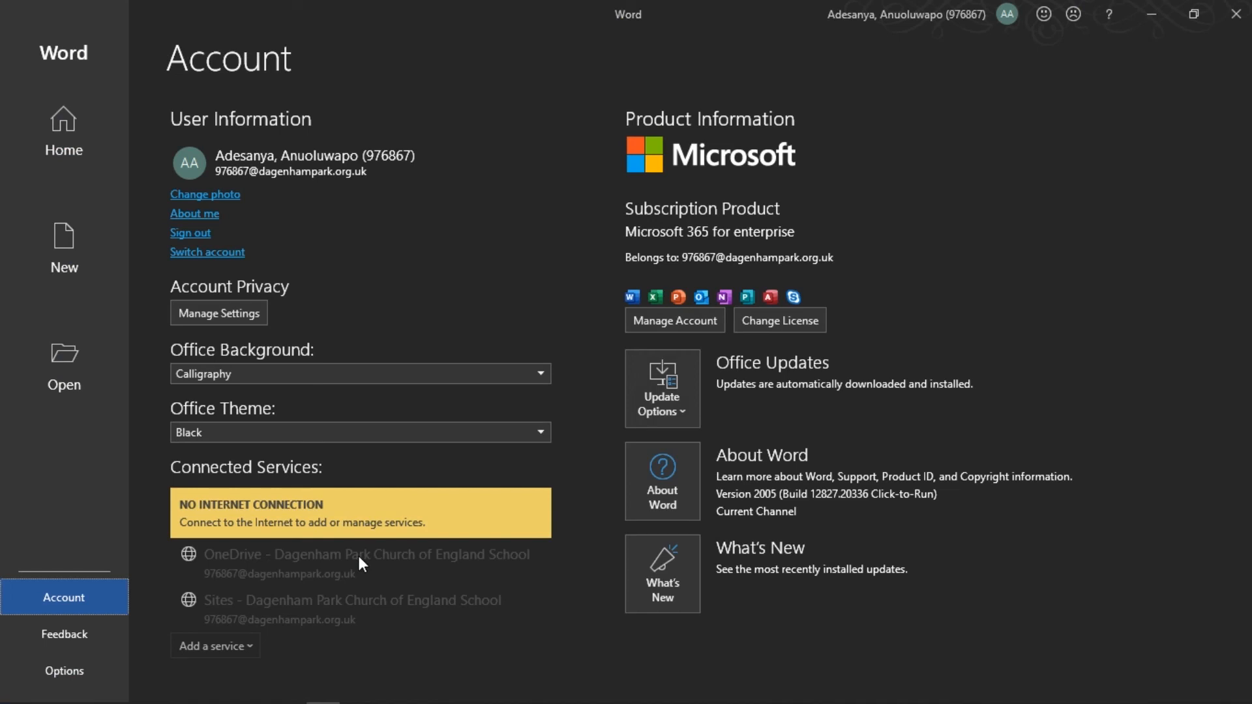
{"action": "mouse_move", "coordinate": [499, 430]}
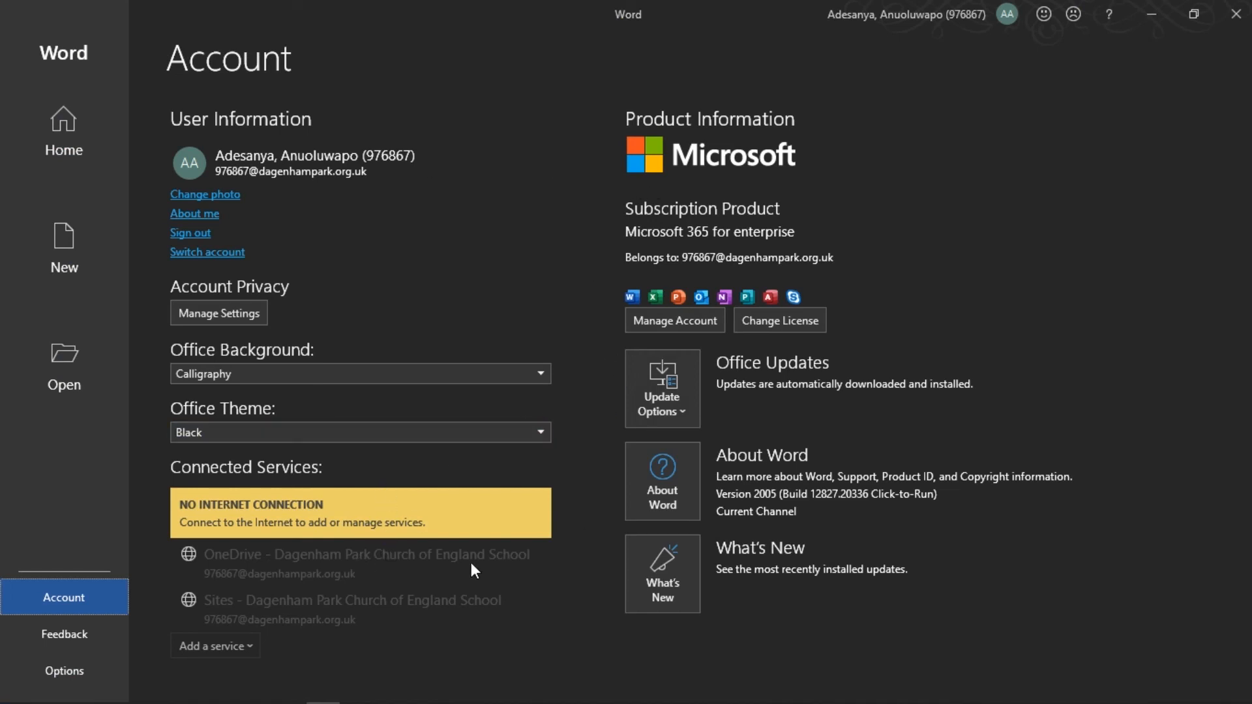
{"action": "mouse_move", "coordinate": [984, 201]}
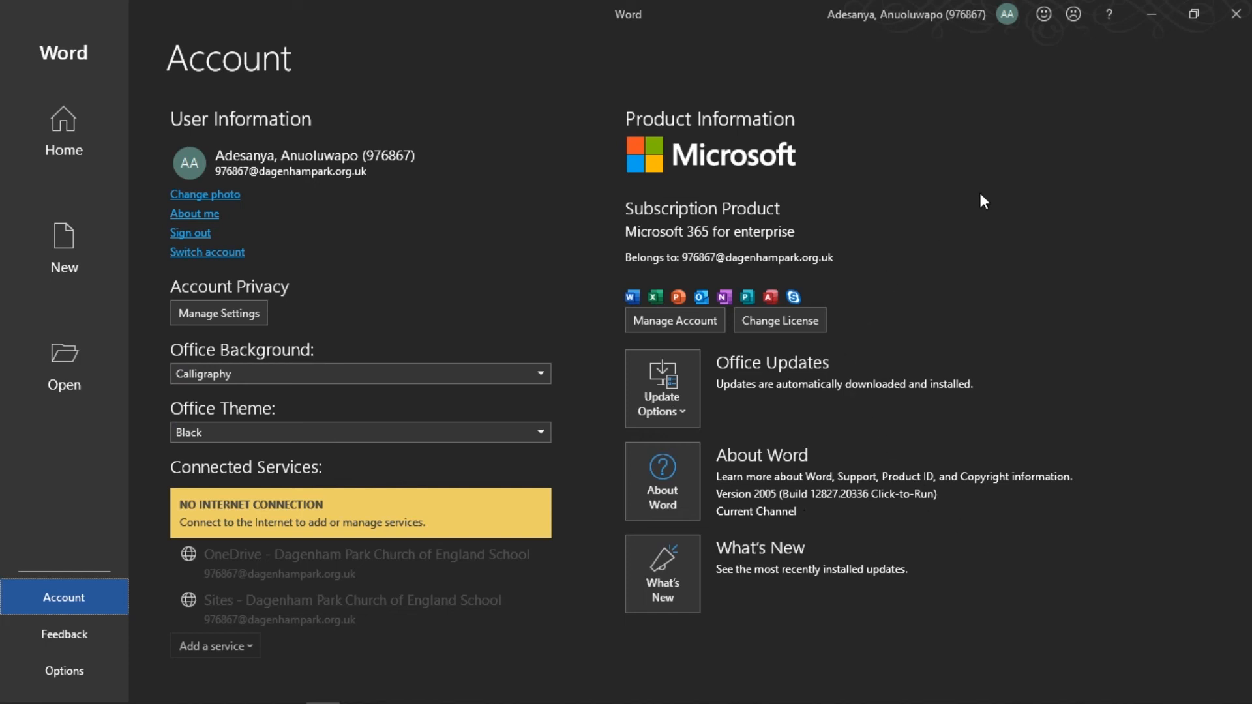
{"action": "mouse_move", "coordinate": [1047, 184]}
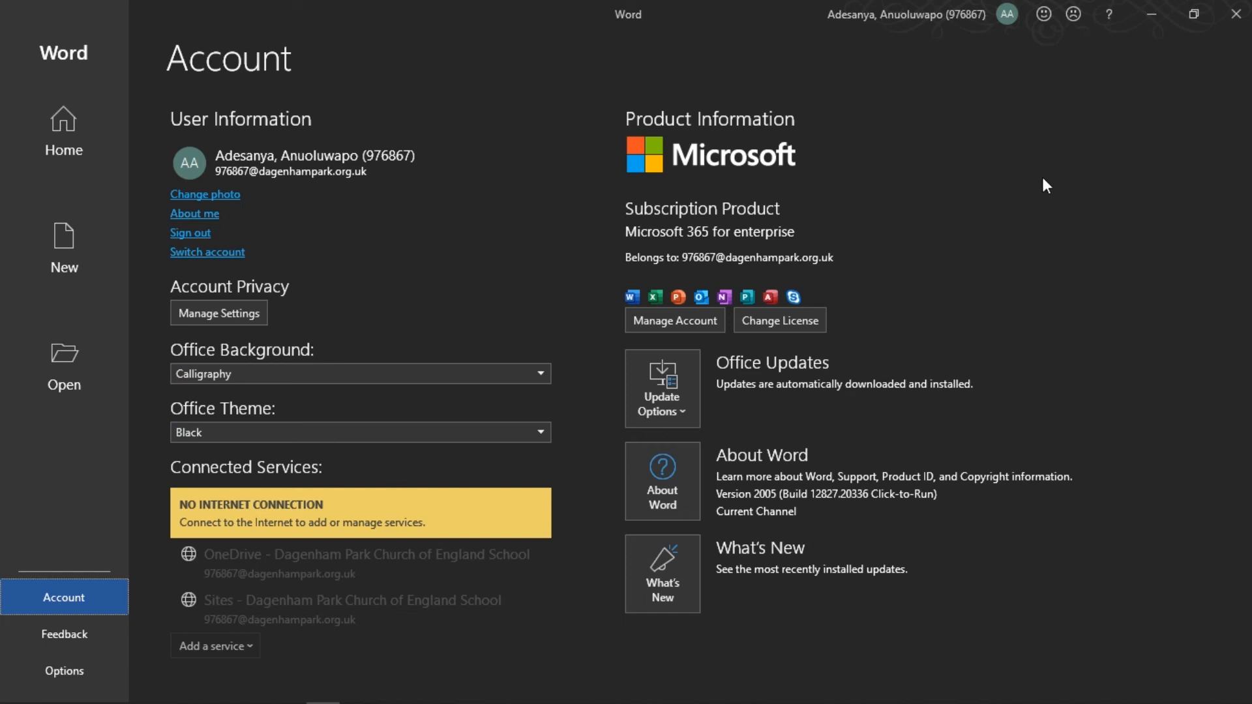
{"action": "mouse_move", "coordinate": [1236, 14]}
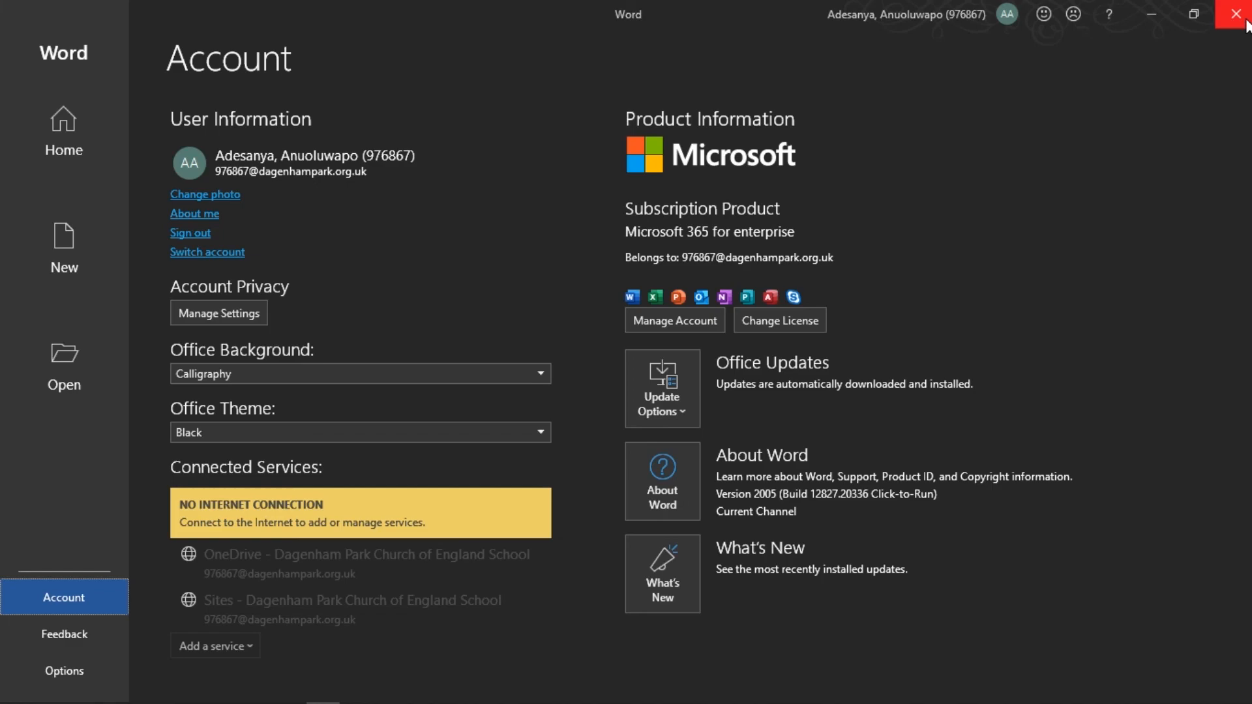
{"action": "left_click", "coordinate": [1240, 14]}
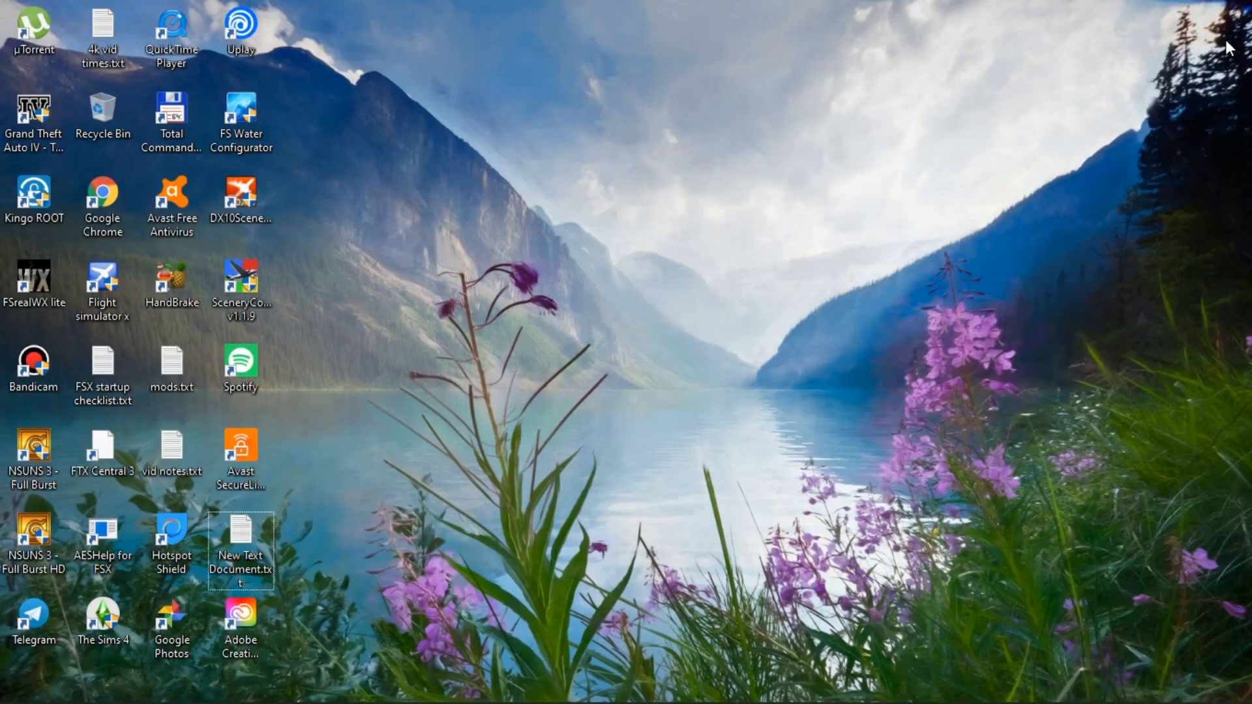
{"action": "mouse_move", "coordinate": [752, 368]}
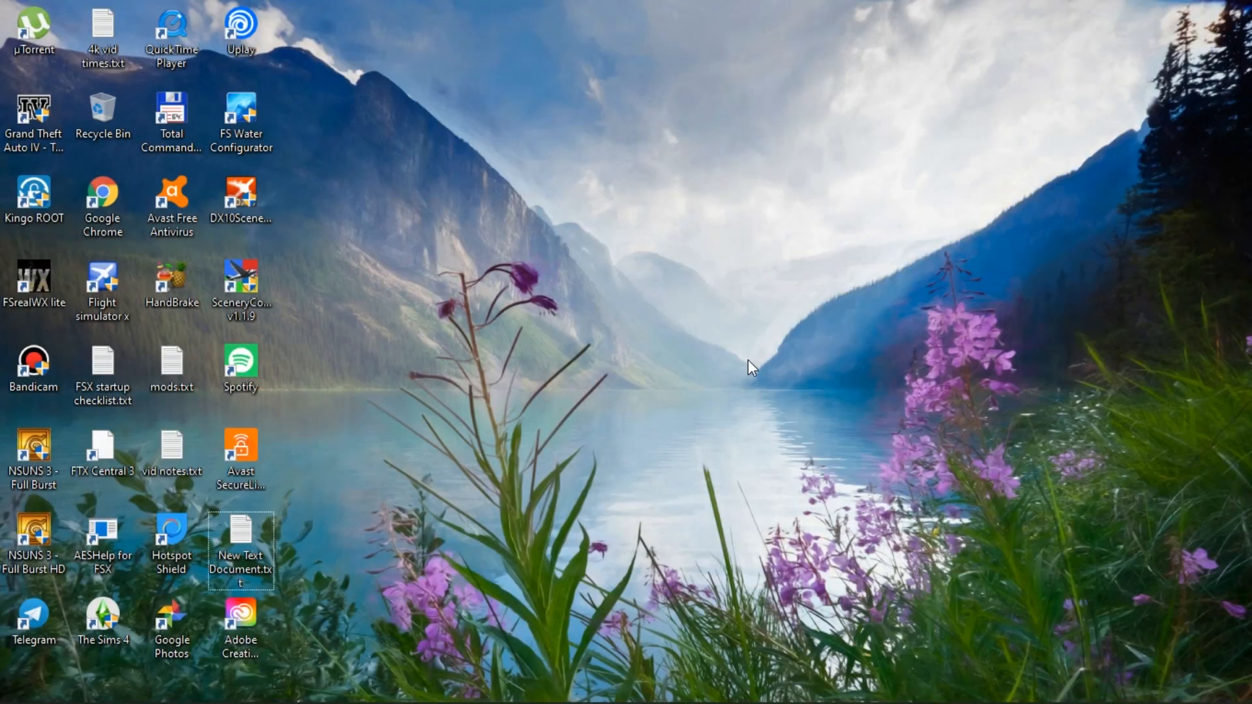